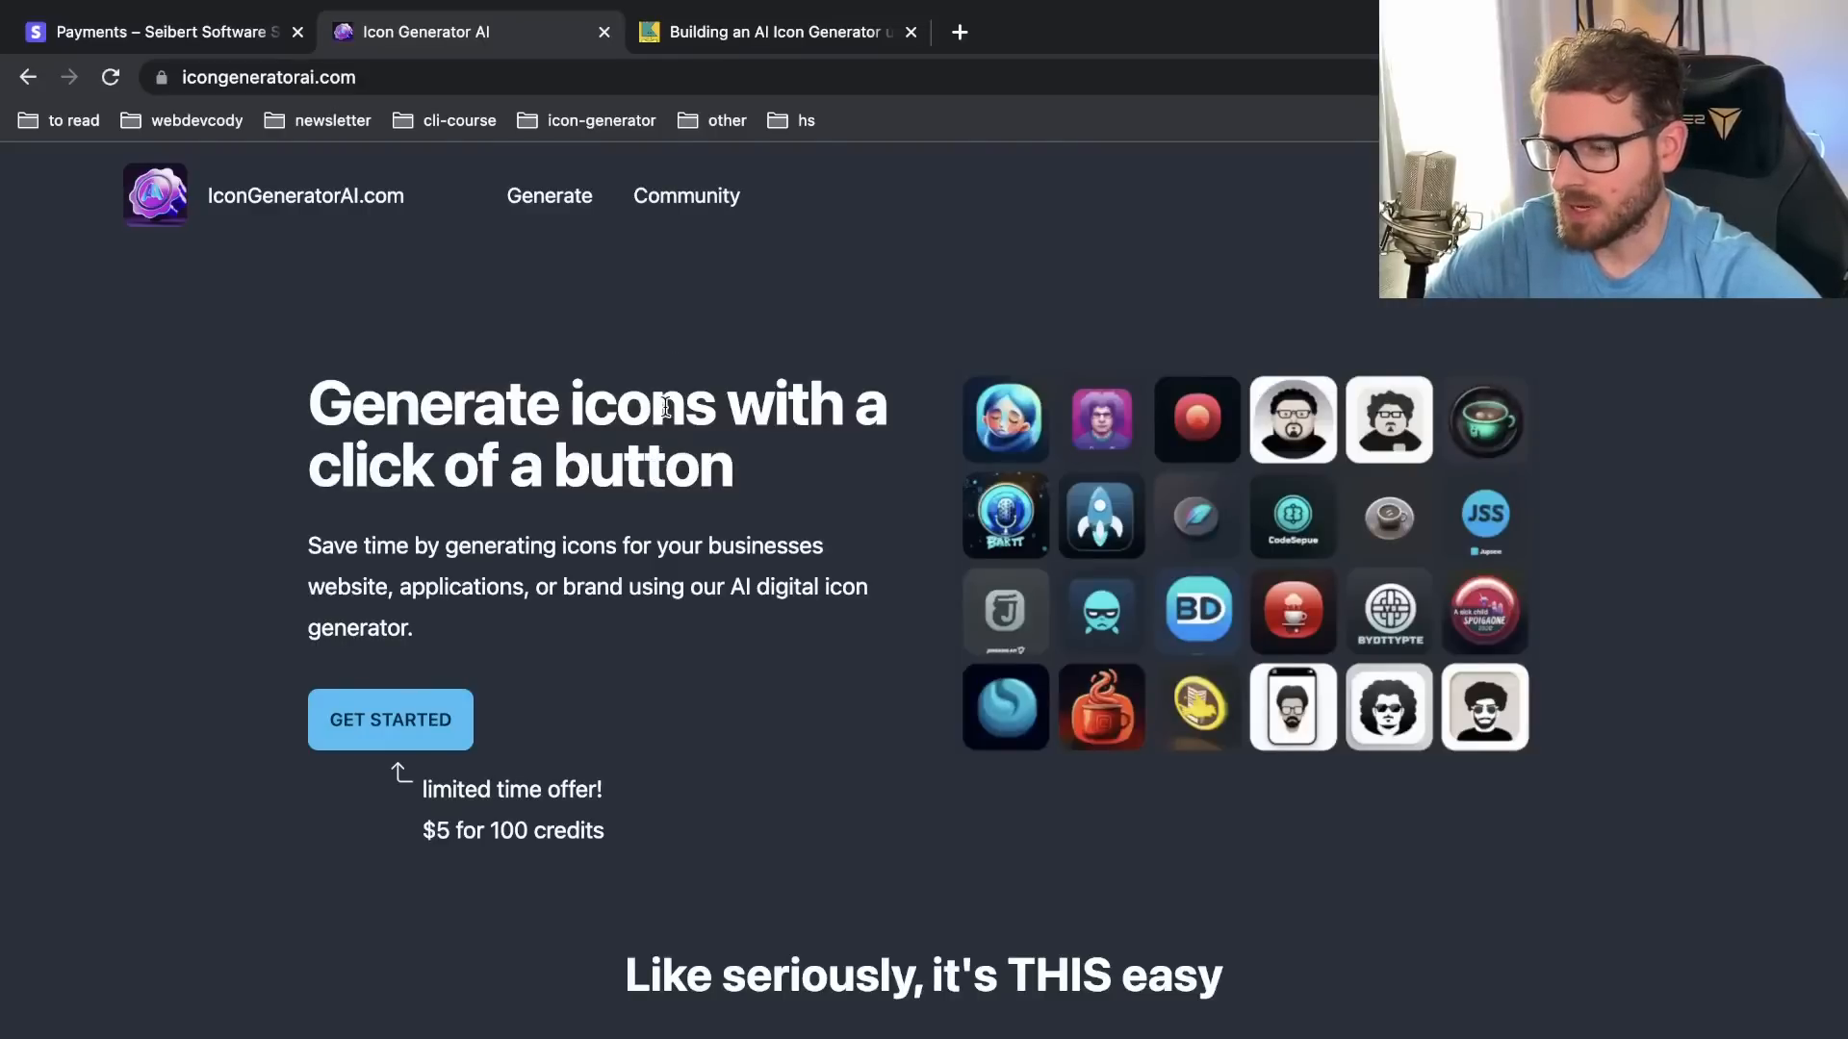
mouse_move(613, 374)
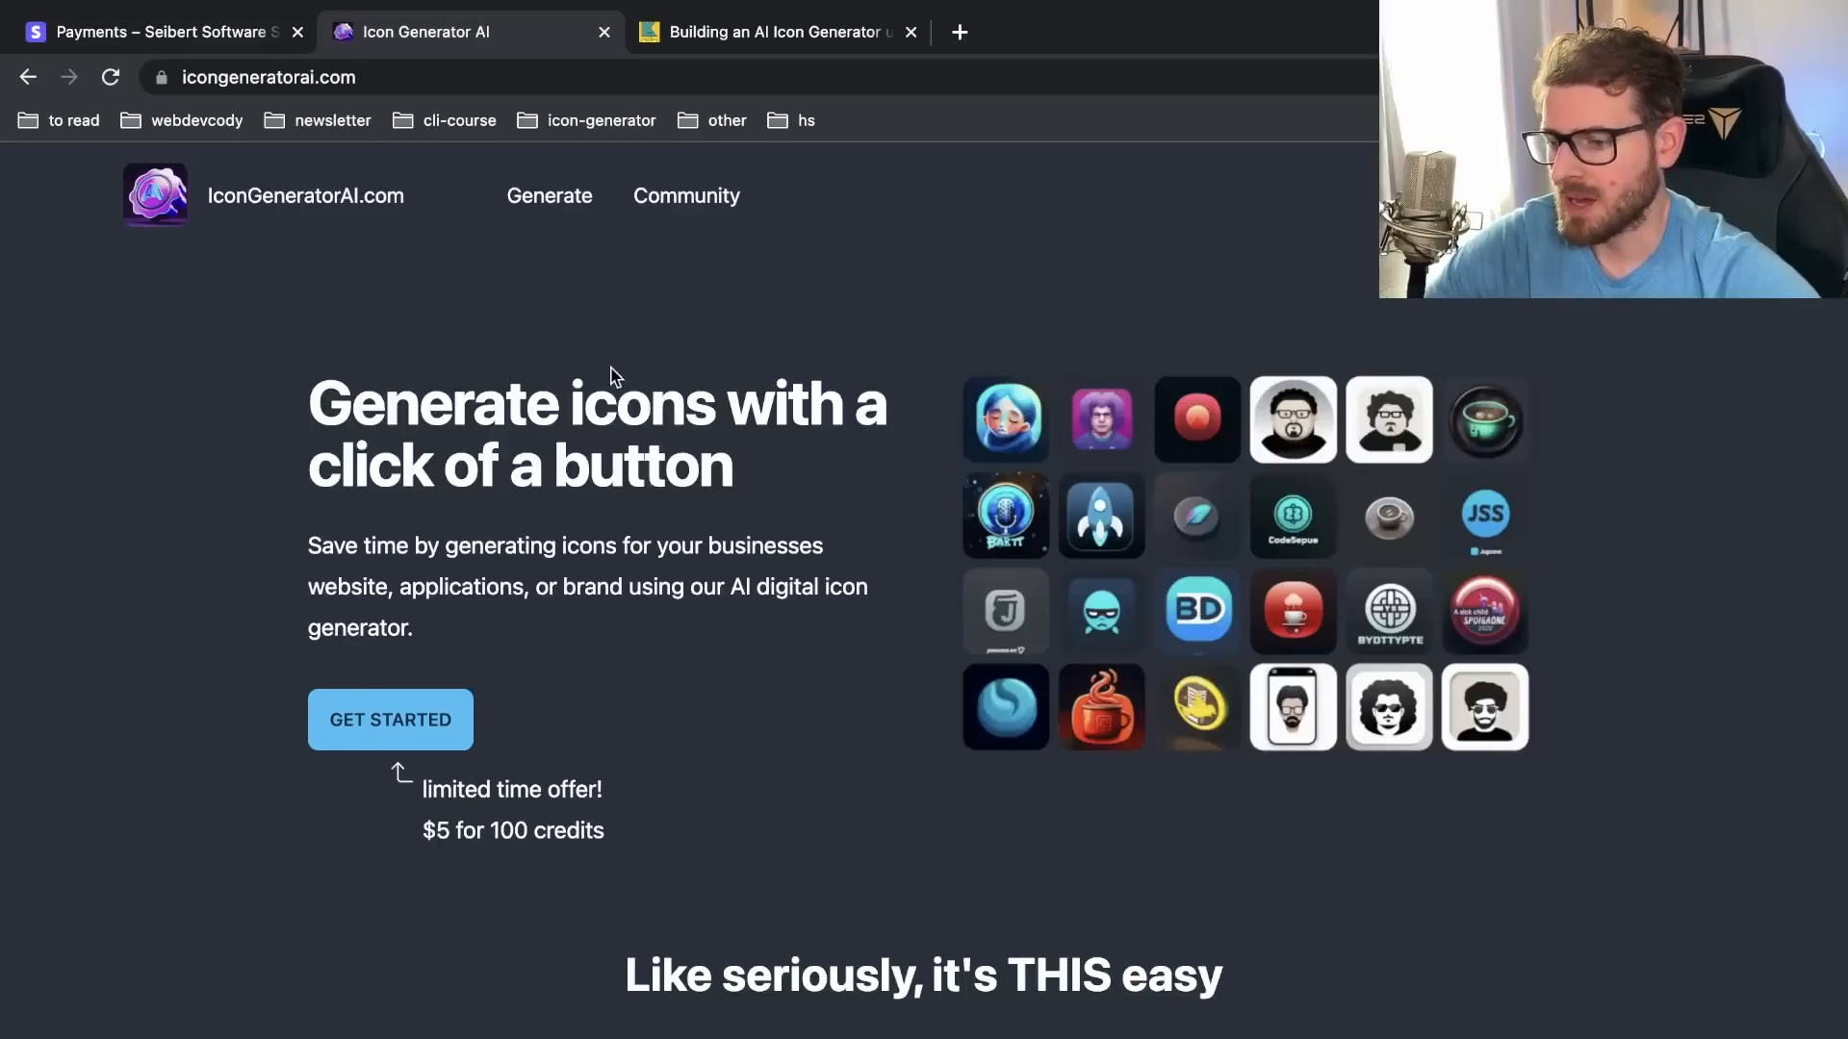
mouse_move(589, 419)
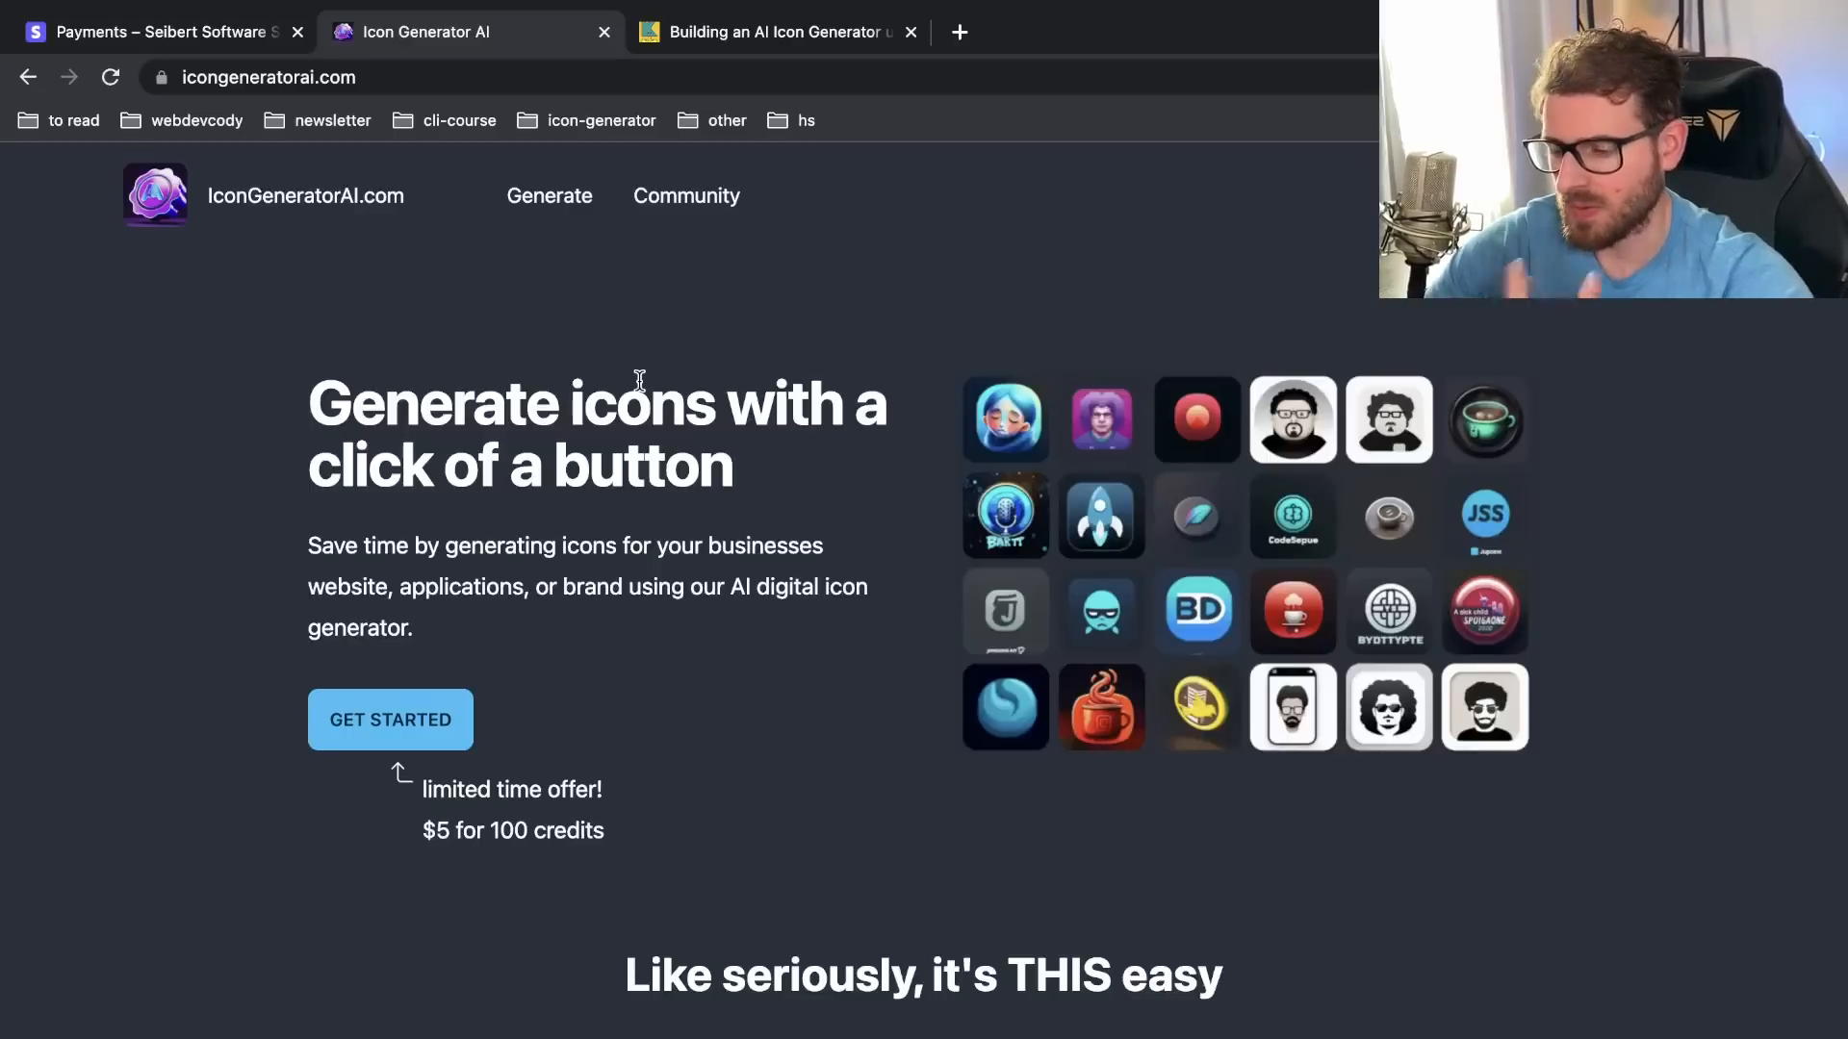
Step: Scroll over the IconGeneratorAI landing page, then open the Community icons gallery
scroll("down", 3)
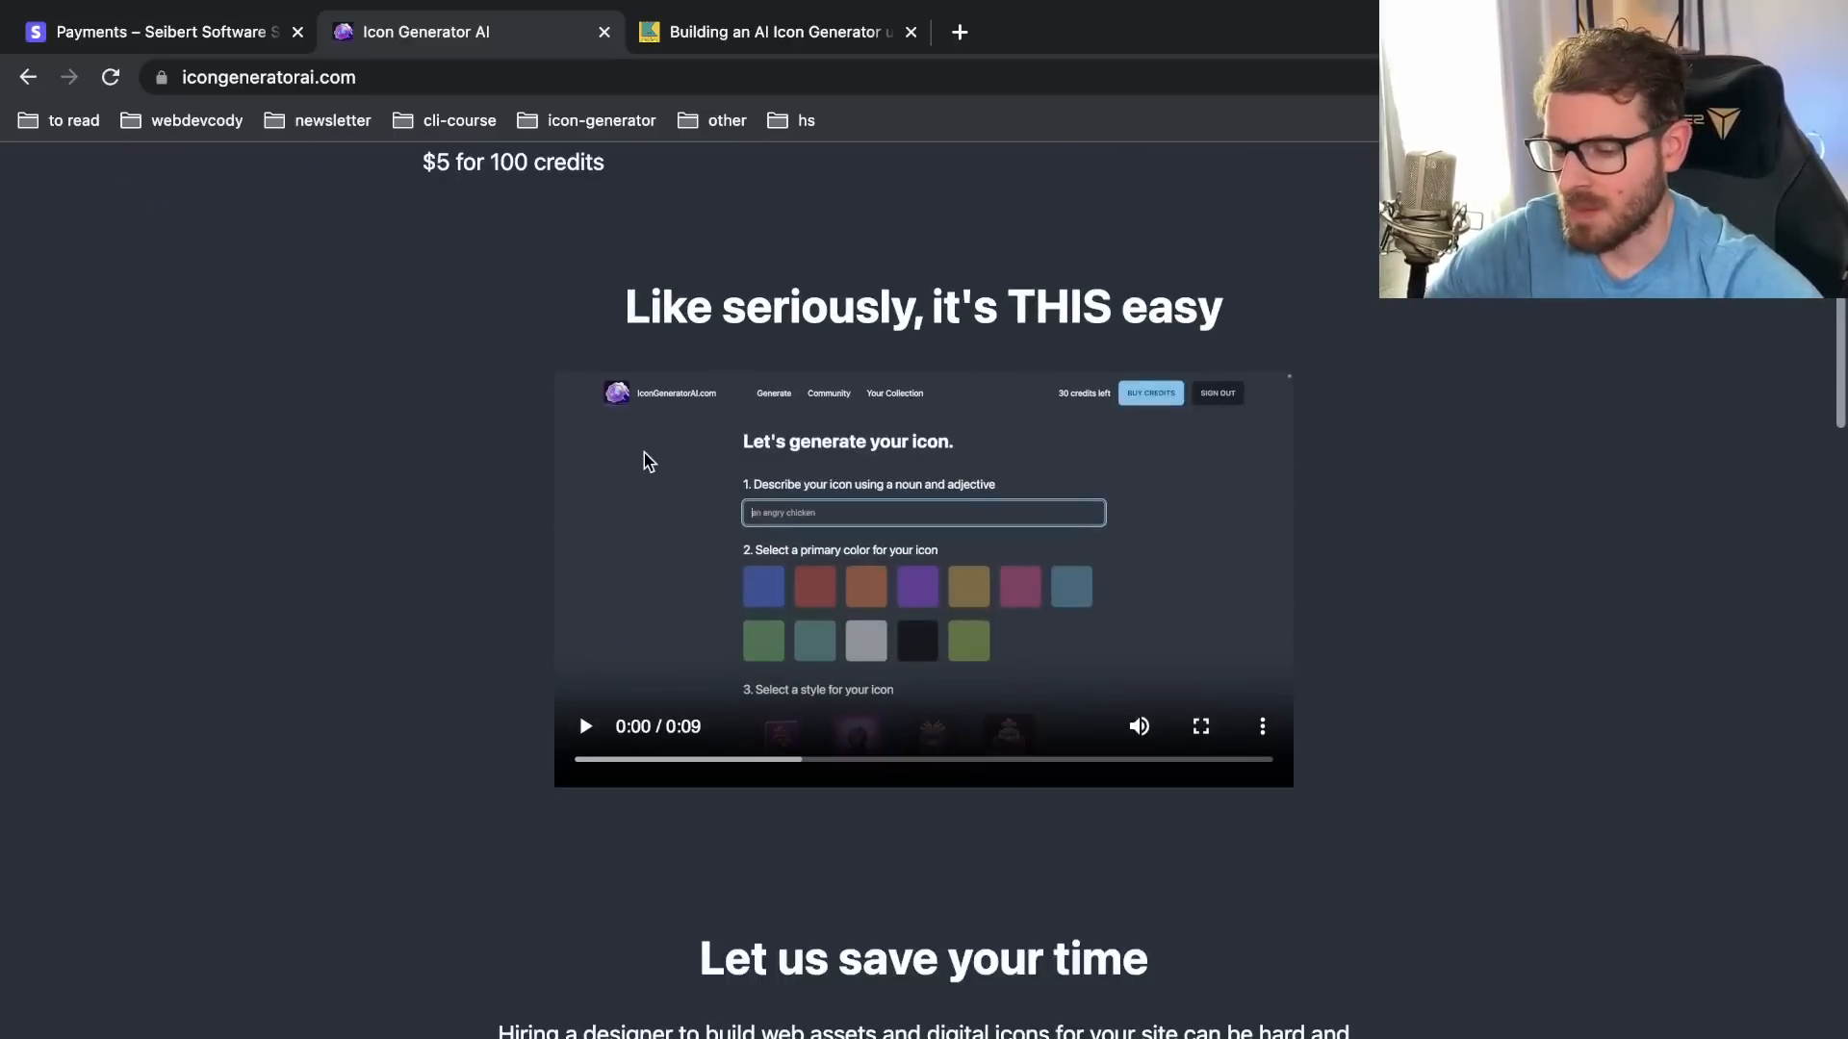
scroll("down", 3)
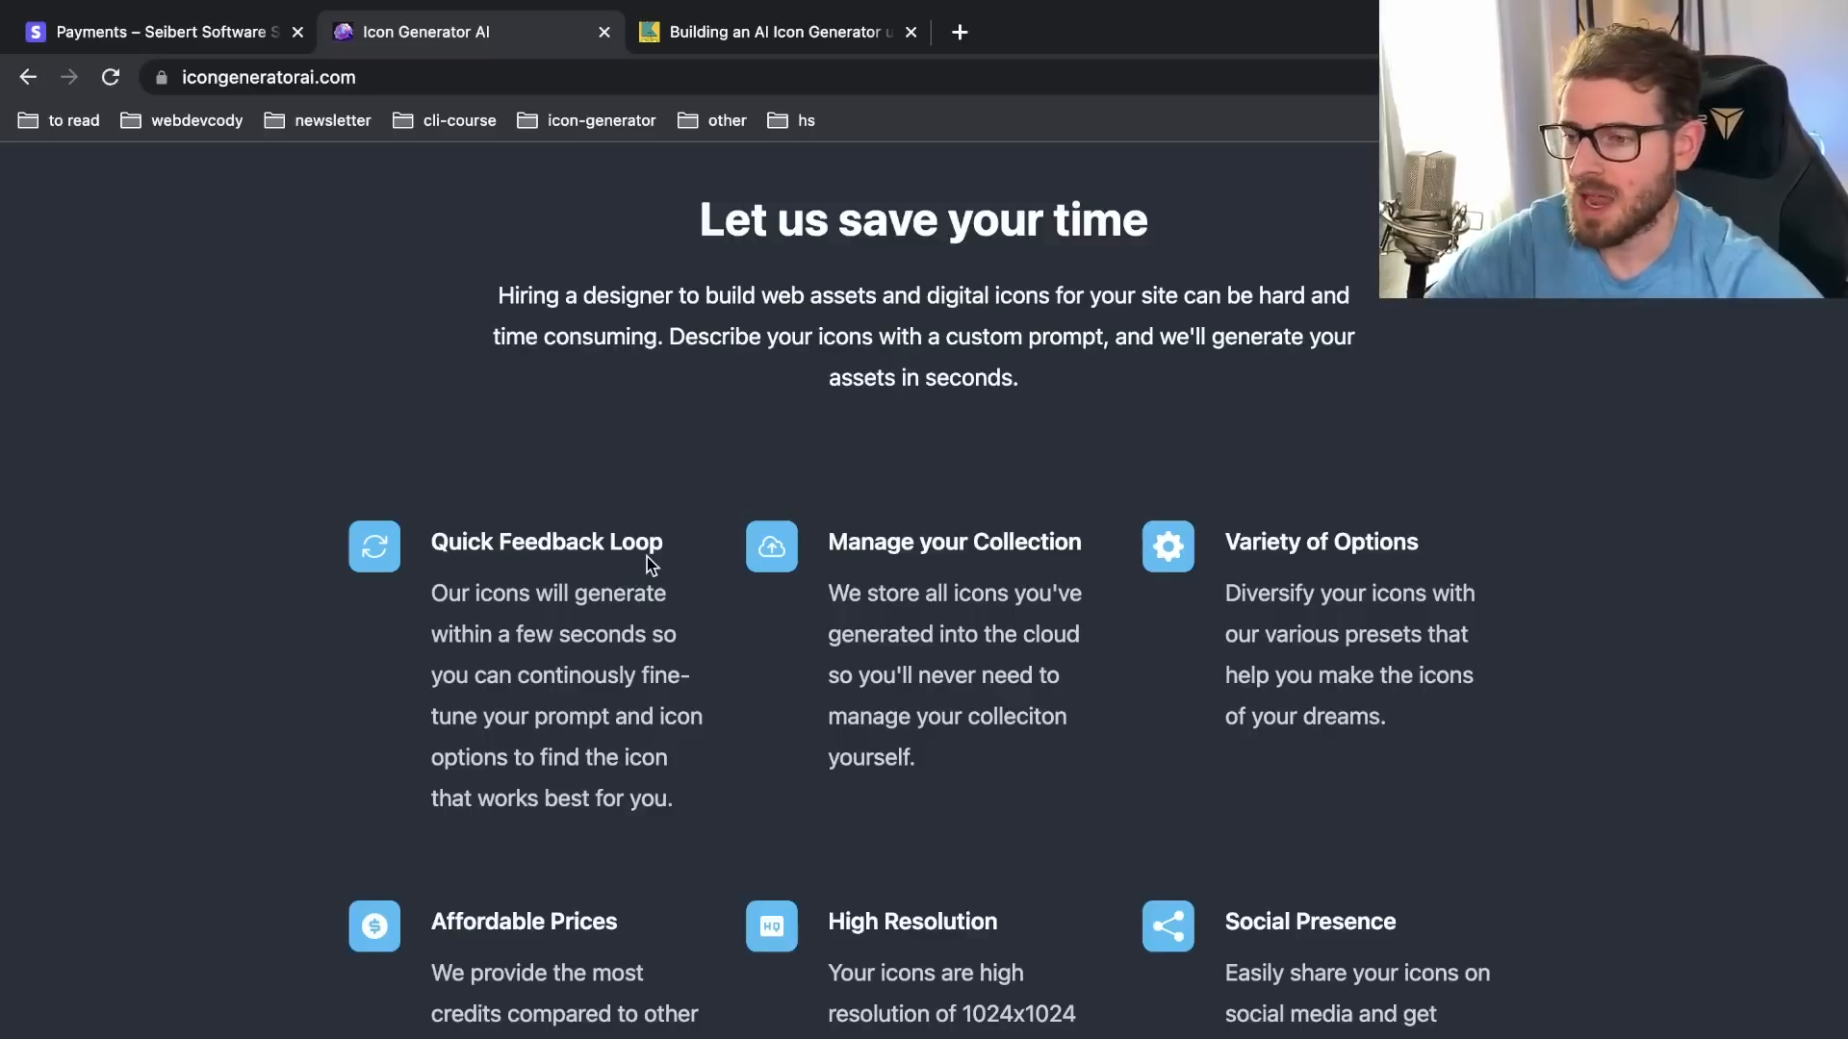
scroll("up", 3)
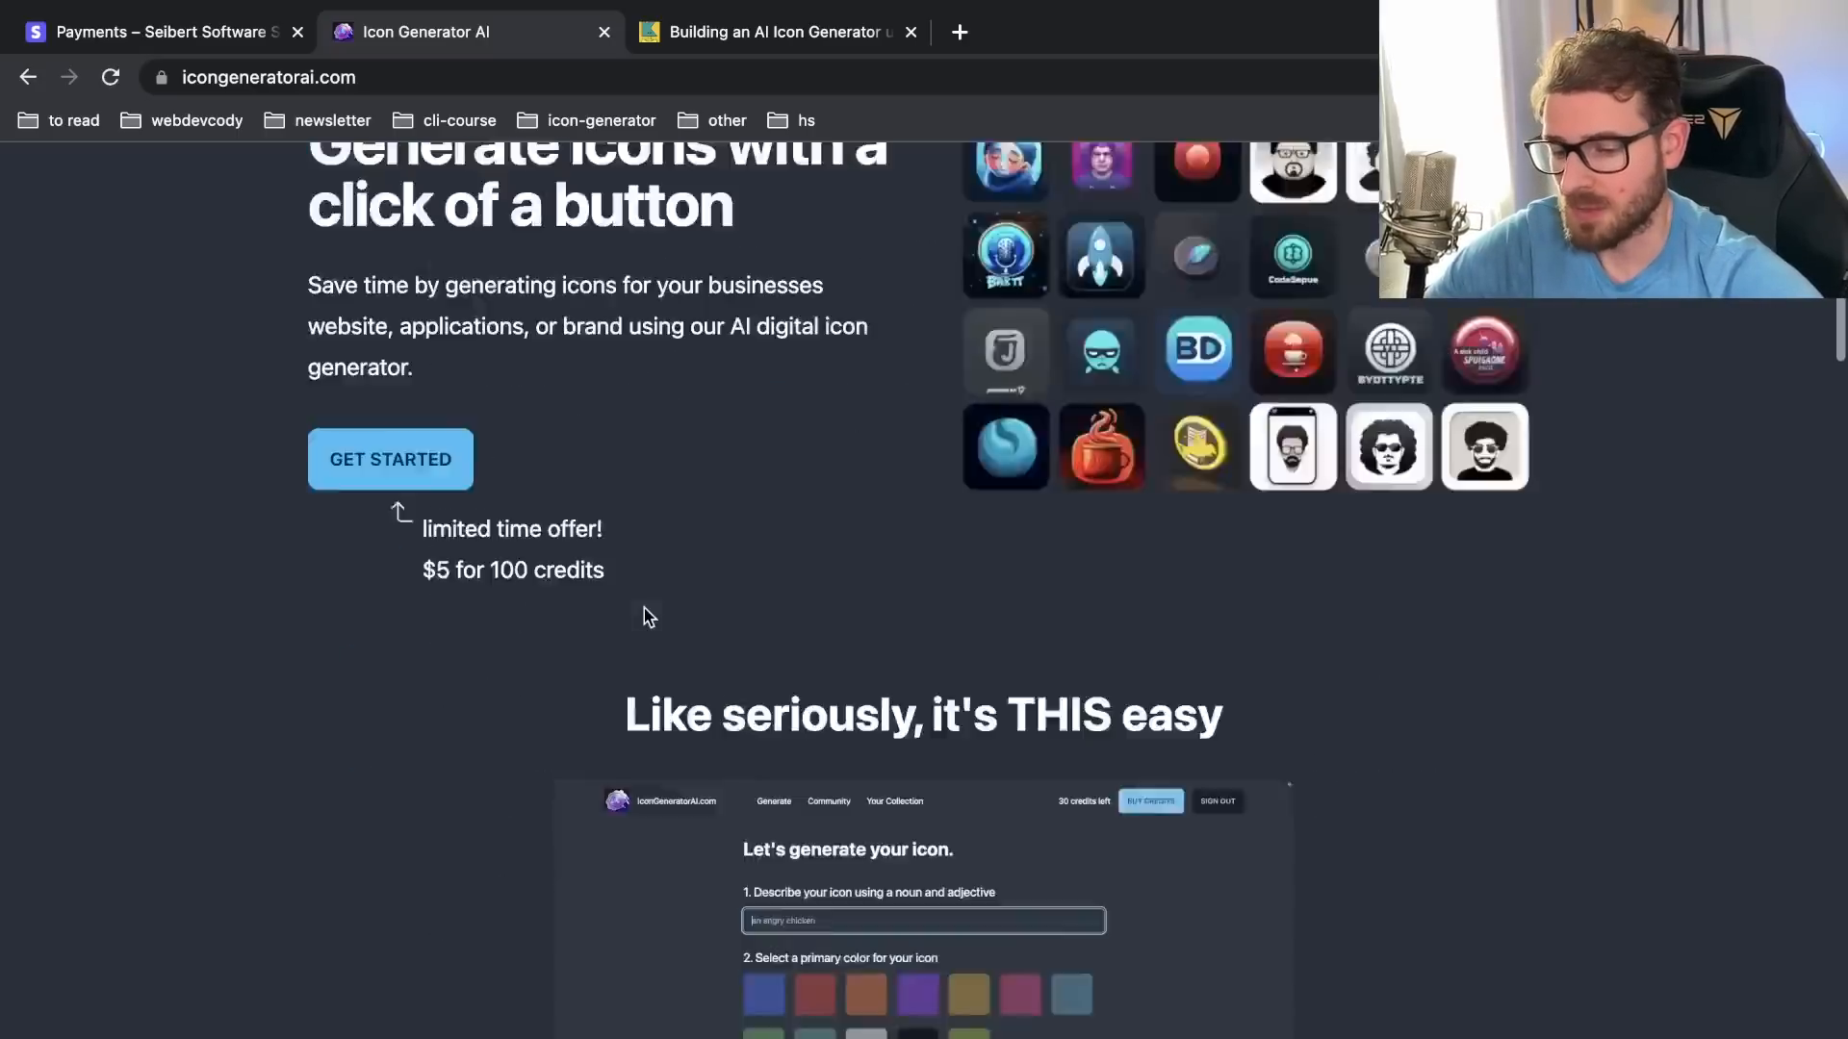
left_click(686, 195)
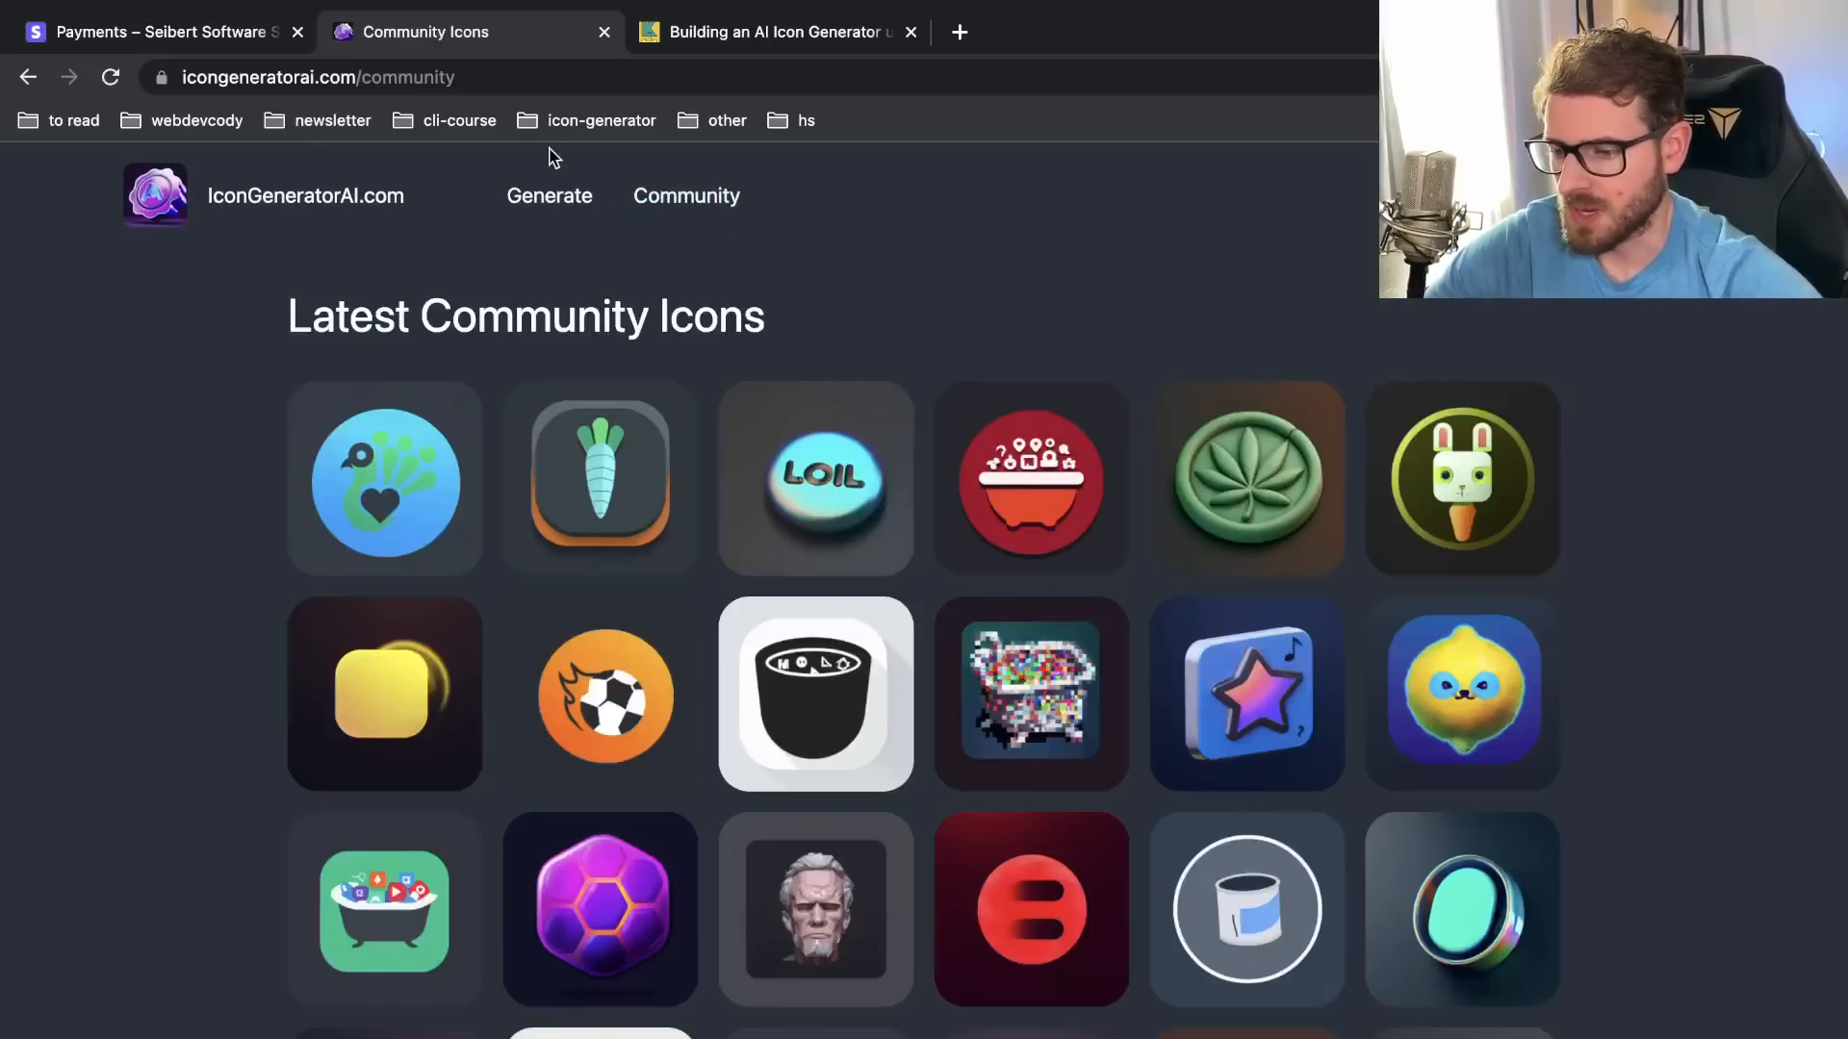
Step: Sign in from the Community page and return home, where the account shows 0 credits
scroll("down", 3)
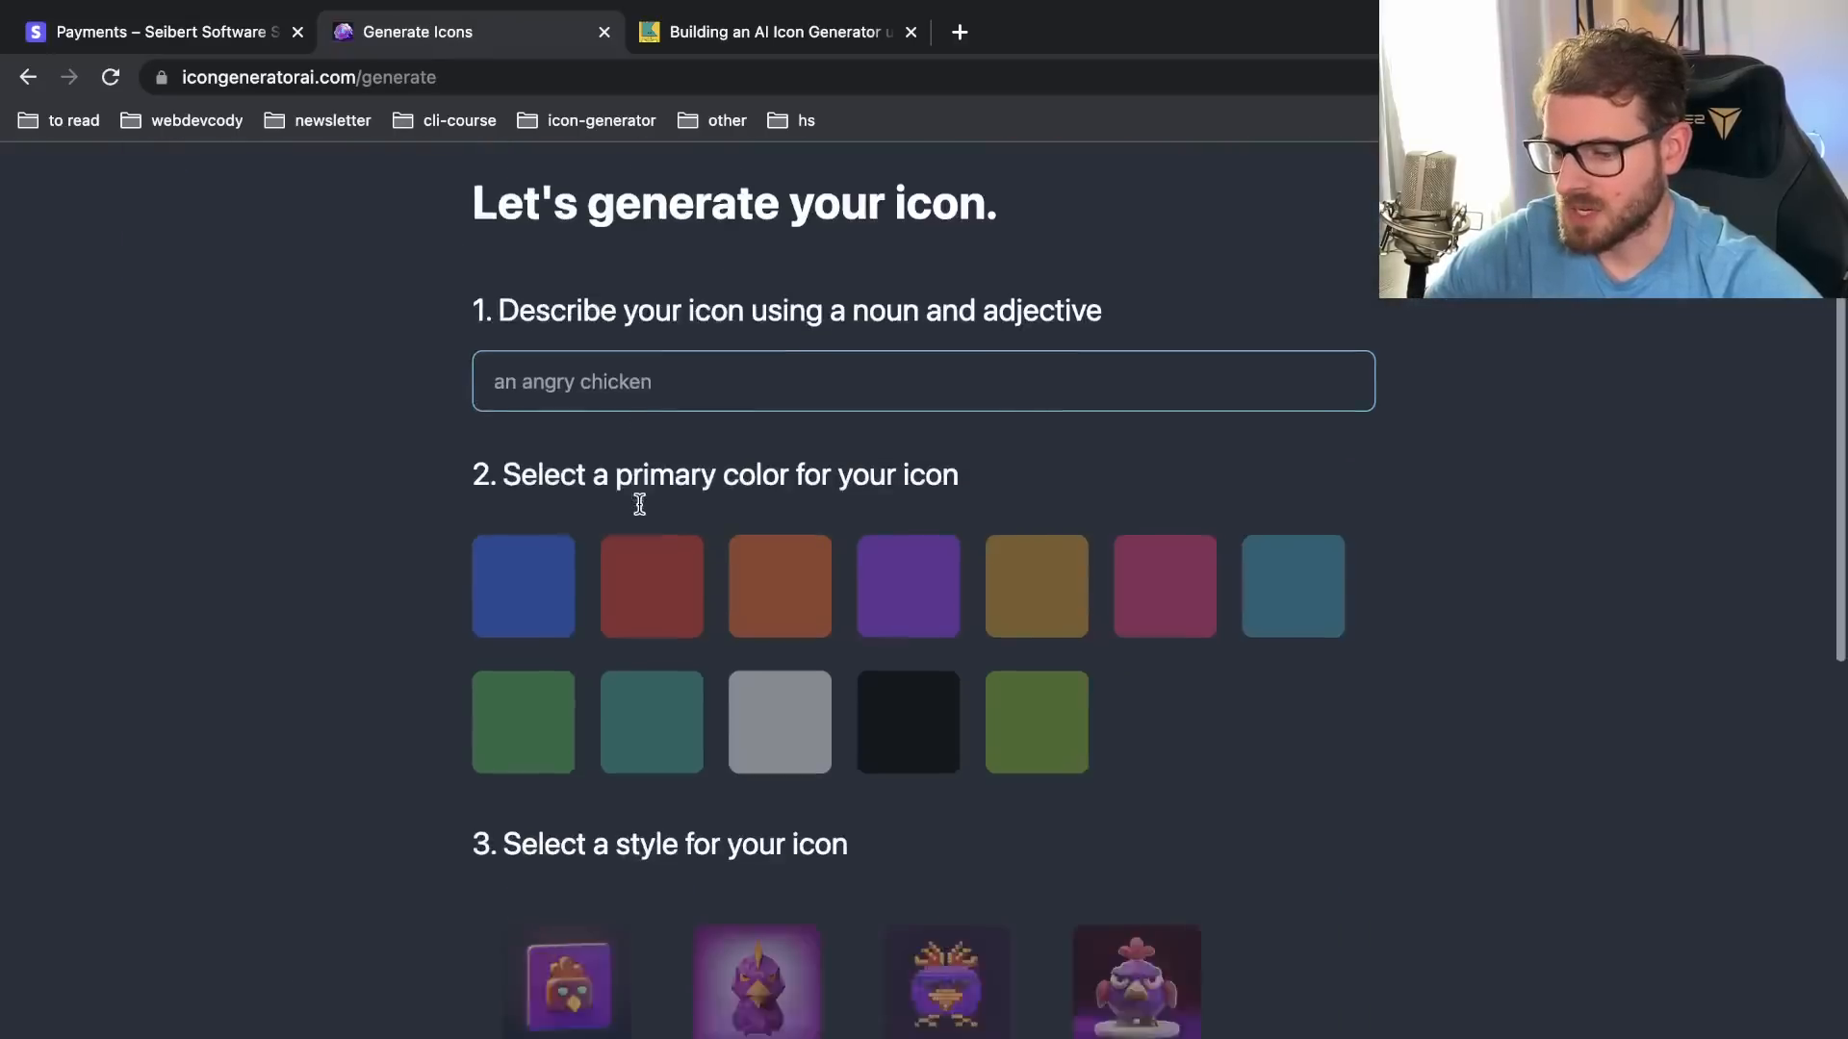
scroll("down", 3)
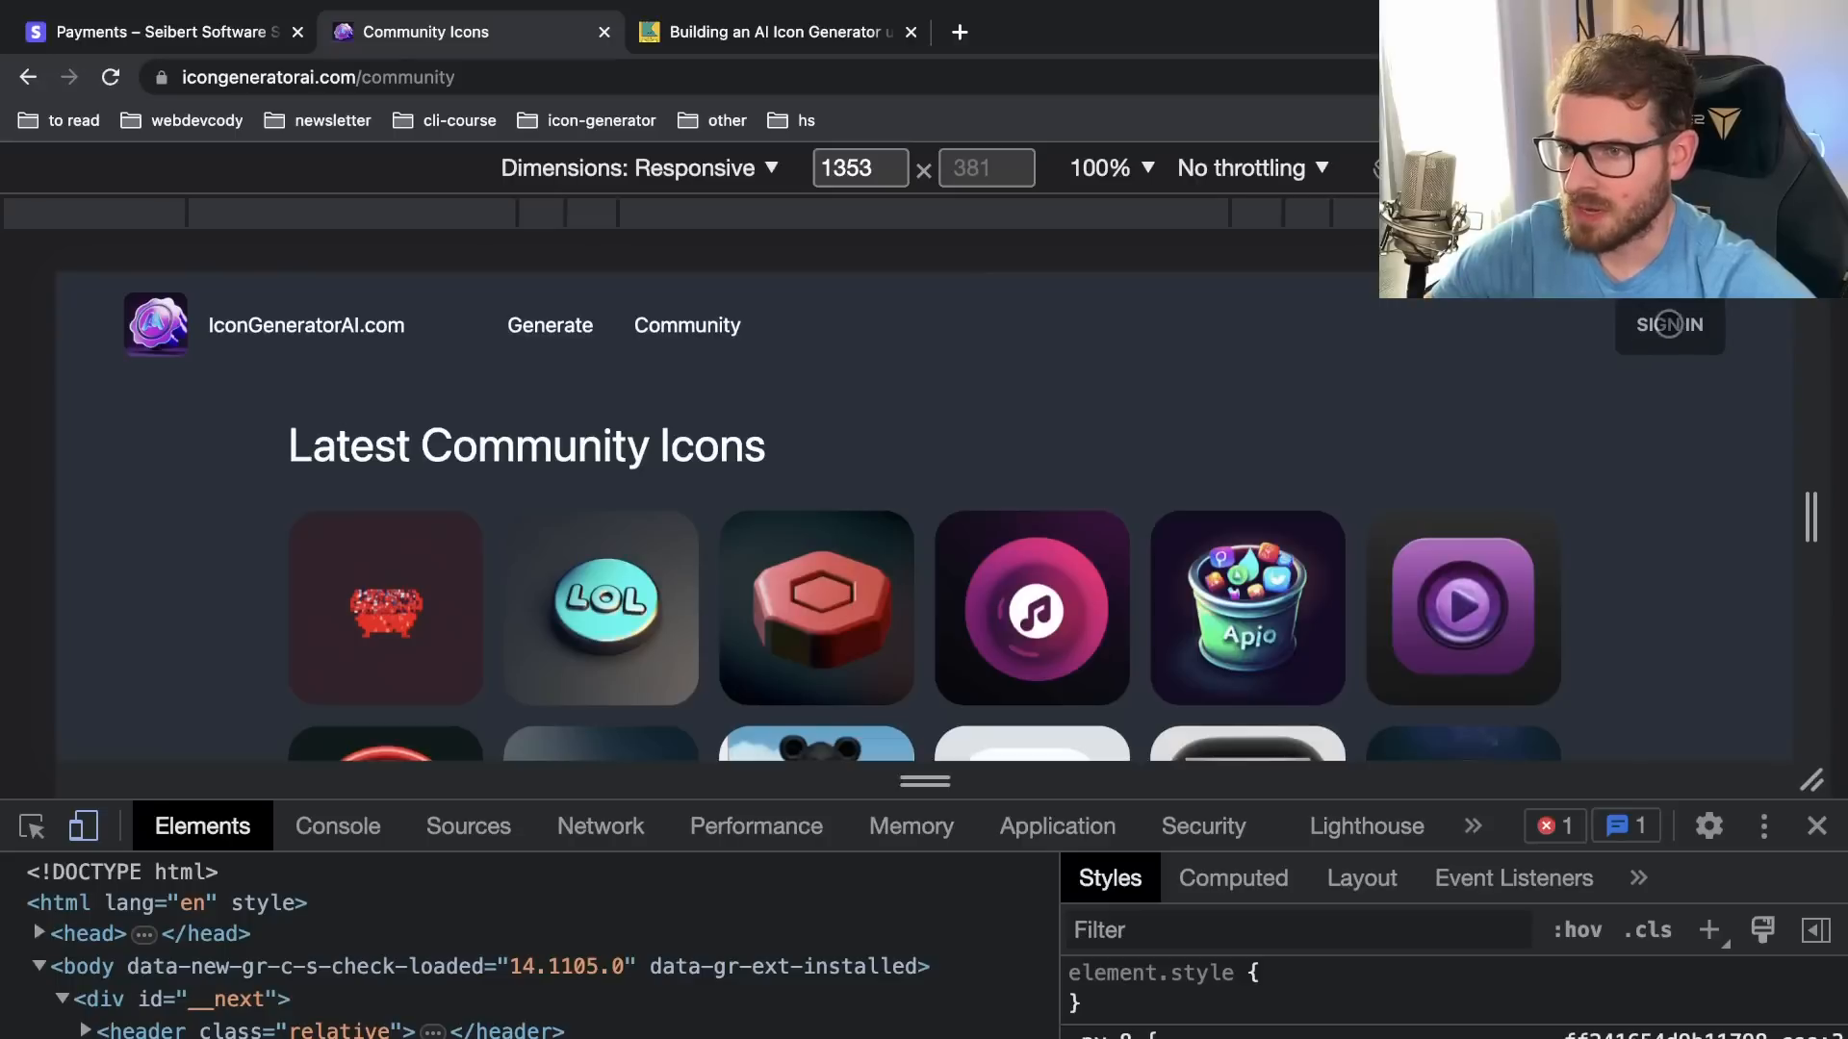
left_click(1668, 326)
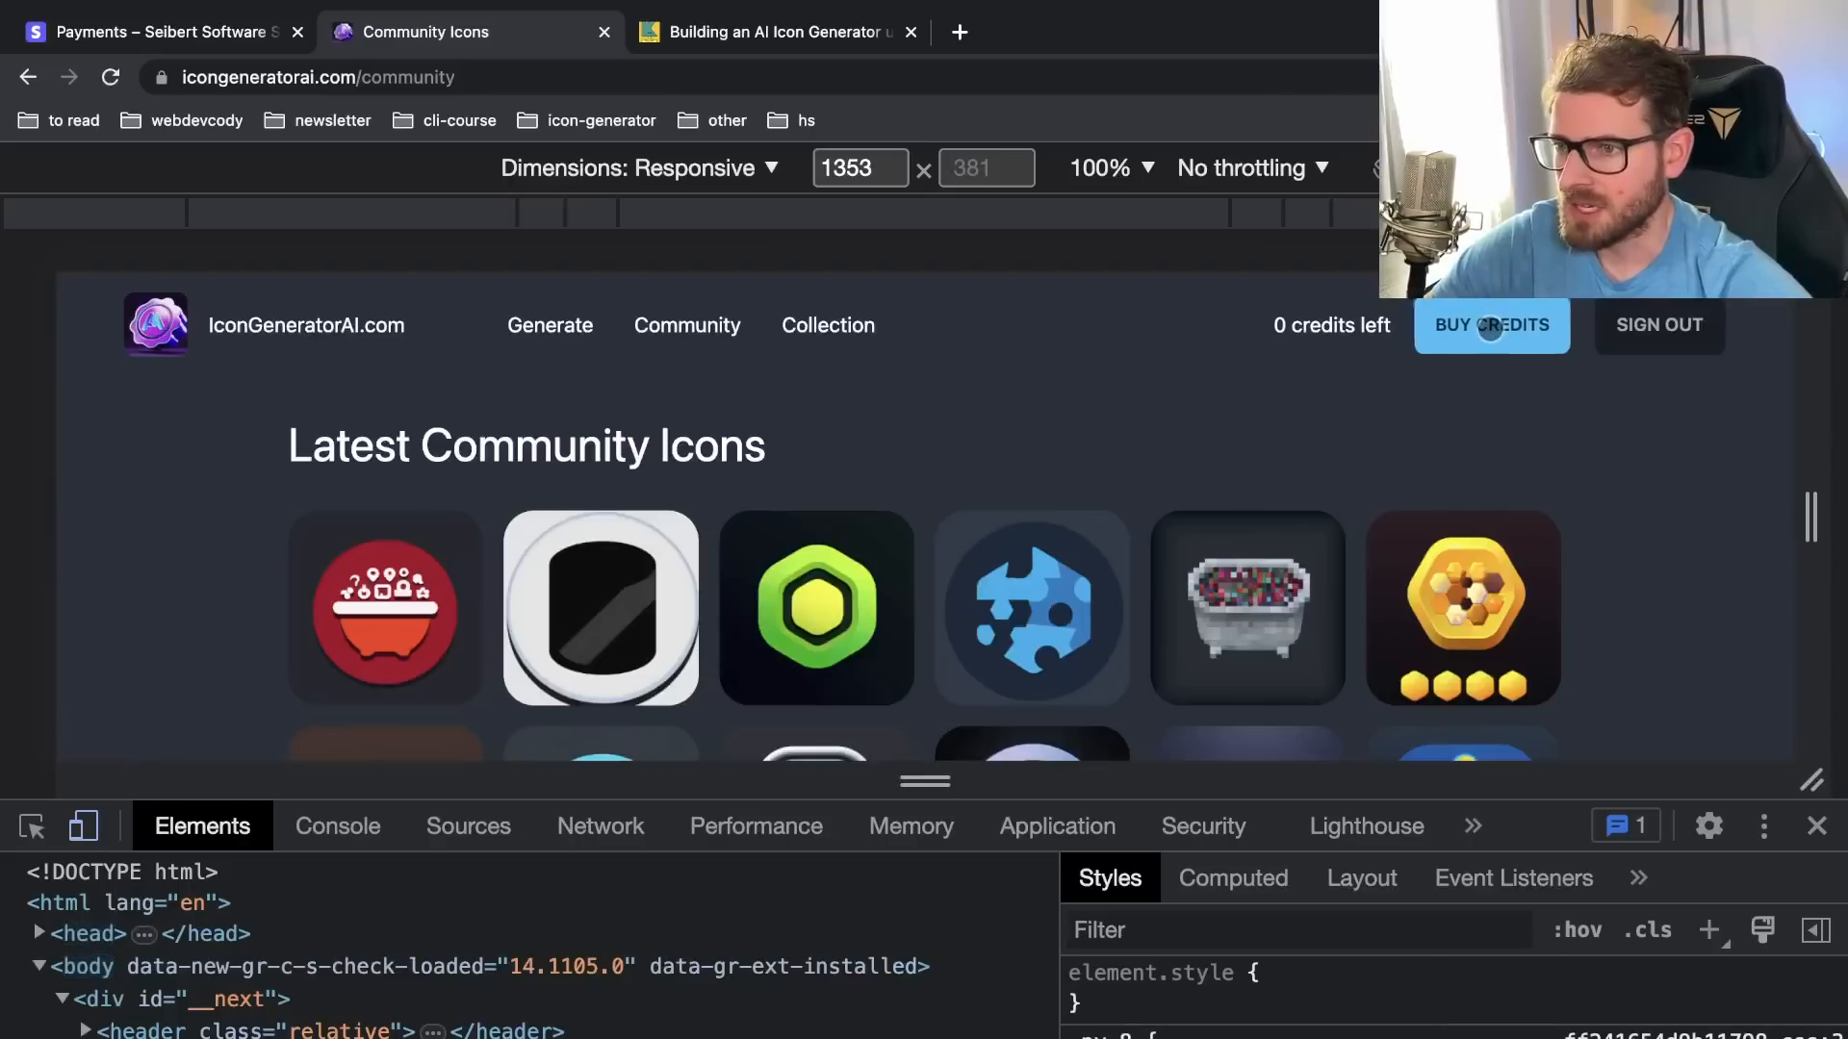
left_click(1490, 325)
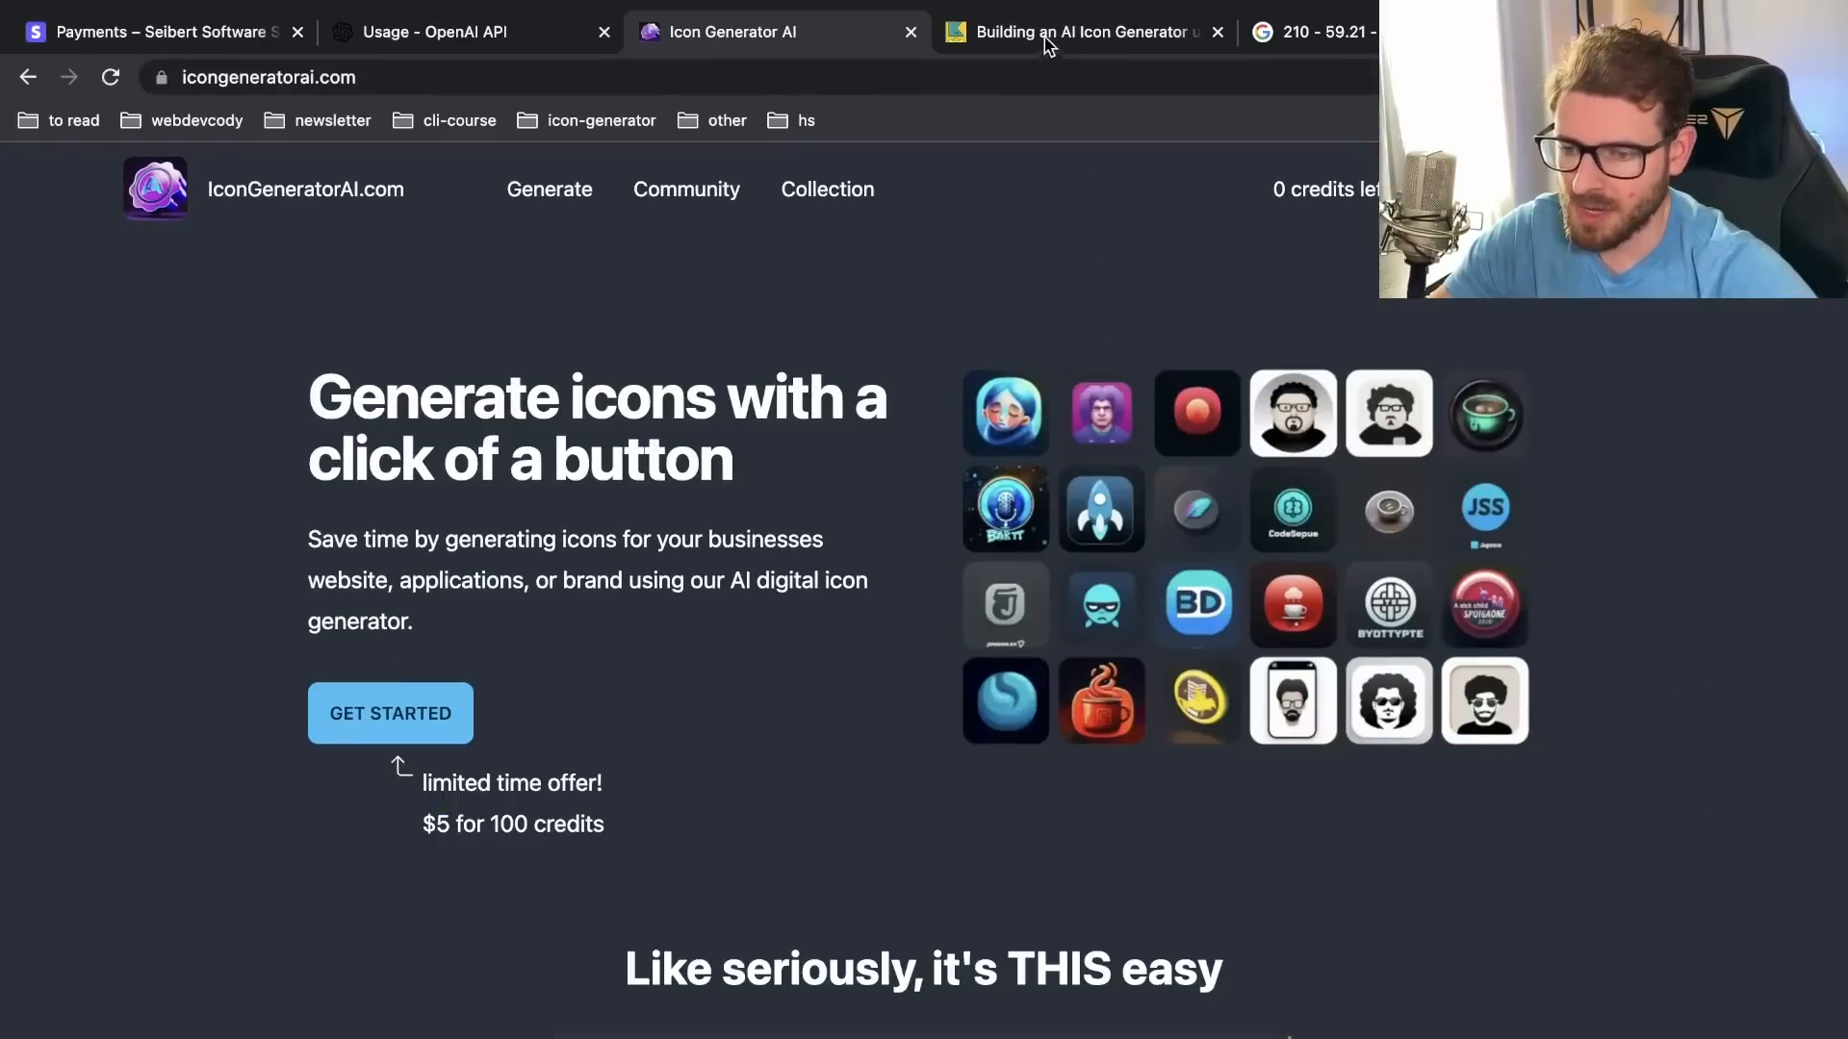
Step: Scroll the signed-in home page and open the Latest Community Icons gallery
left_click(1078, 31)
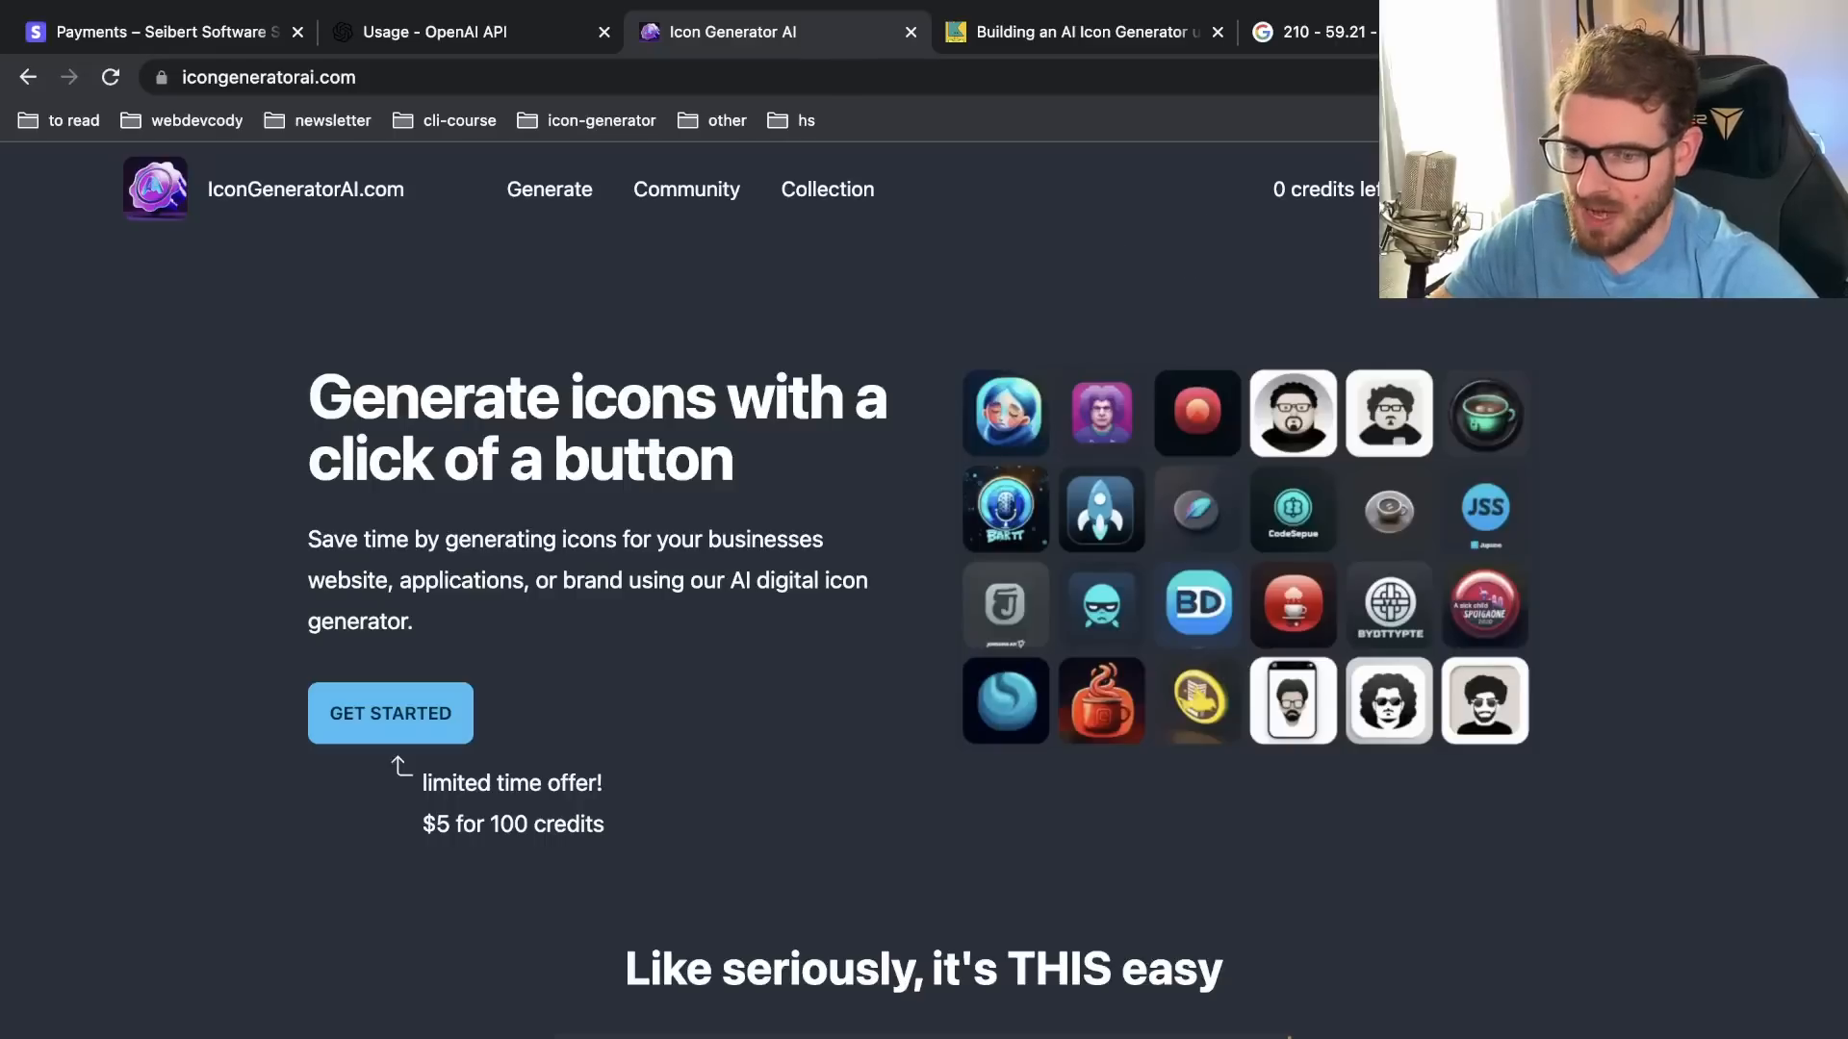
mouse_move(1019, 295)
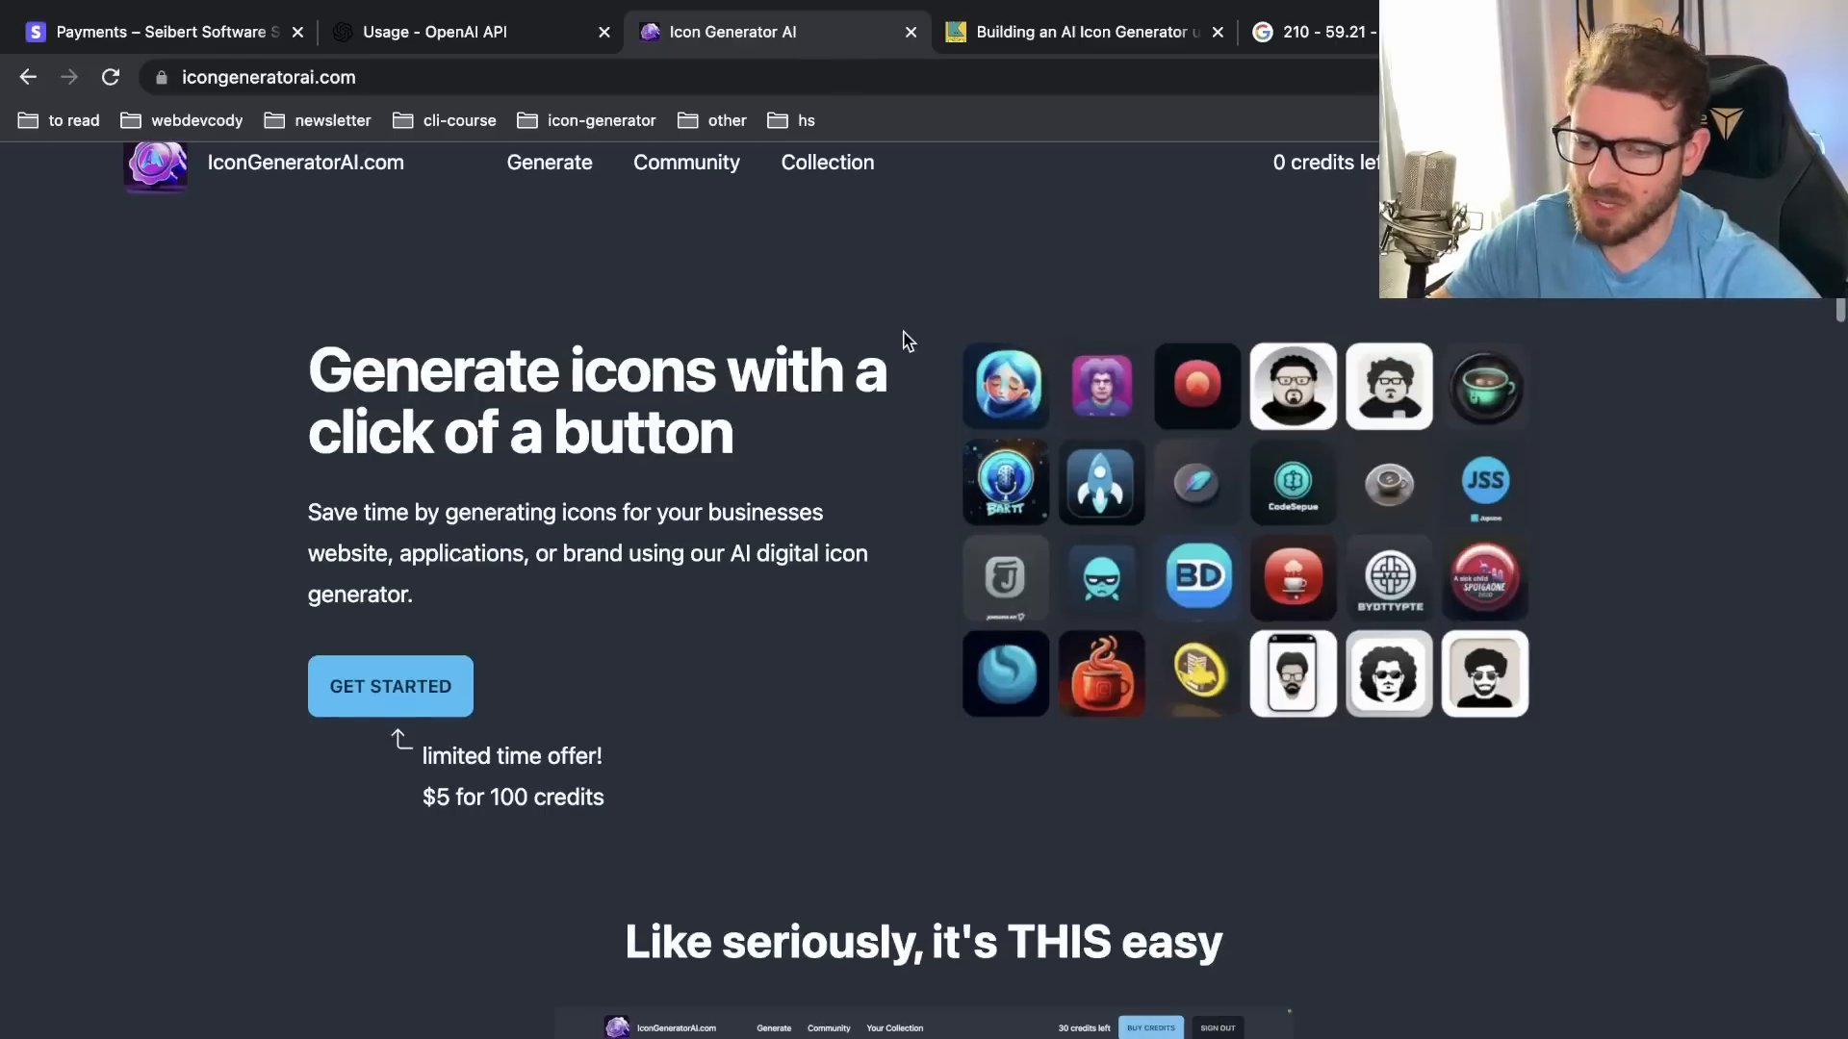
scroll("down", 3)
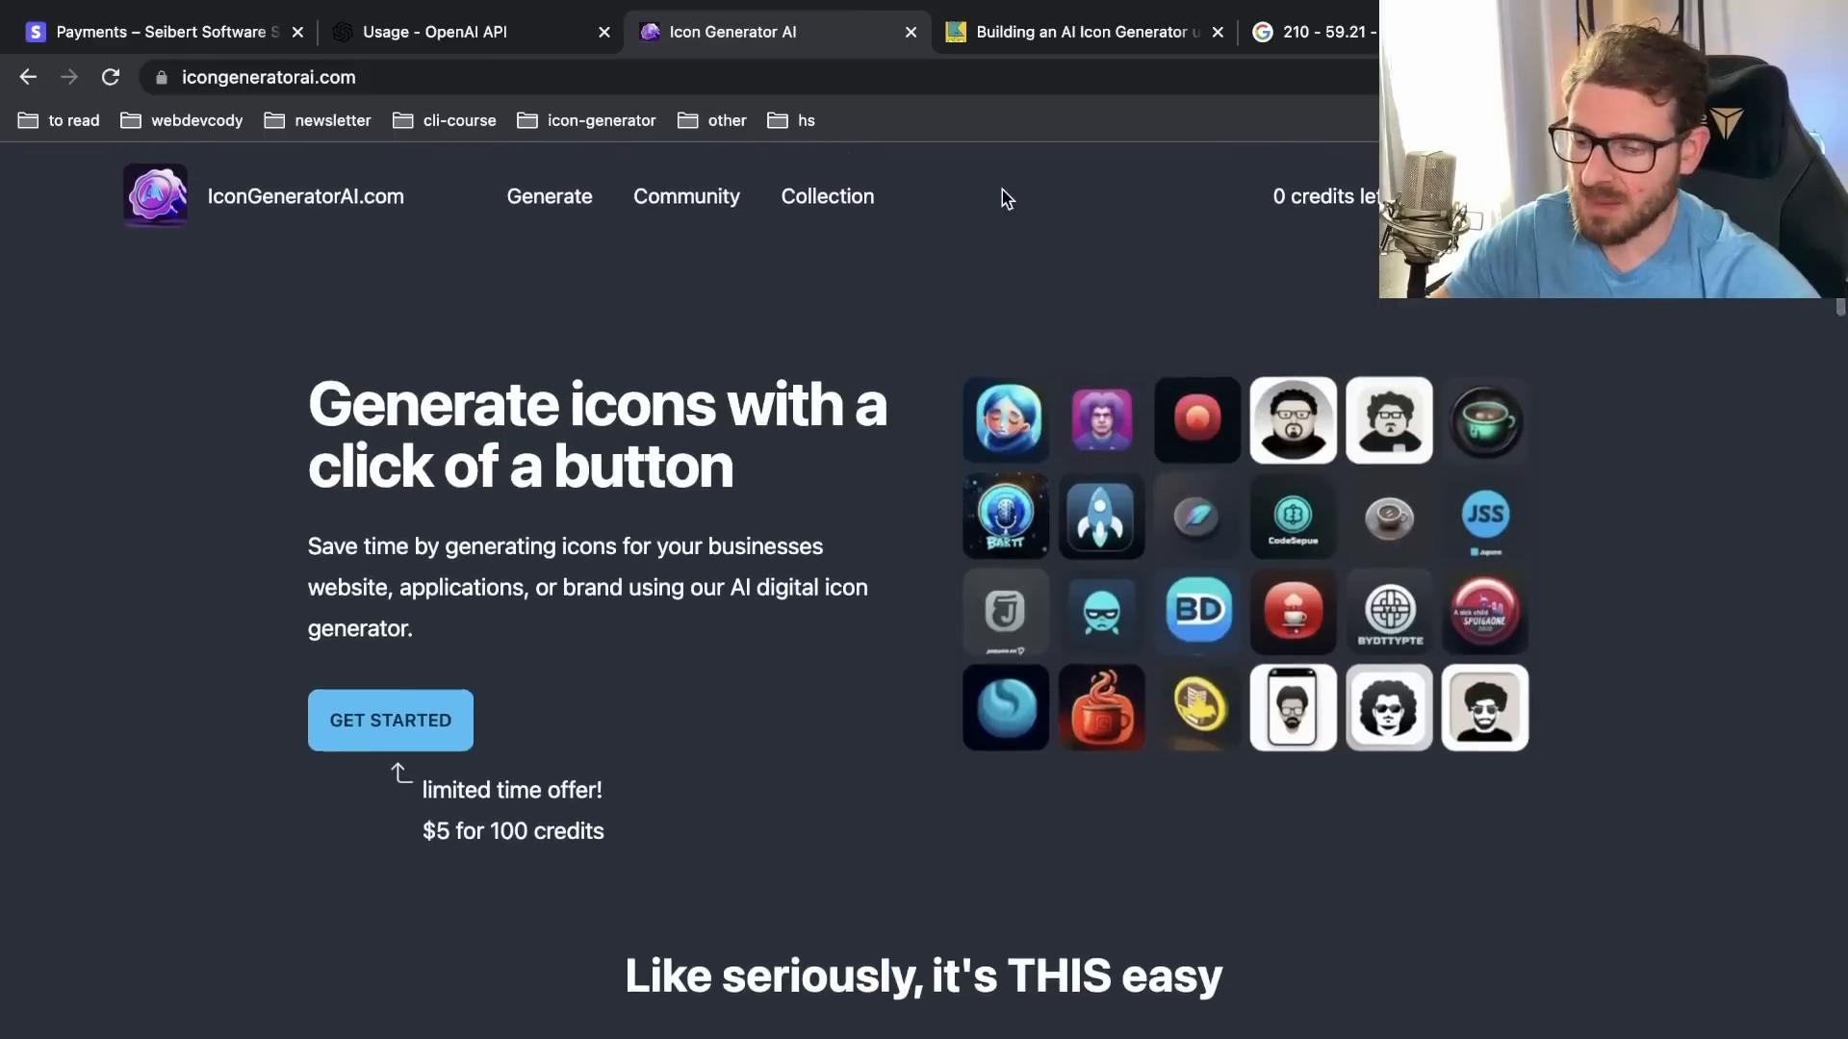
mouse_move(1078, 32)
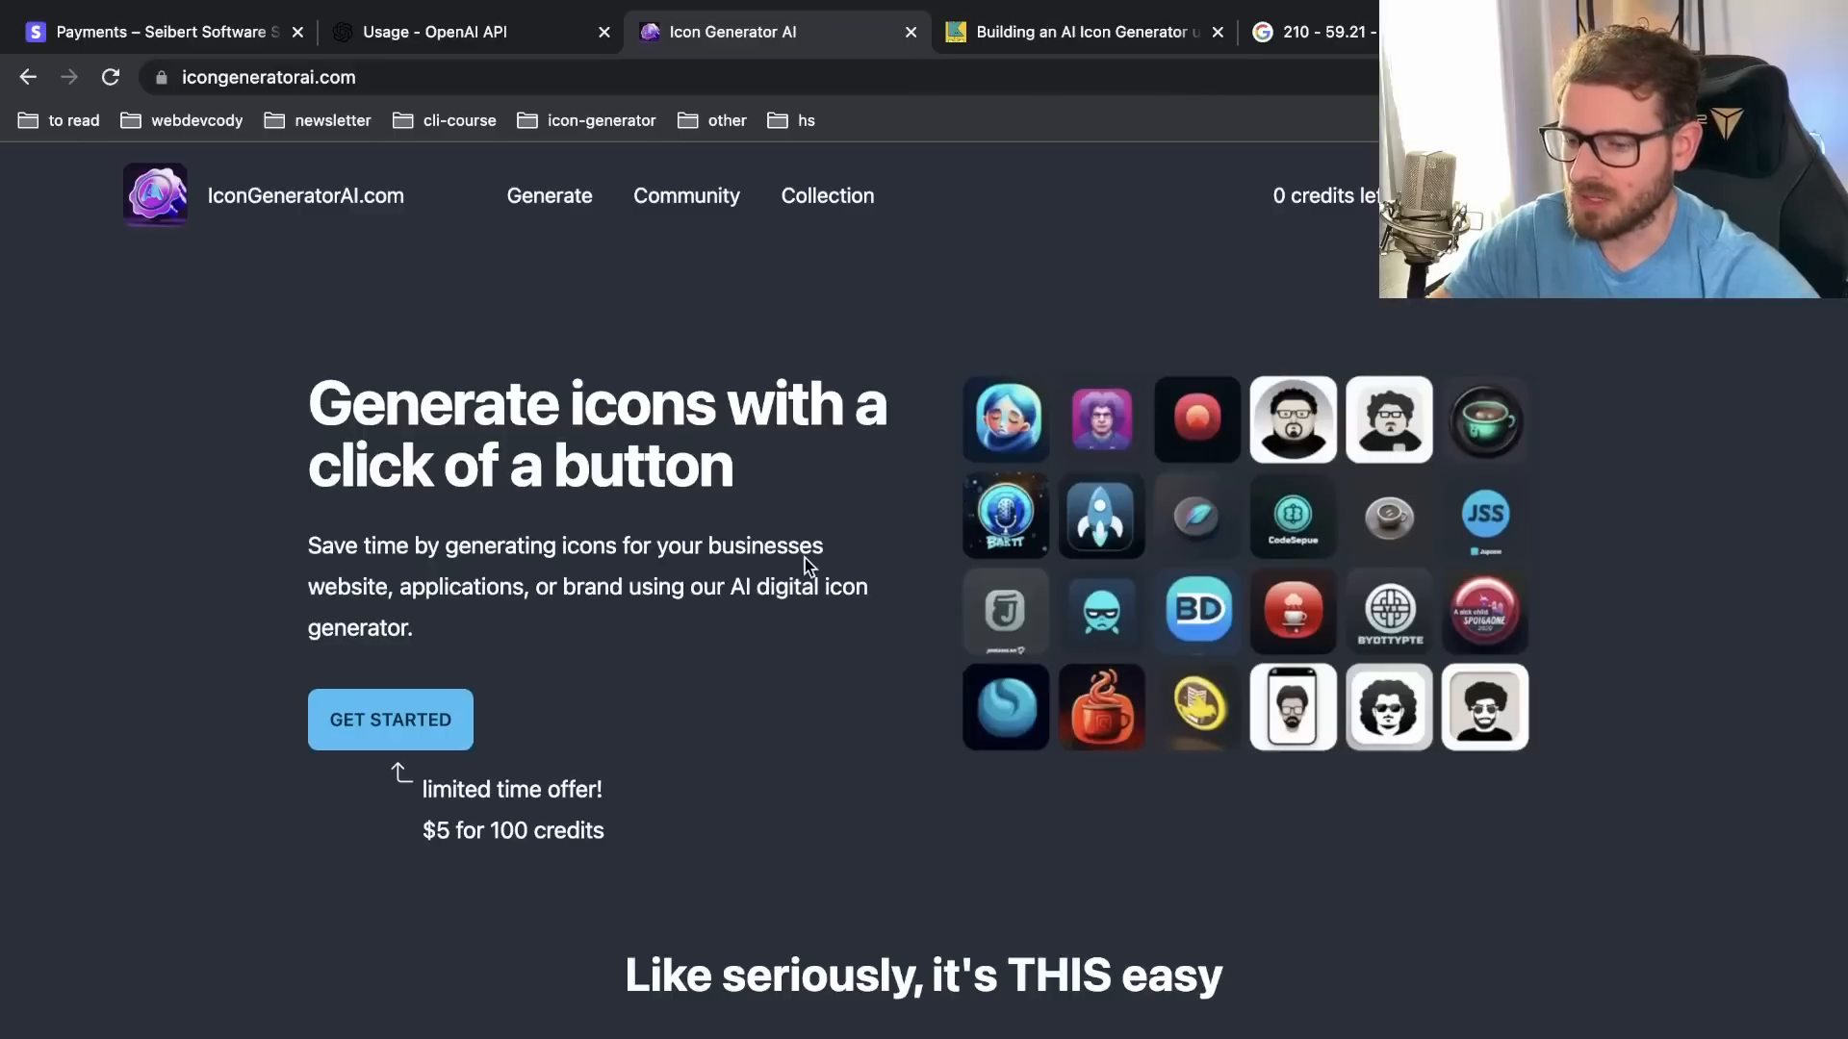
left_click(826, 195)
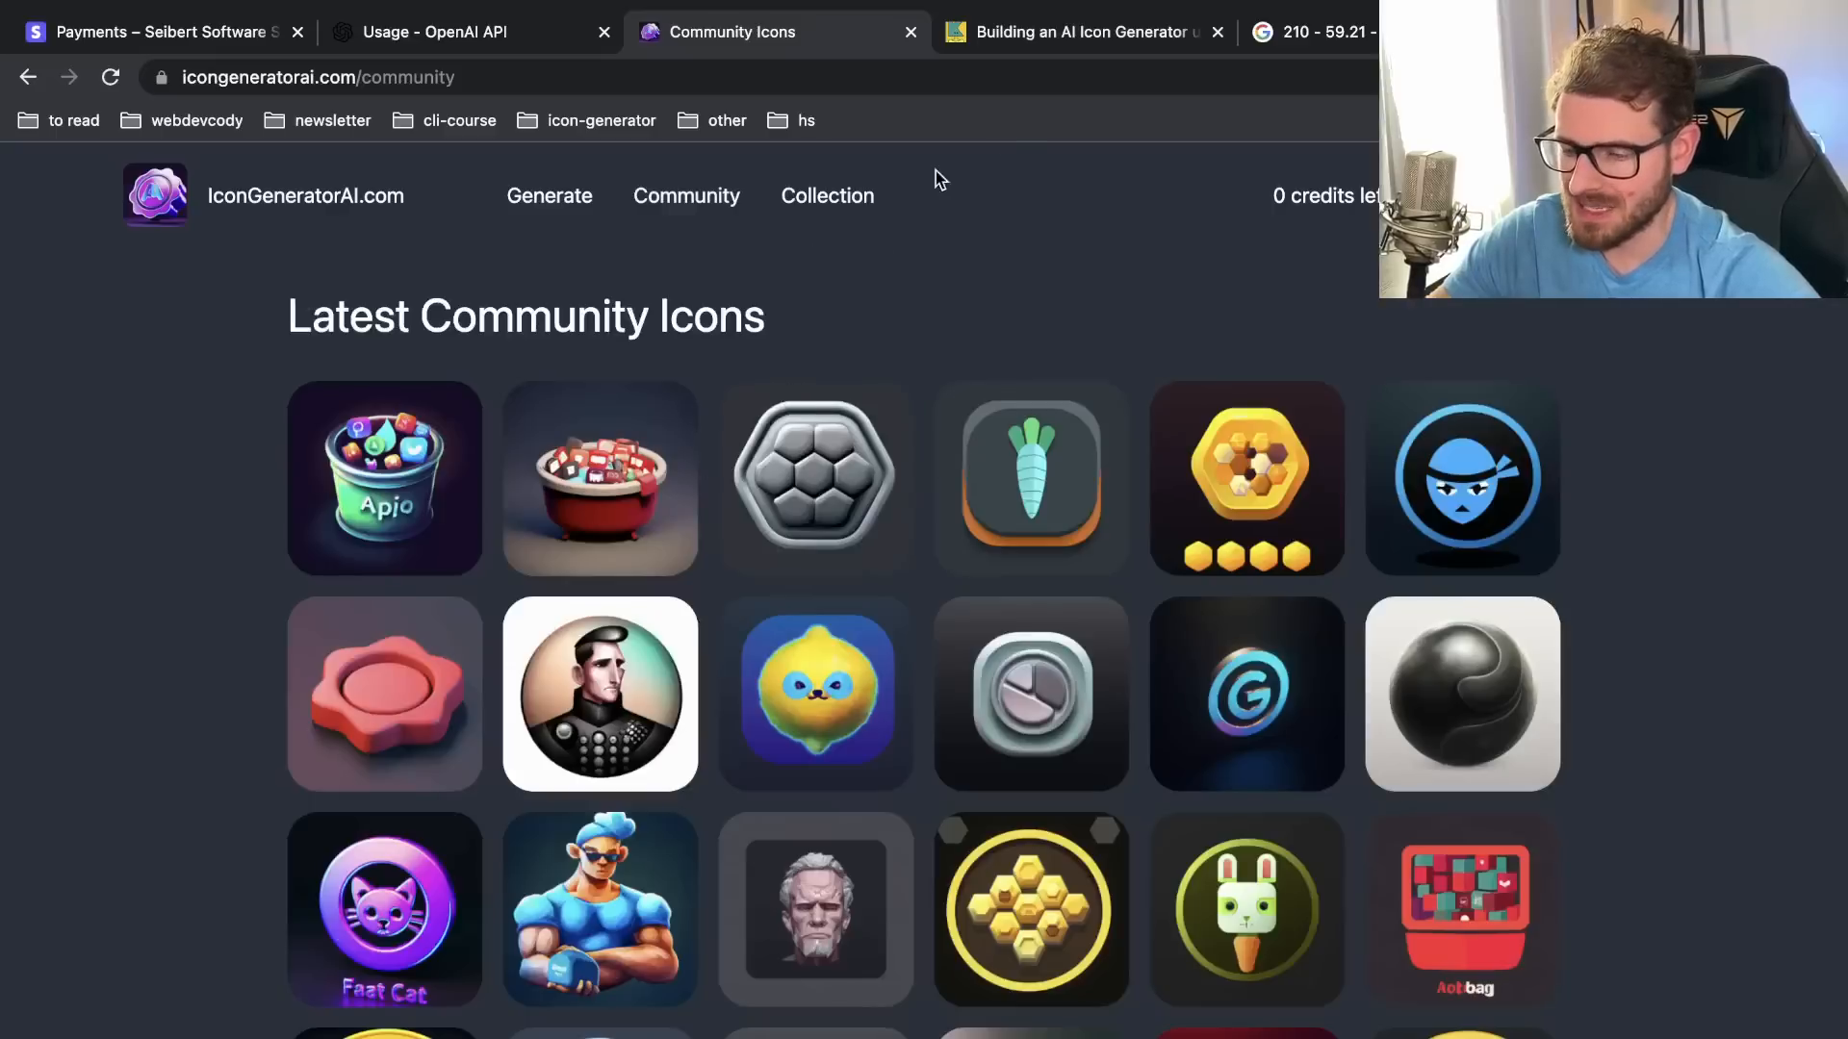
Step: Read the $20 Gumroad icon generator course listing (54 sales), then return to IconGeneratorAI
left_click(1078, 31)
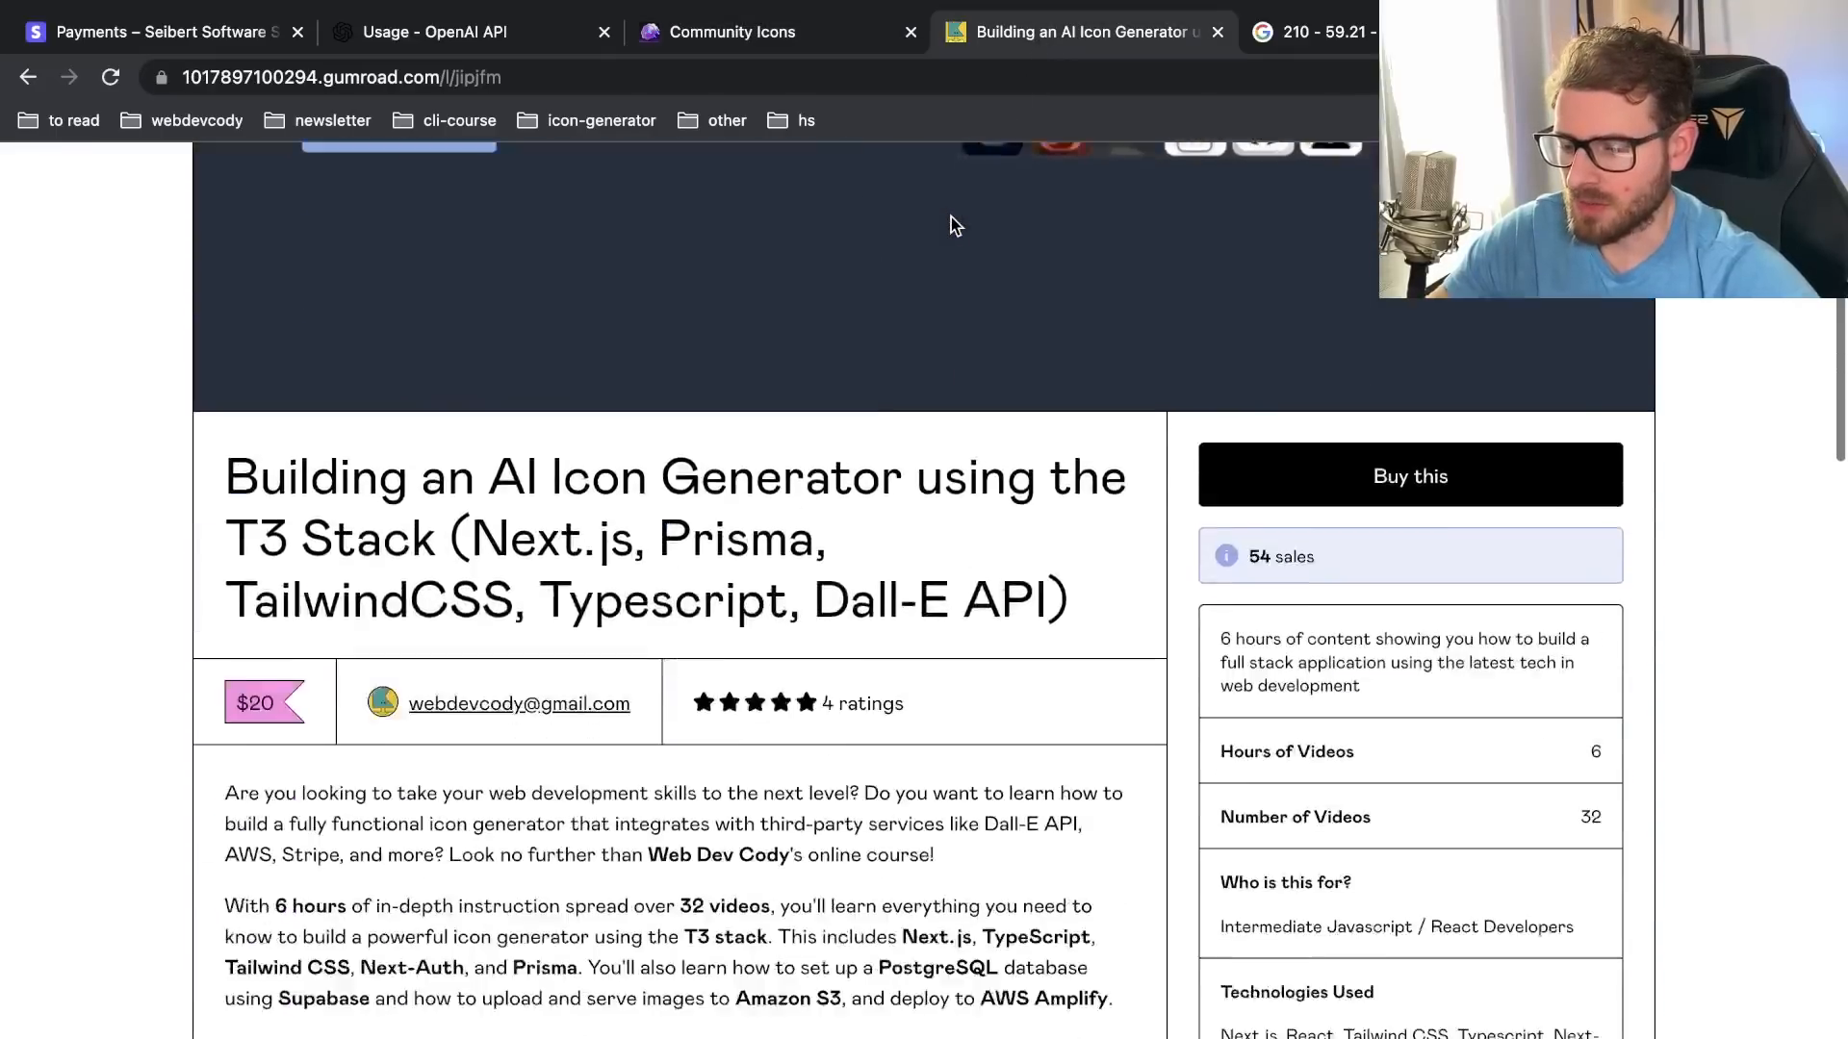
scroll("down", 3)
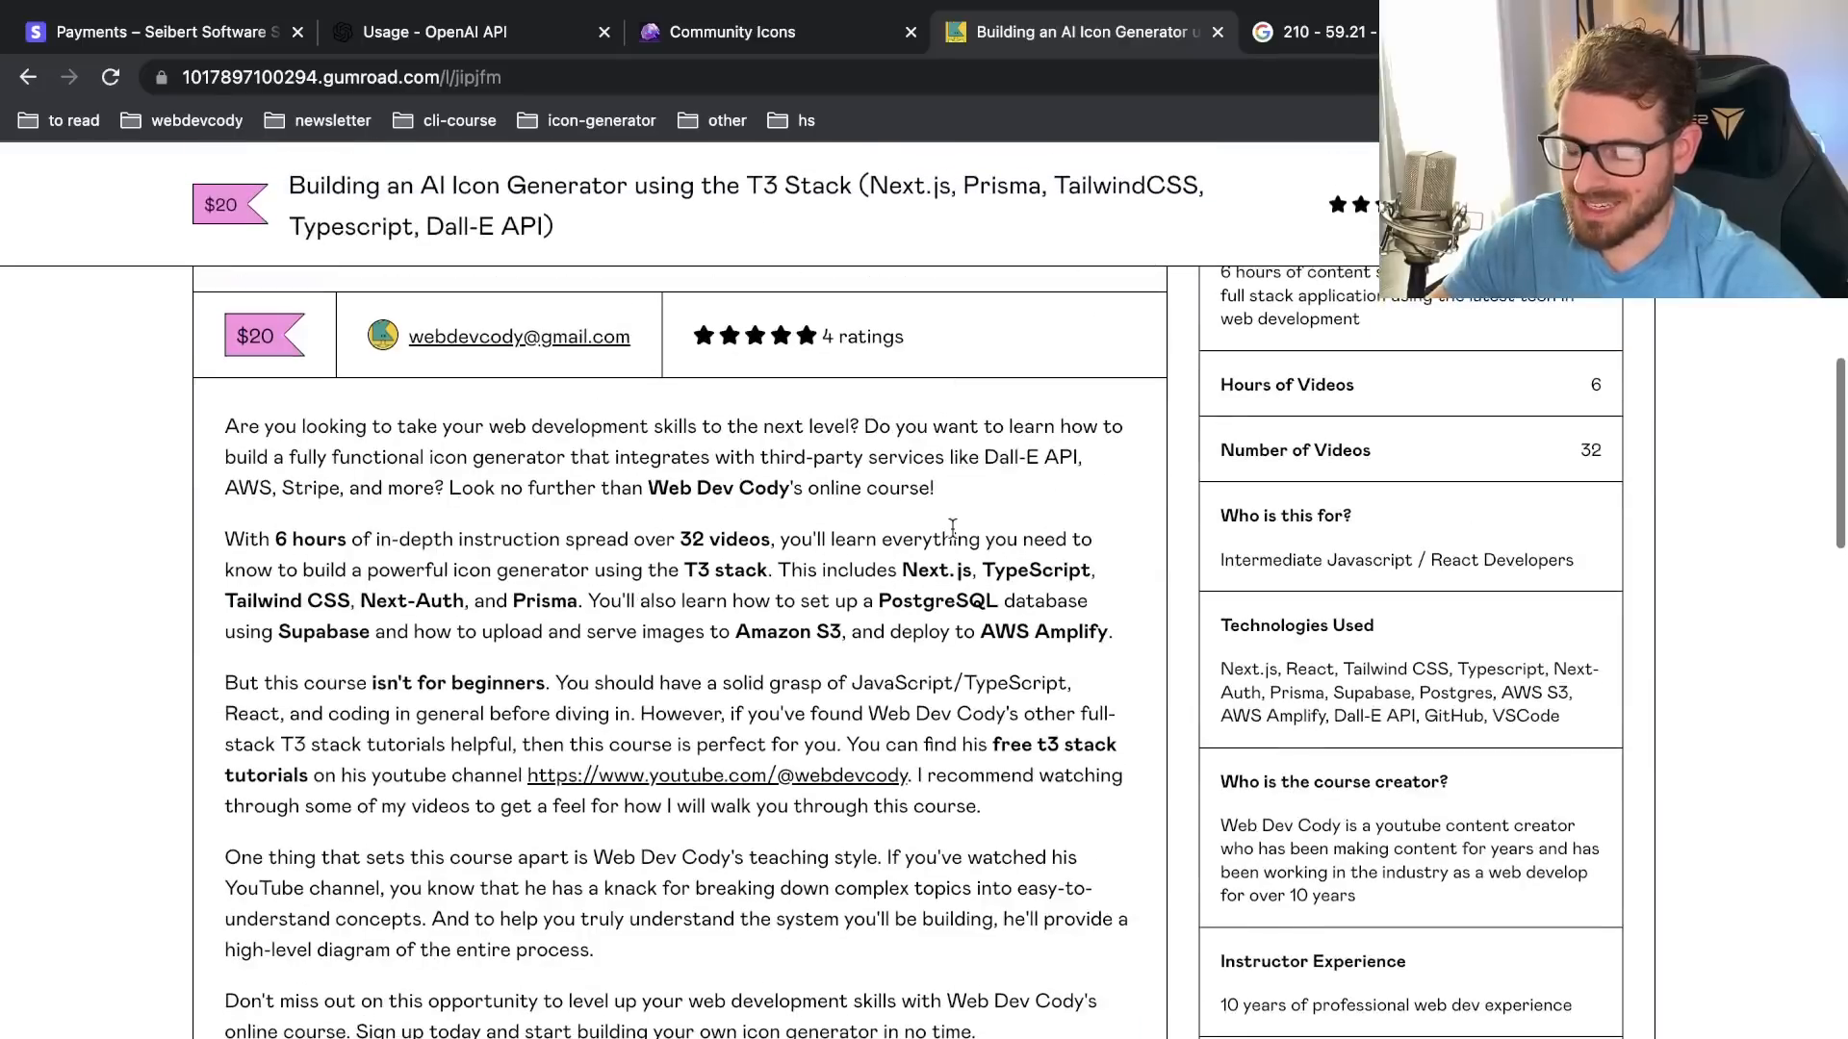
scroll("down", 3)
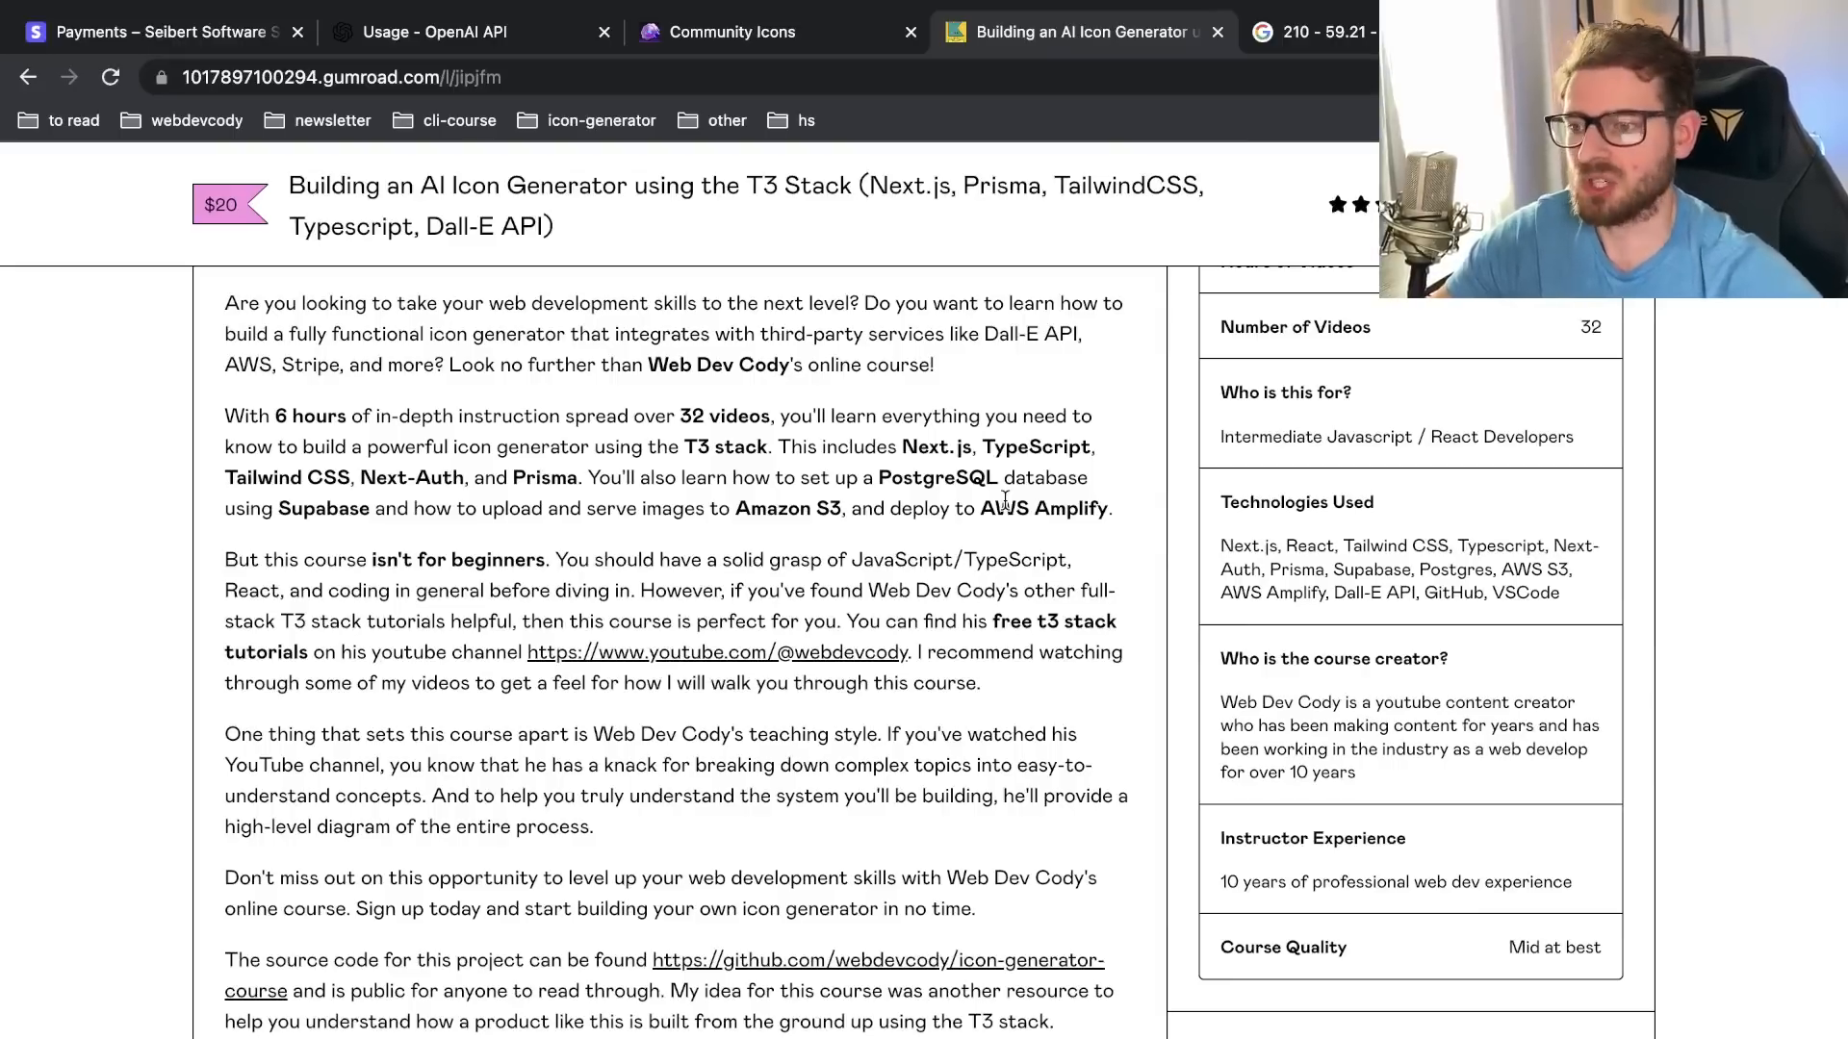
scroll("down", 3)
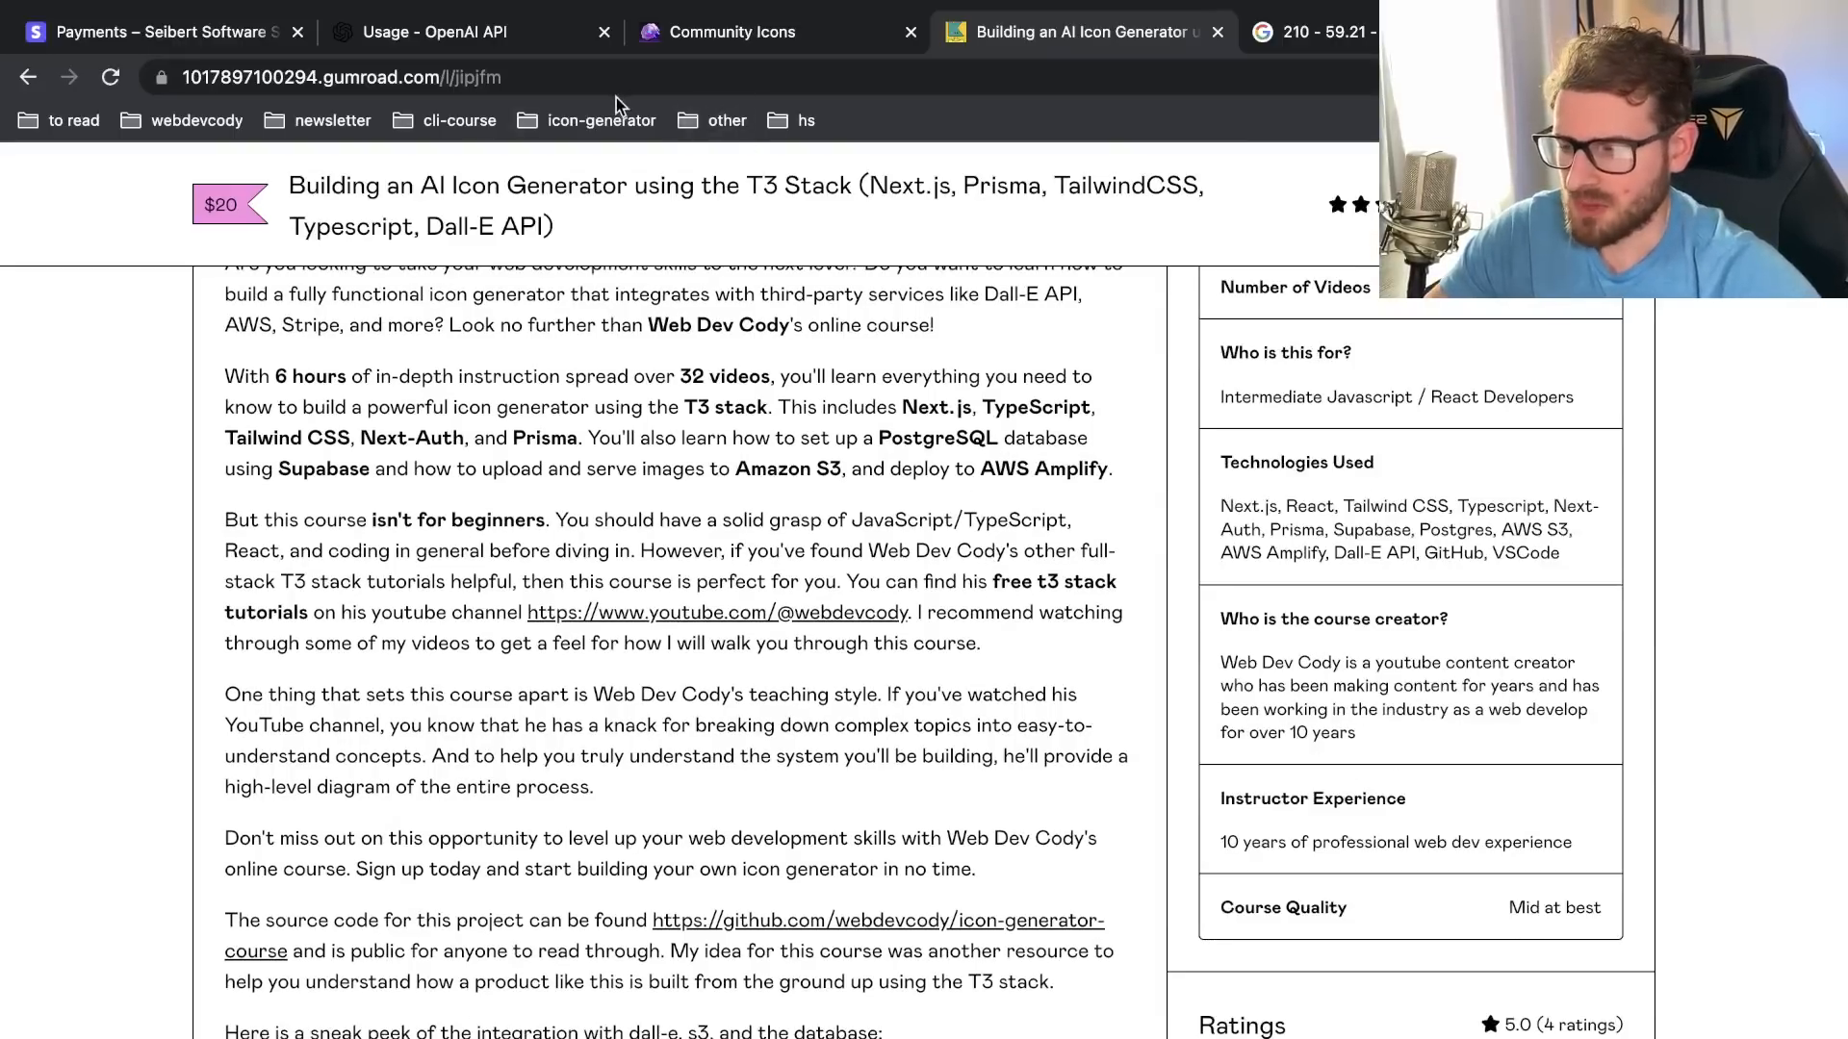
left_click(342, 77)
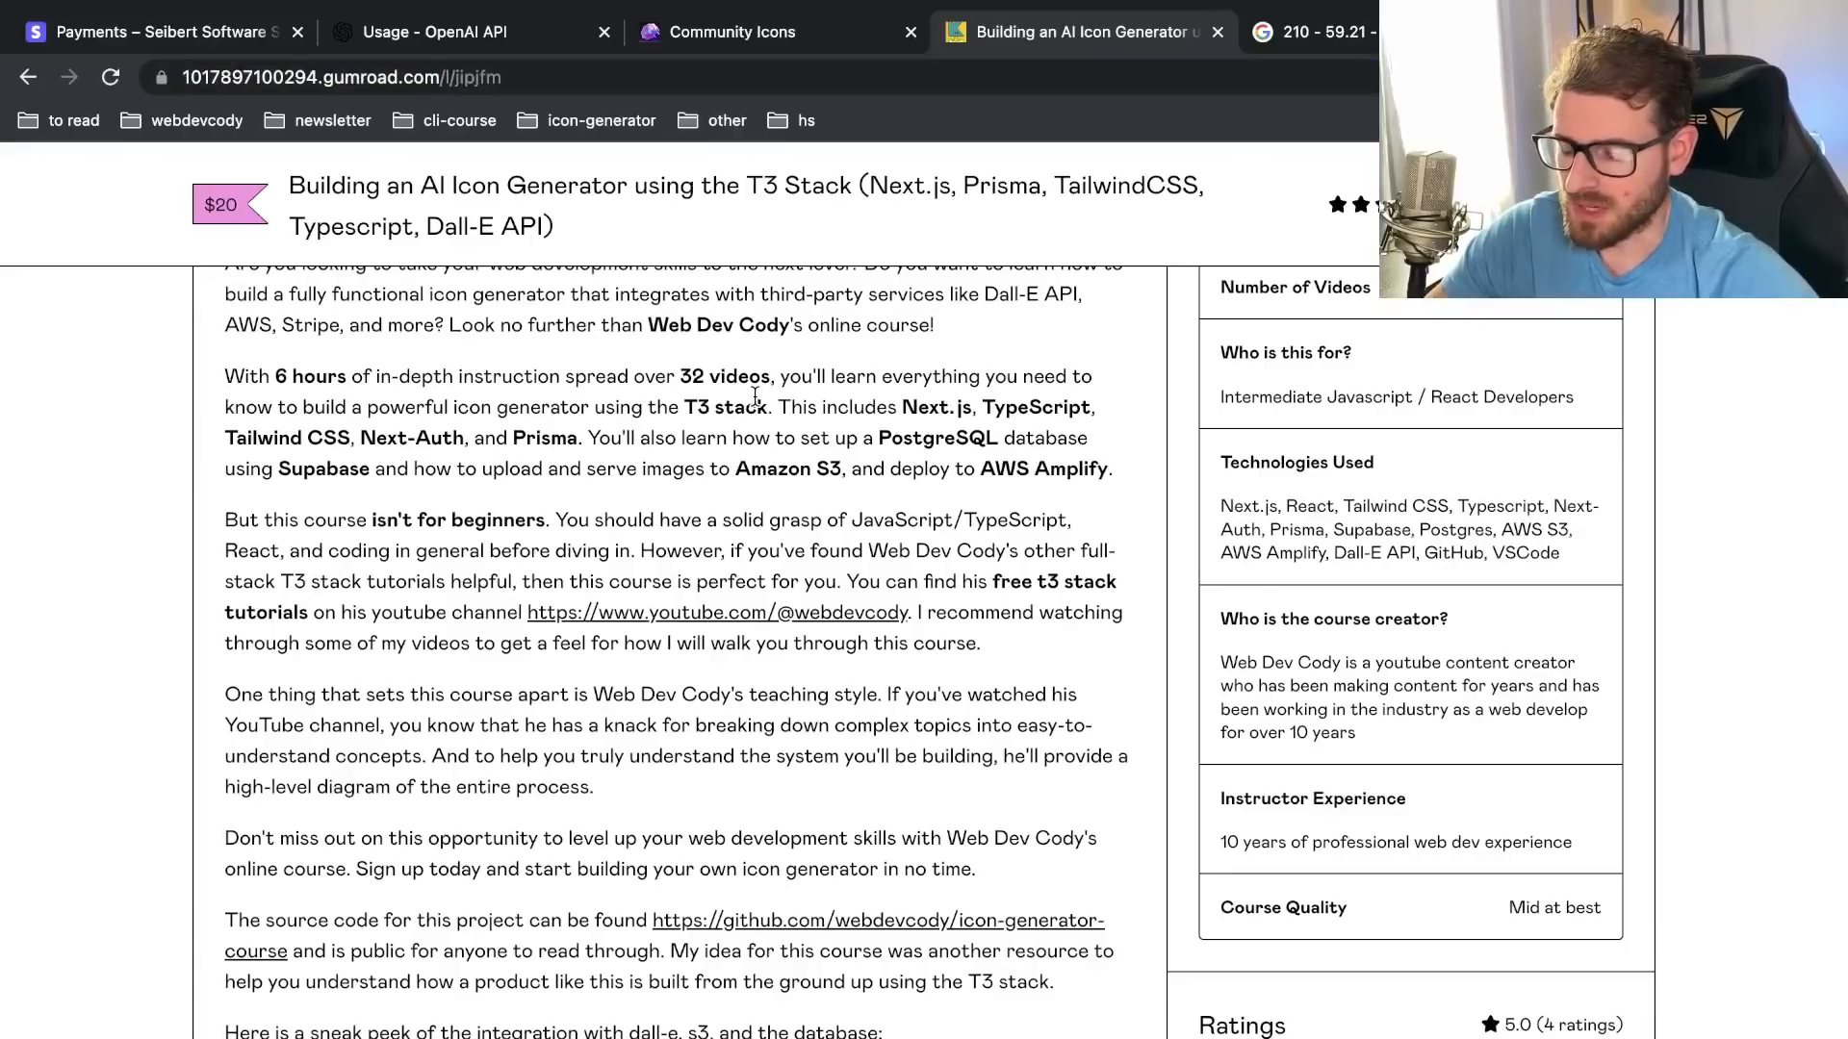
scroll("down", 3)
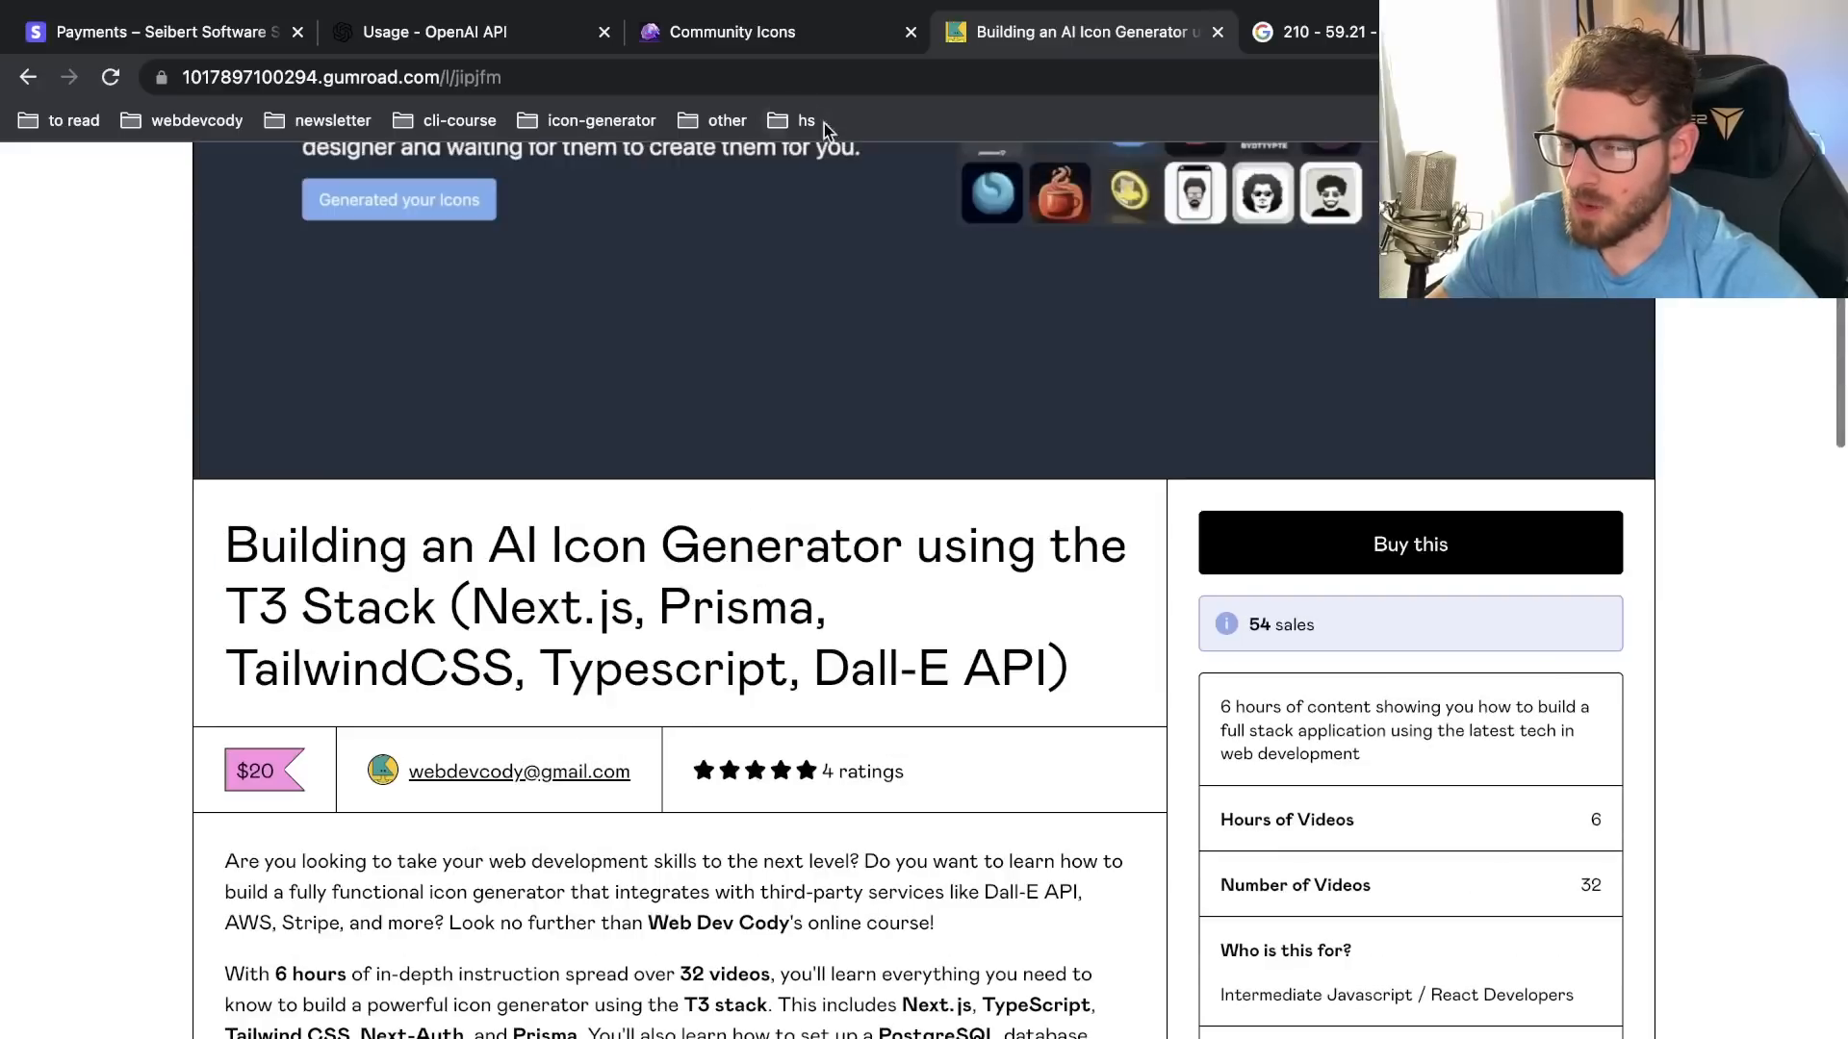
left_click(731, 32)
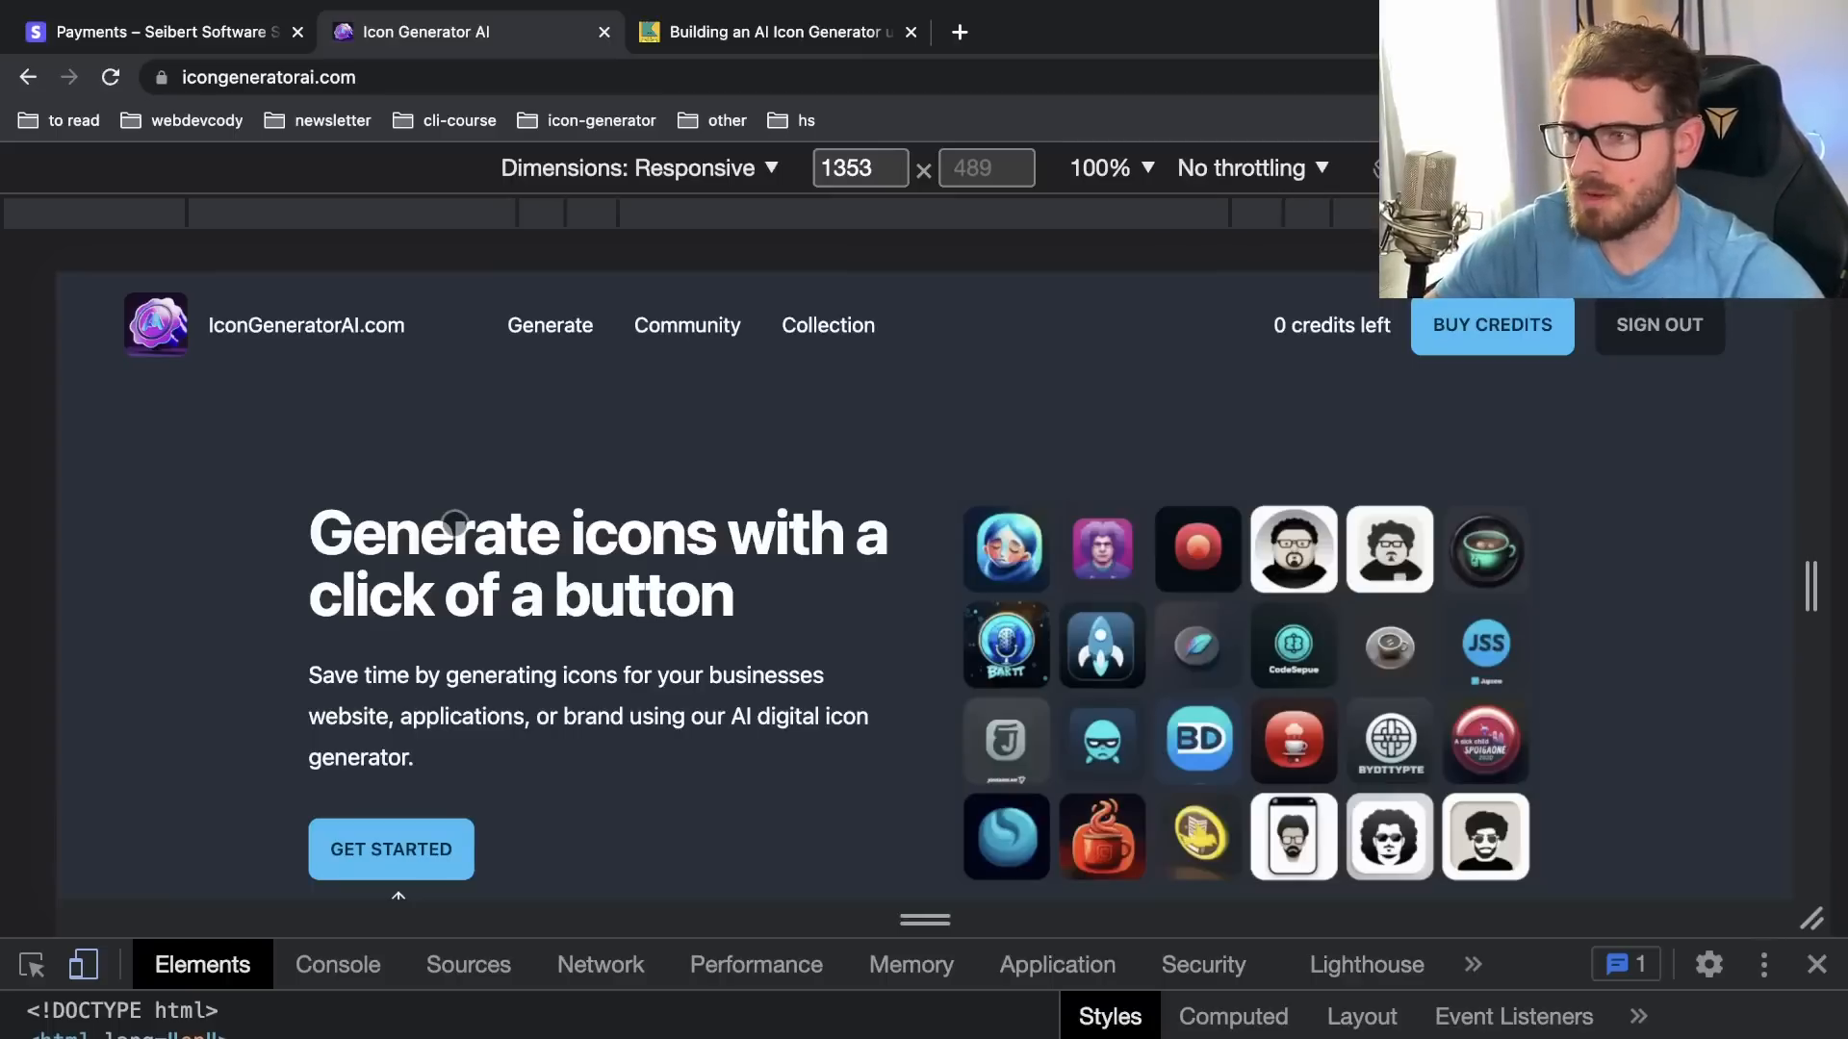
Step: Switch to Stripe Payments filtered to succeeded $5 payments, showing 42 results
left_click(158, 32)
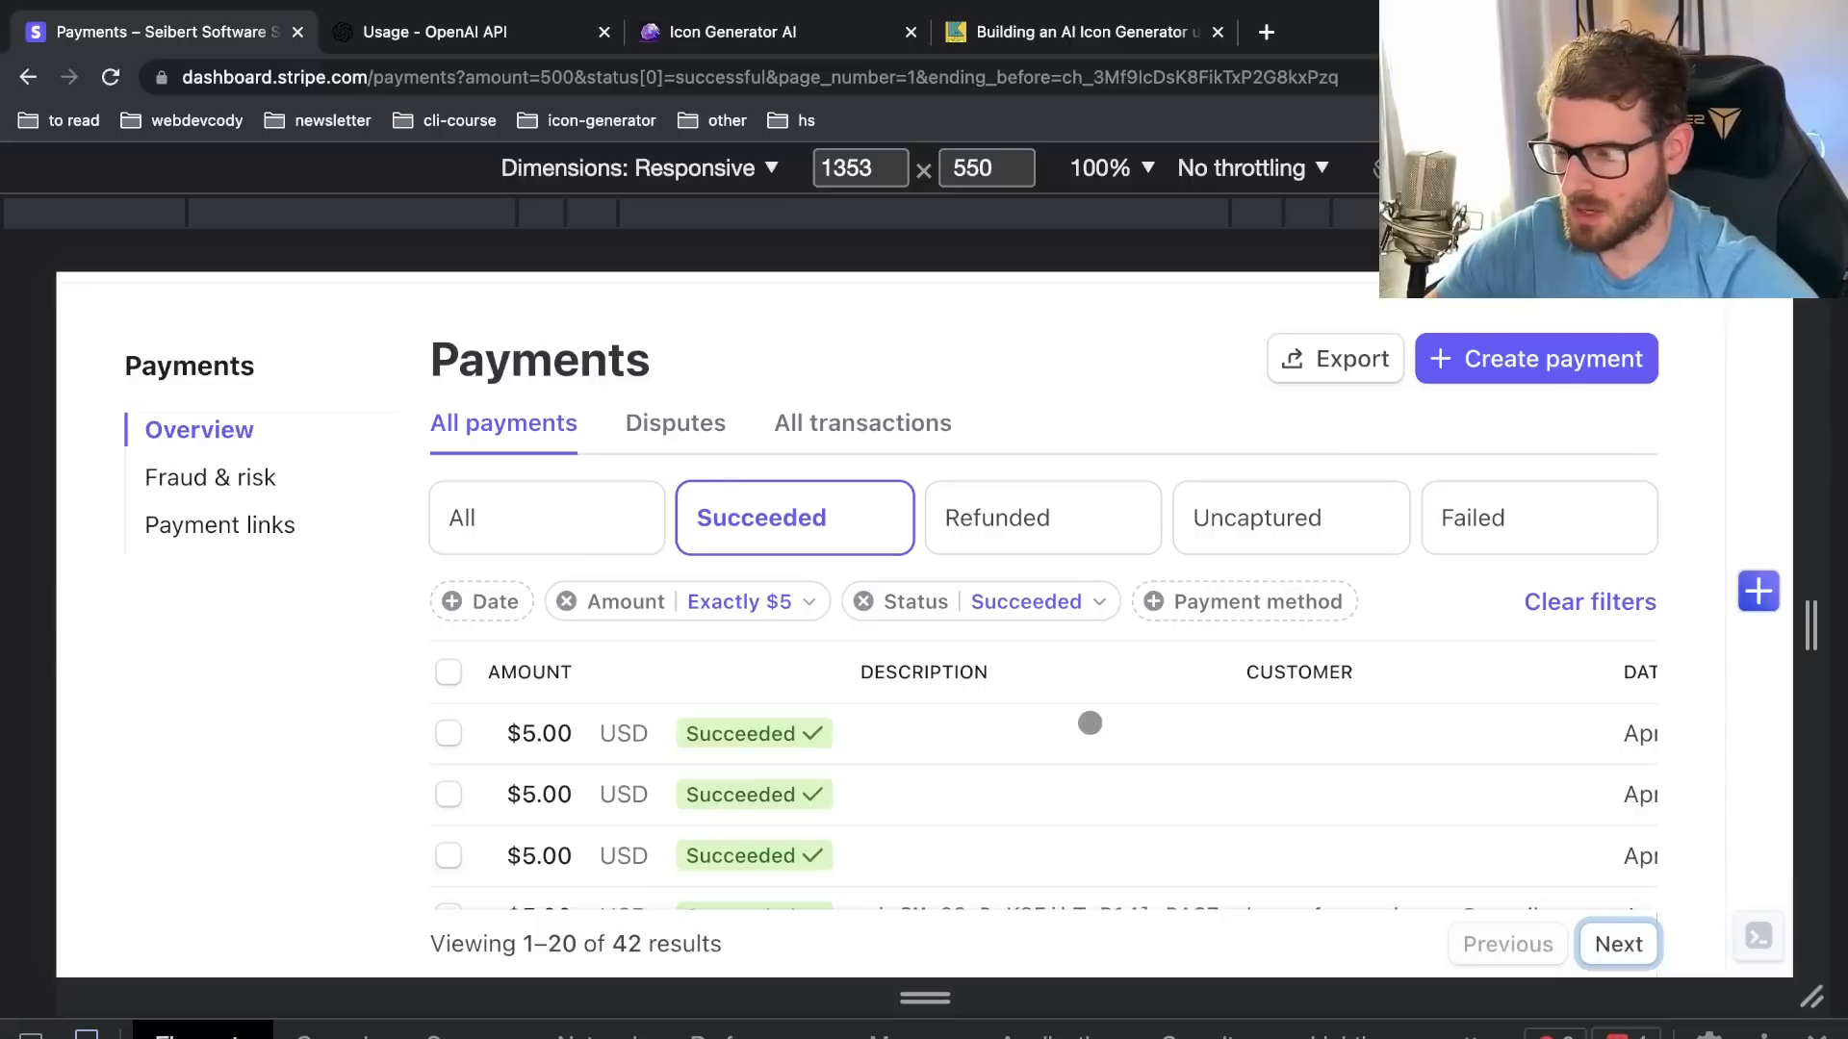
mouse_move(684, 771)
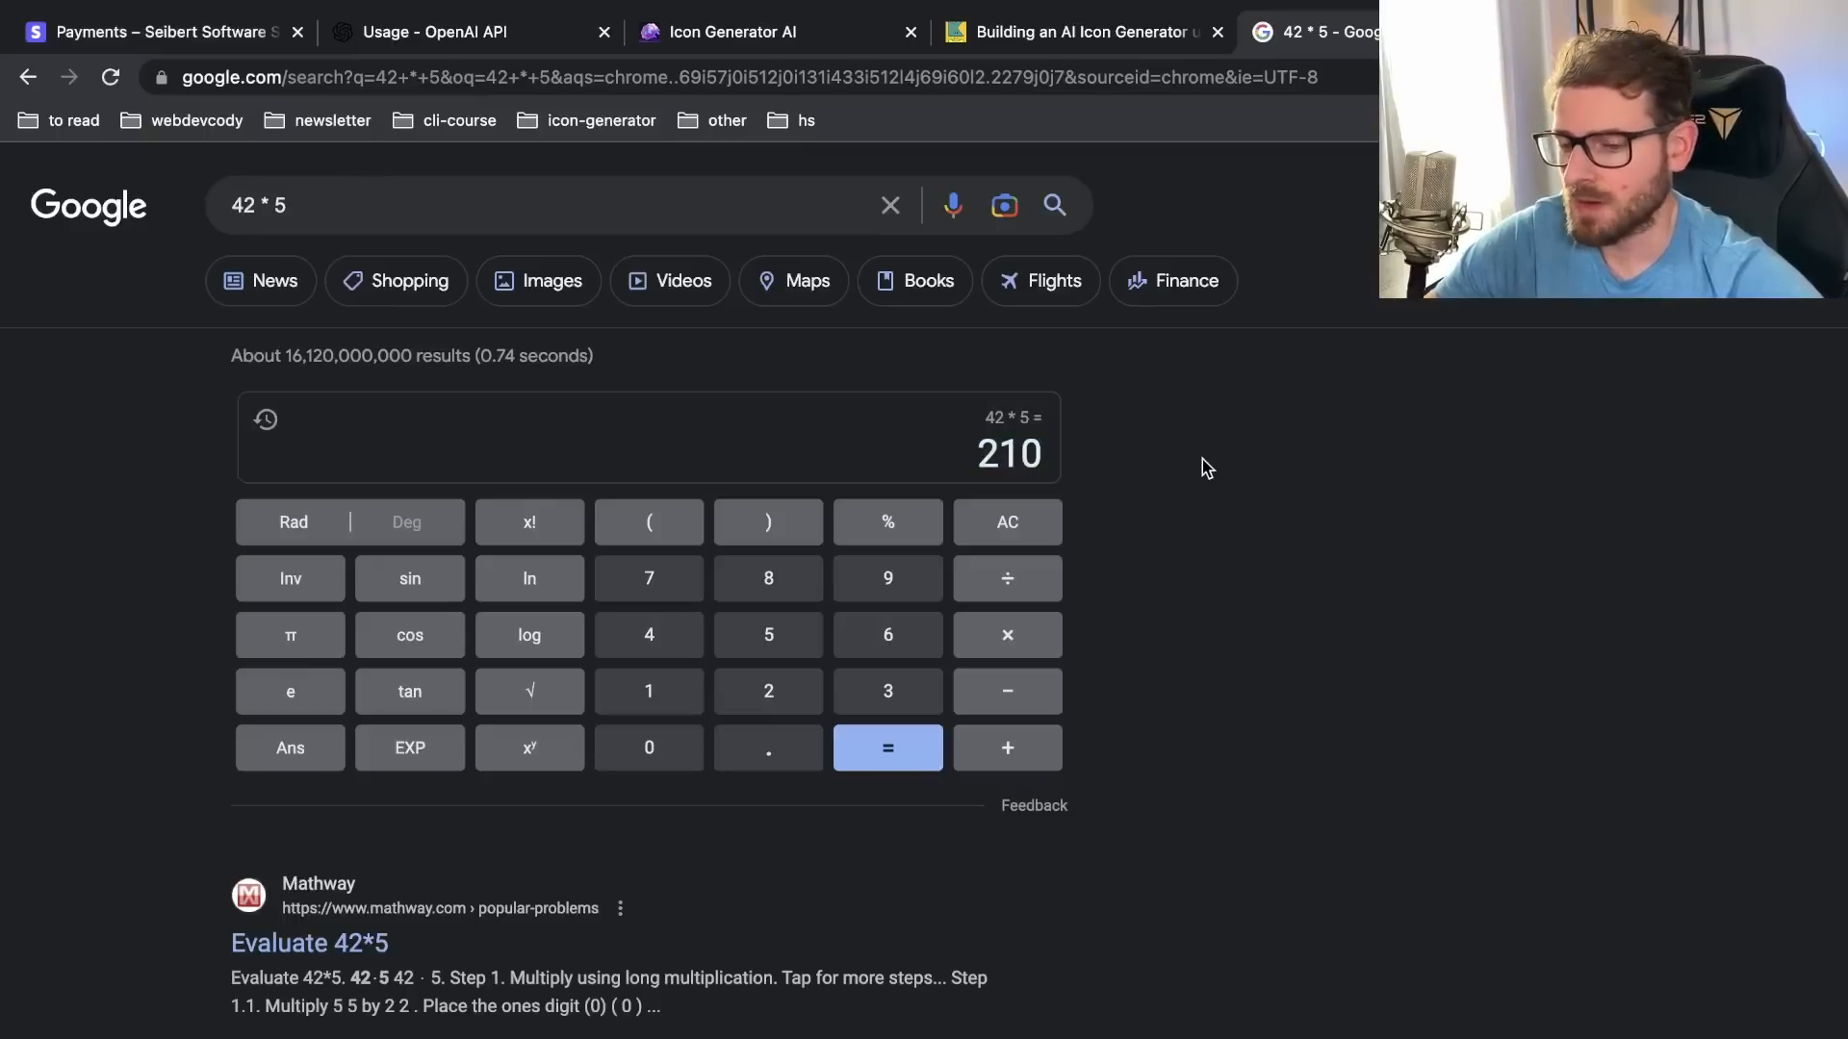
Step: Return from Google's 42 × 5 = 210 result to the filtered Stripe payments tab
left_click(153, 32)
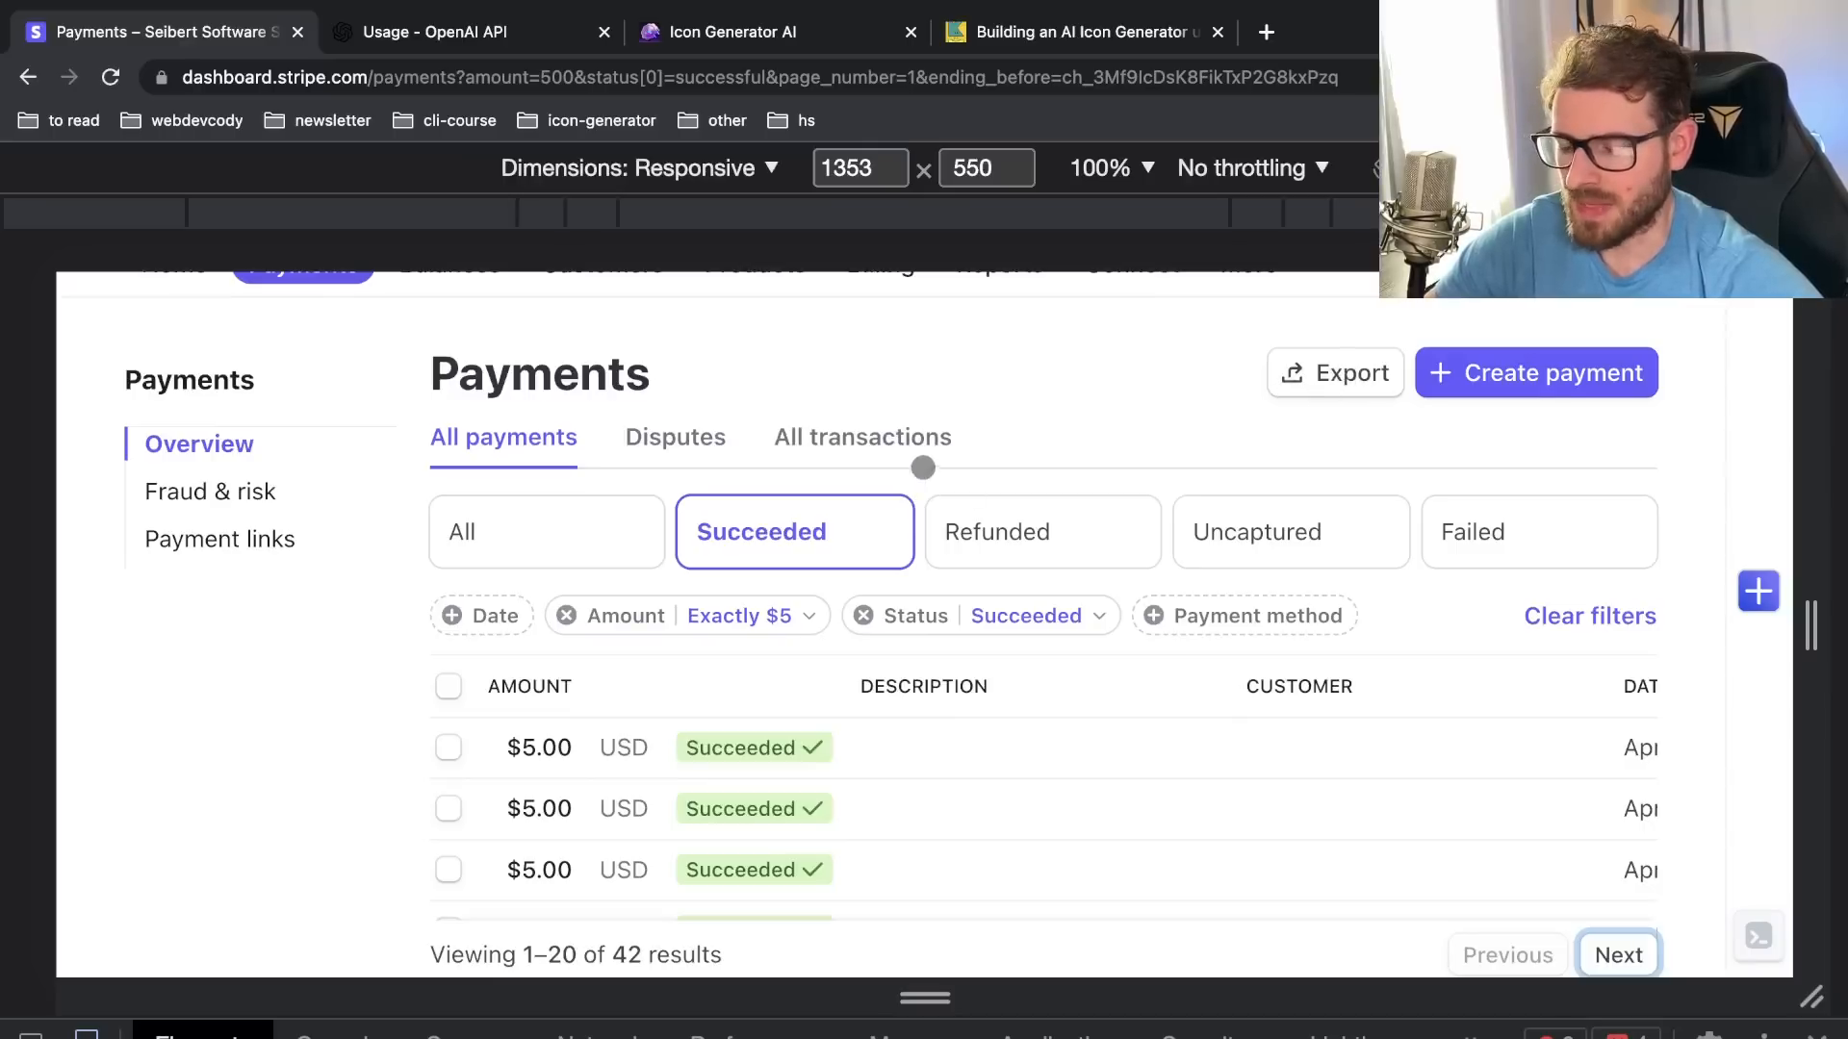
mouse_move(904, 720)
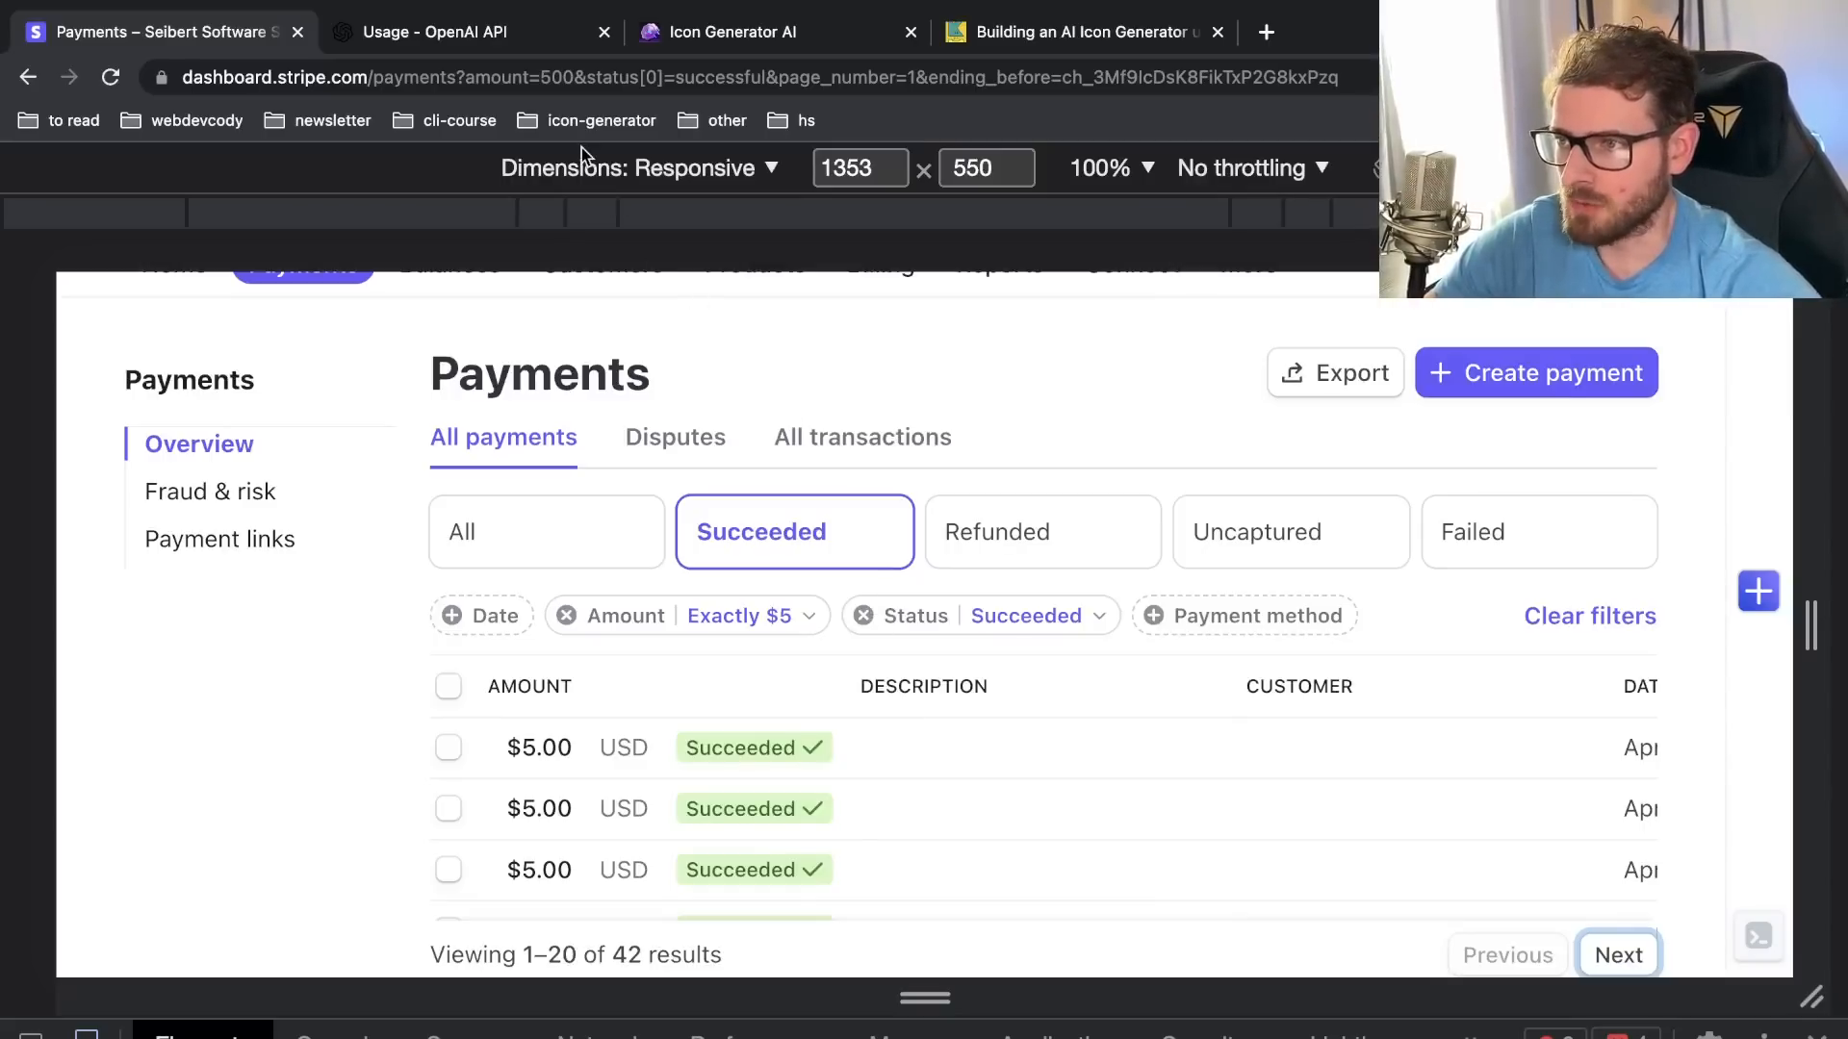
Step: Open the OpenAI Usage page and scroll over April's $7.91 usage chart
left_click(431, 31)
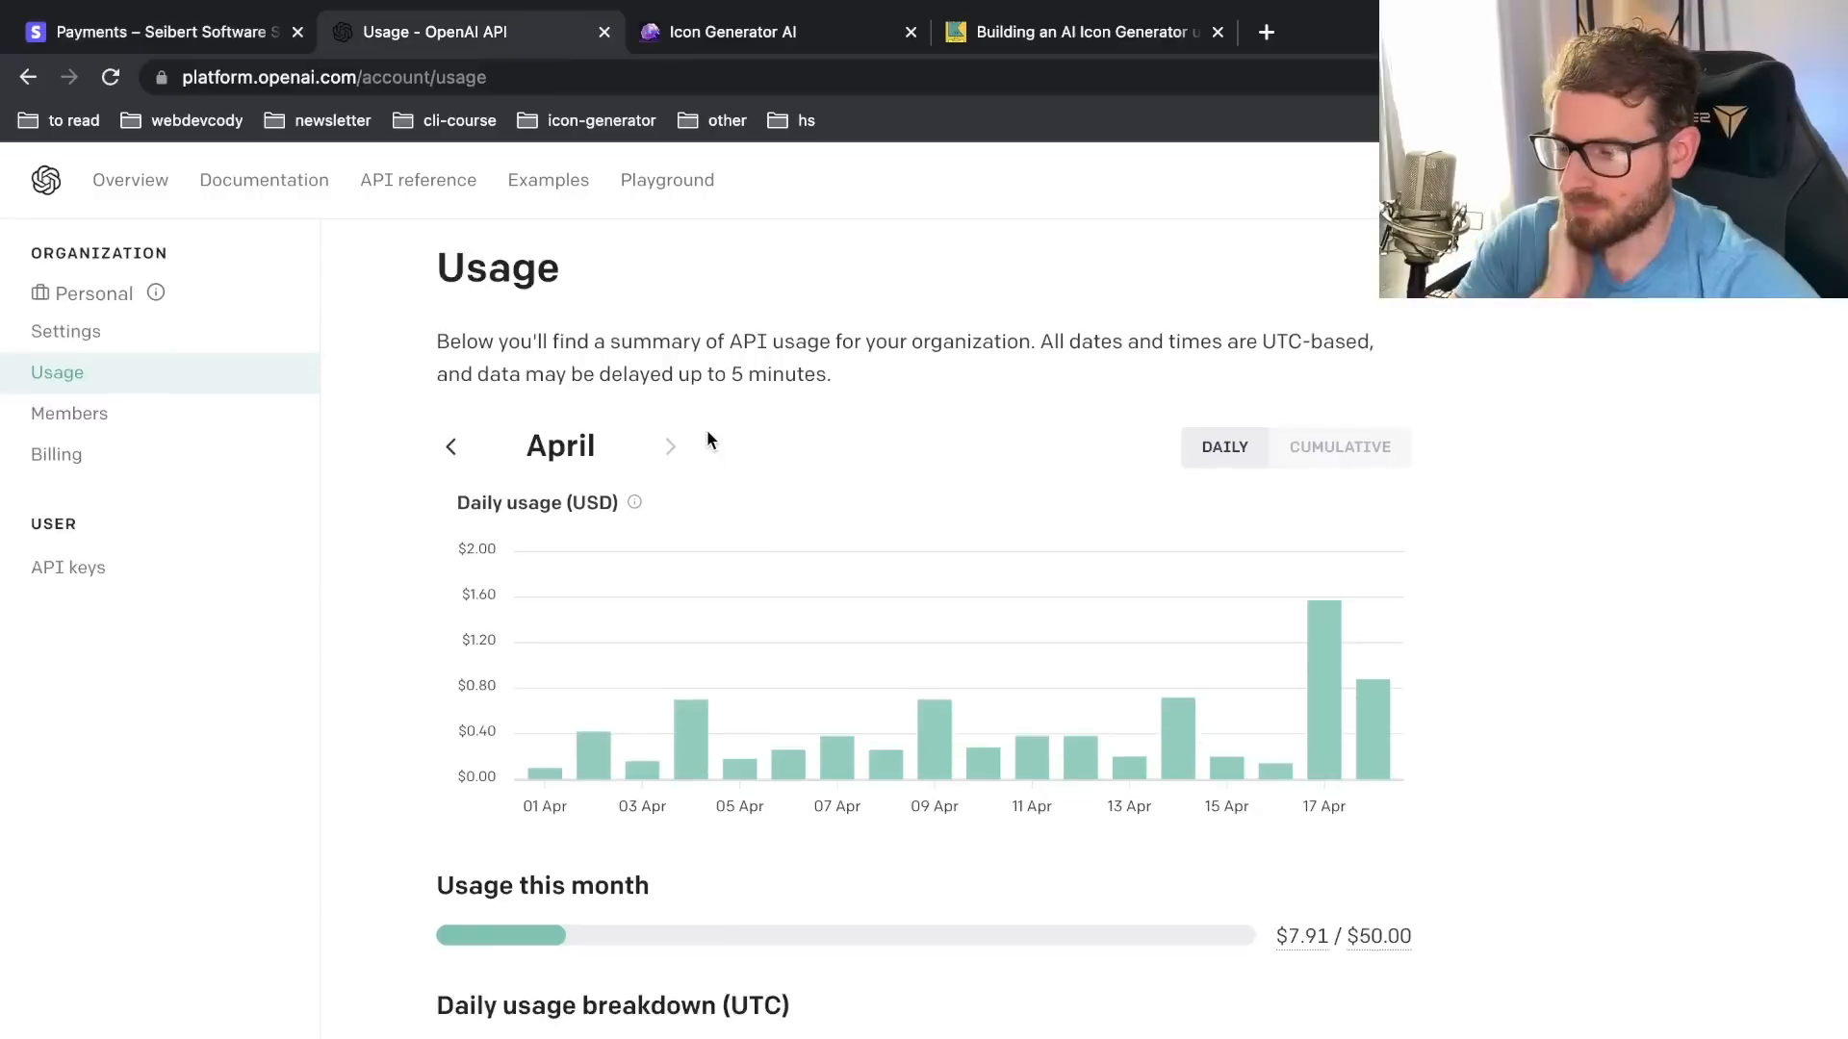
scroll("down", 3)
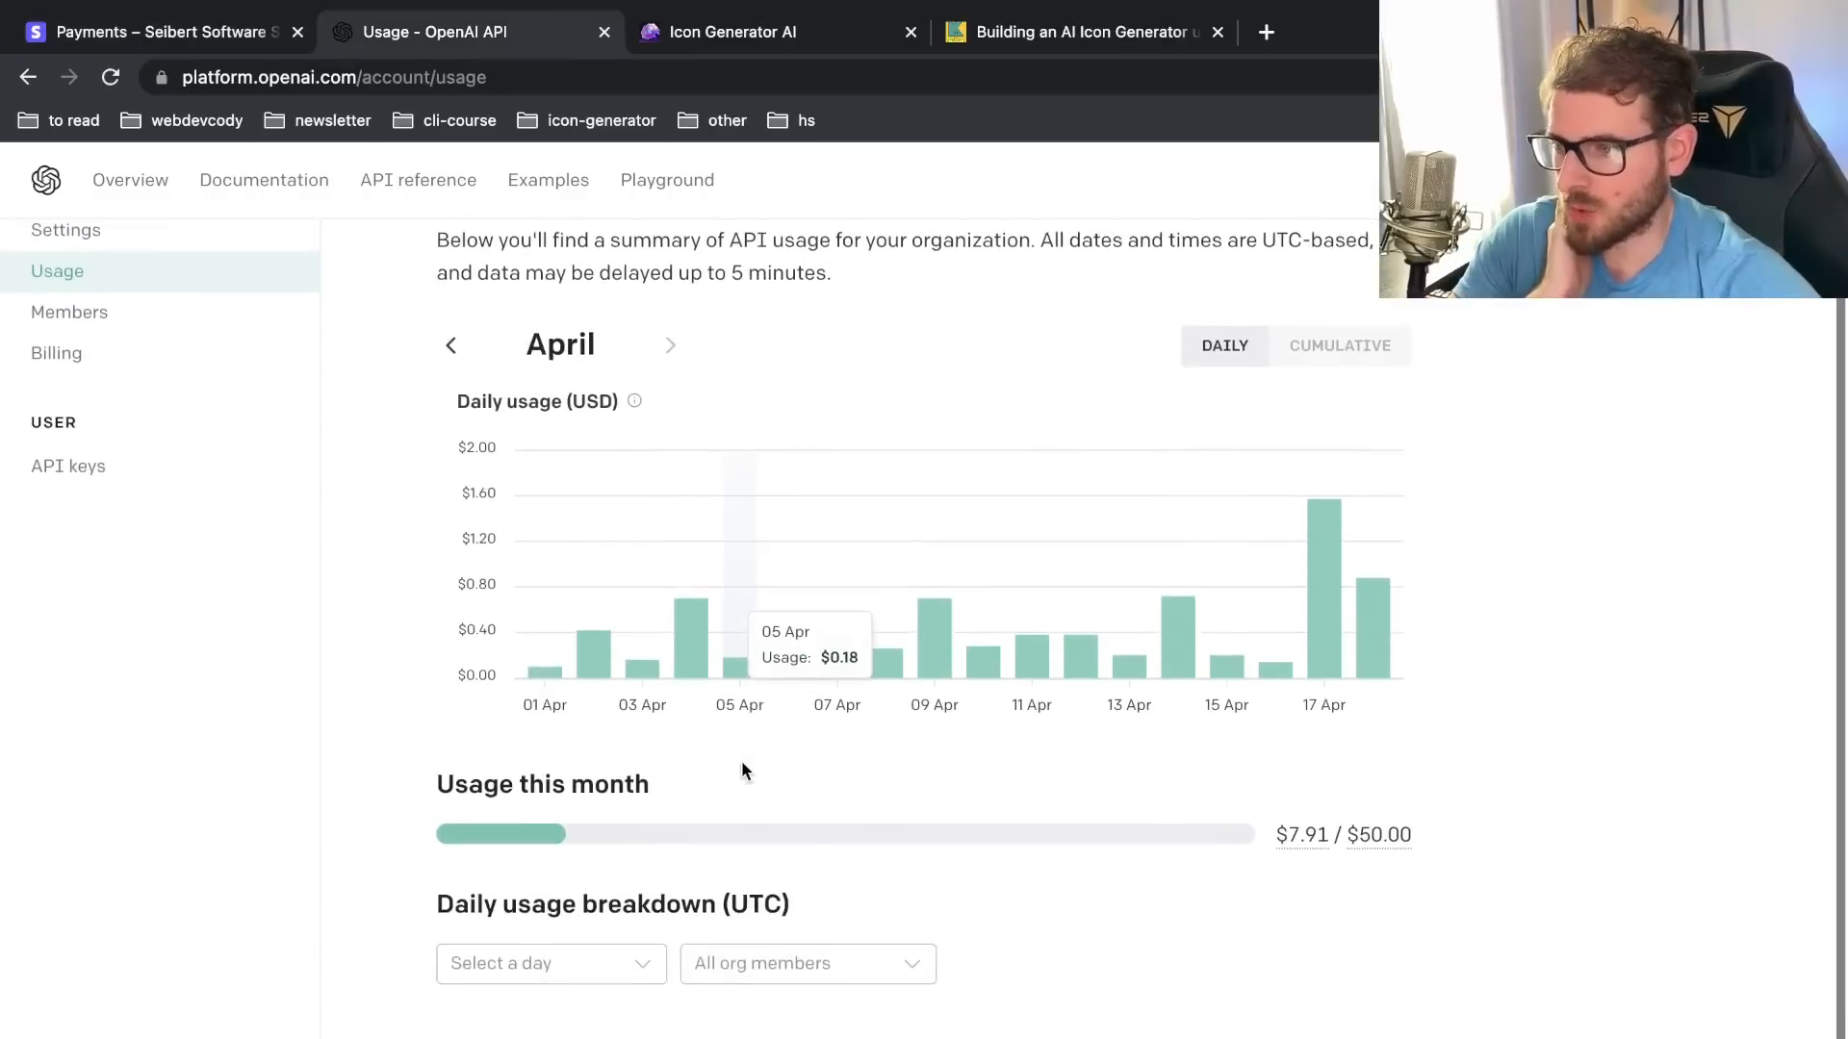
scroll("up", 3)
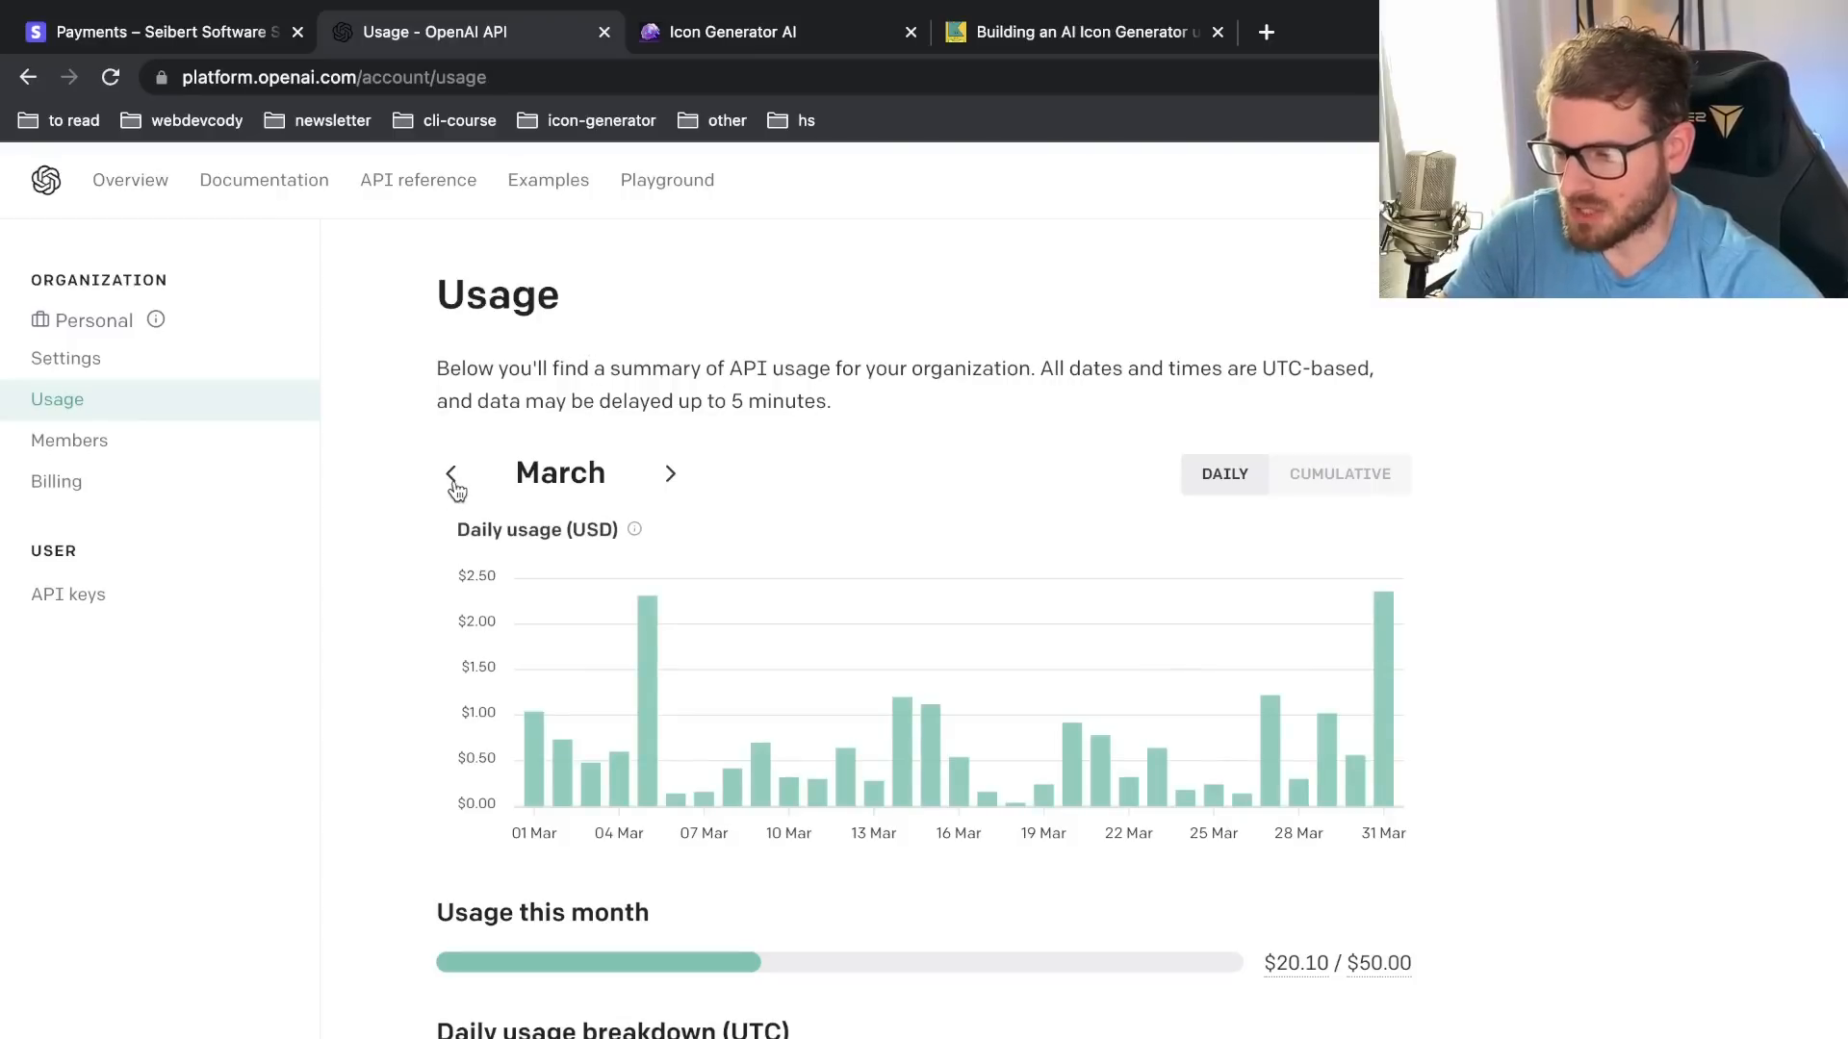
Step: Step back to February's $31.22 usage, then forward through March to April
left_click(453, 473)
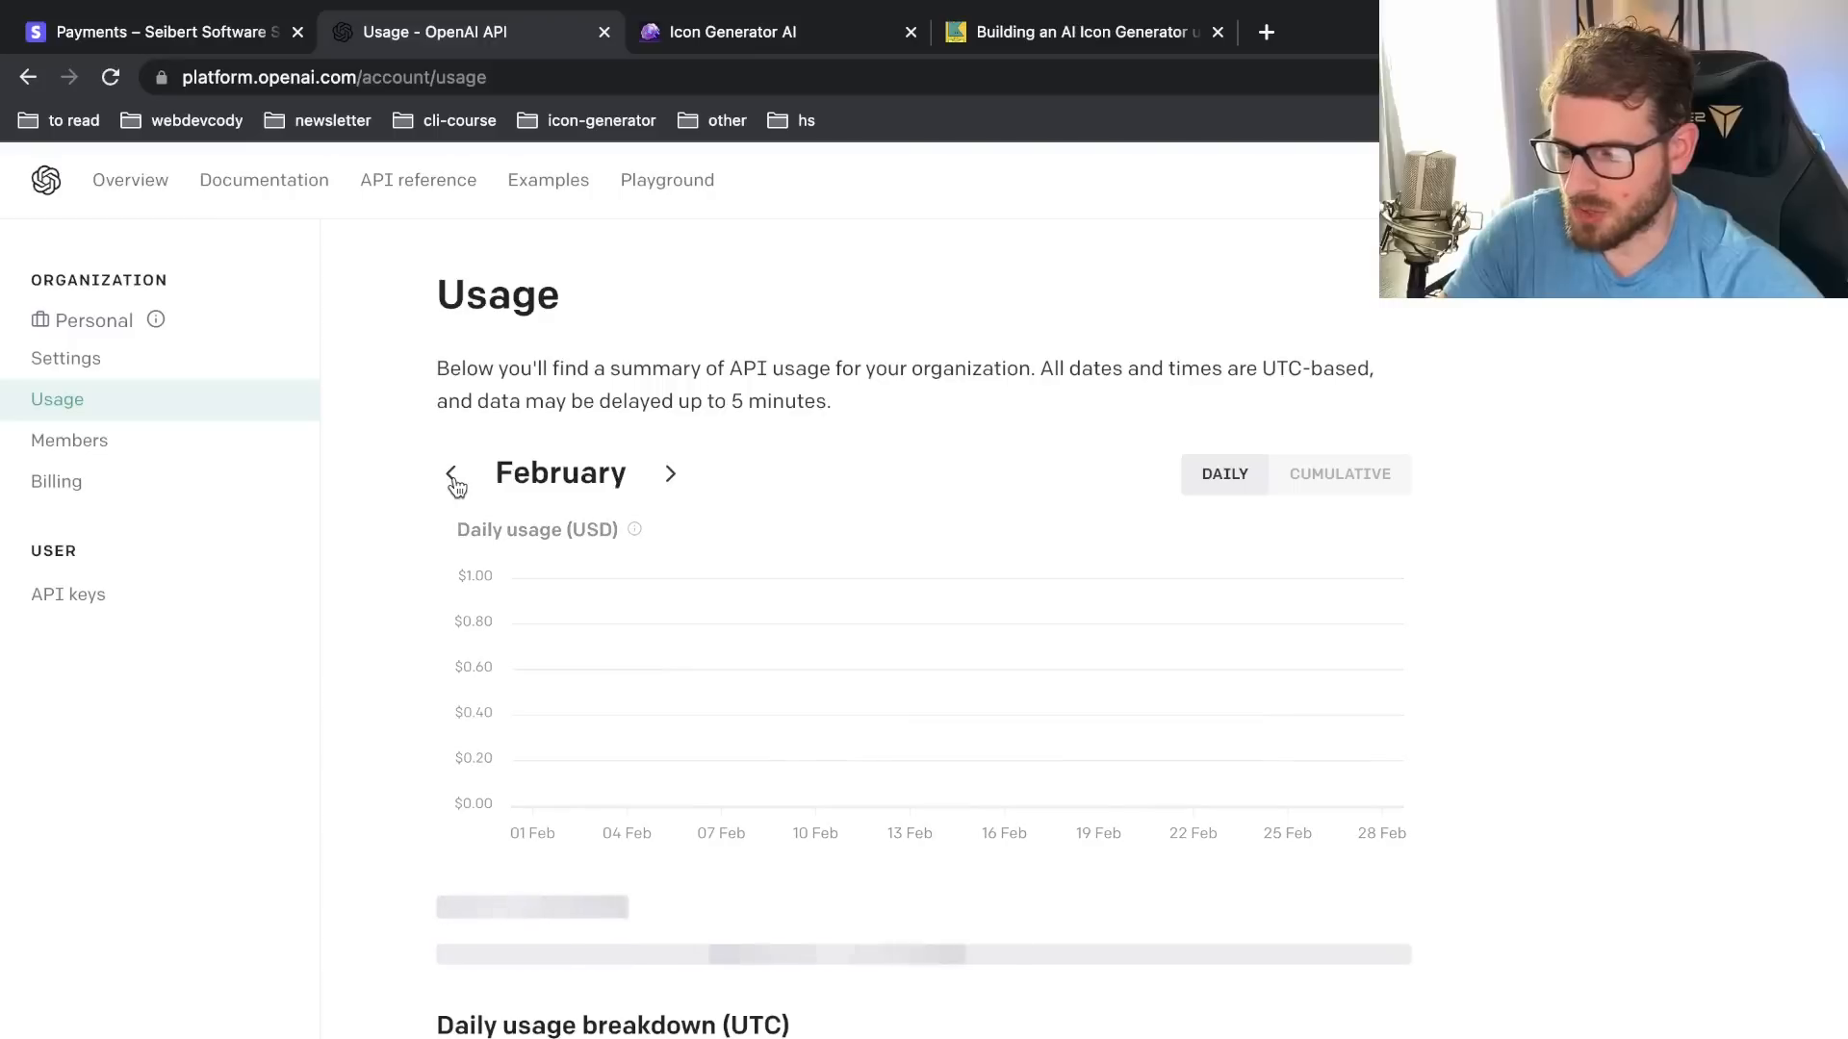
left_click(452, 472)
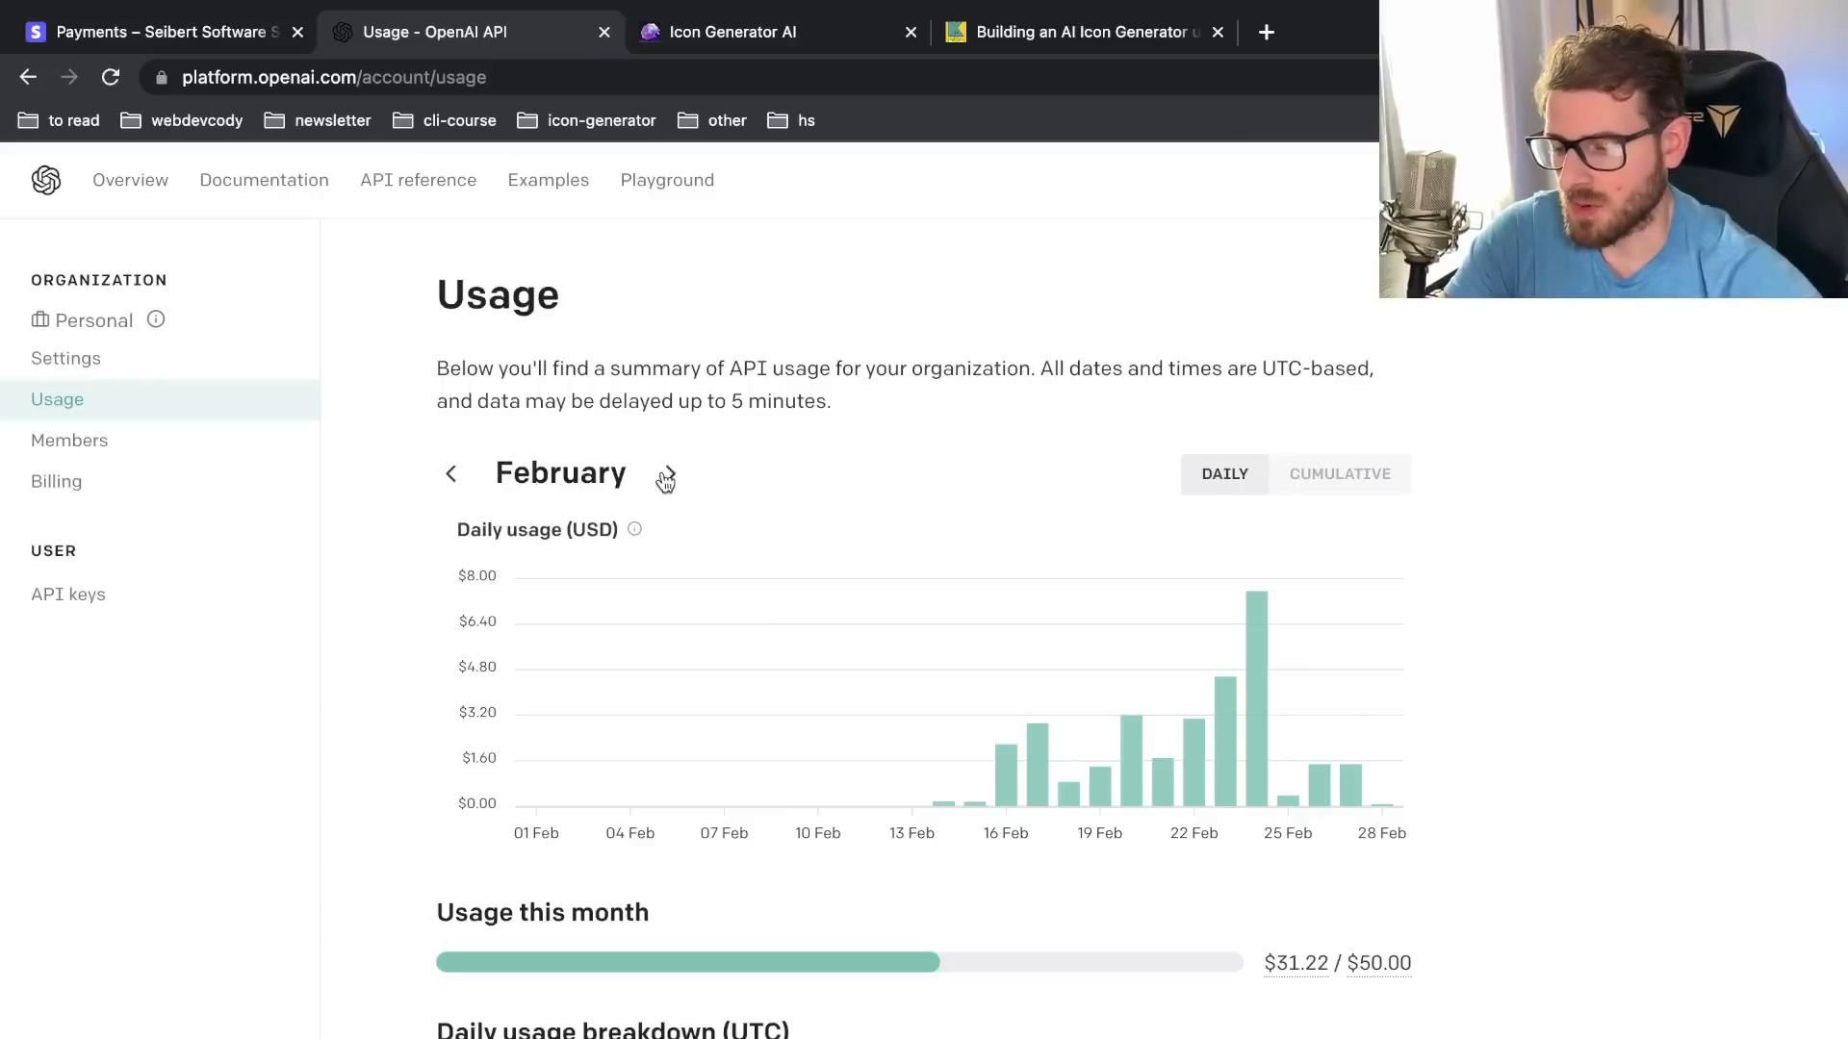
mouse_move(681, 503)
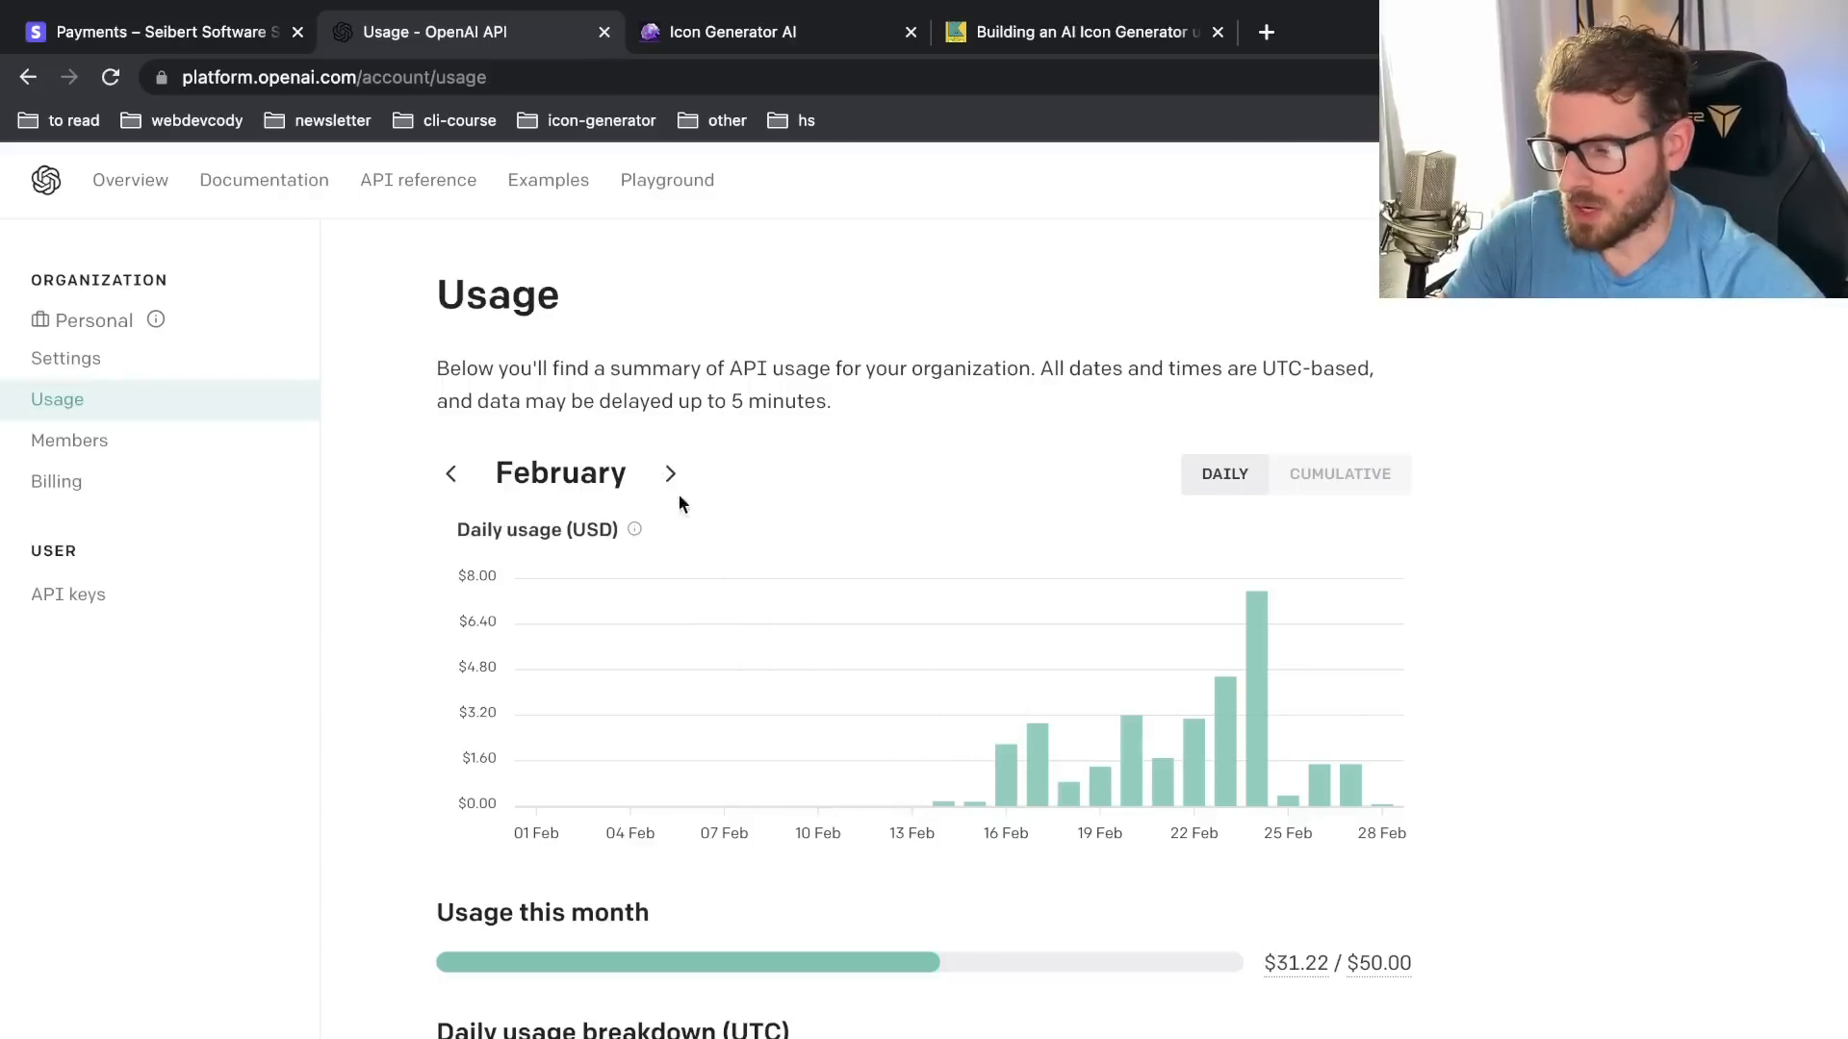
left_click(669, 472)
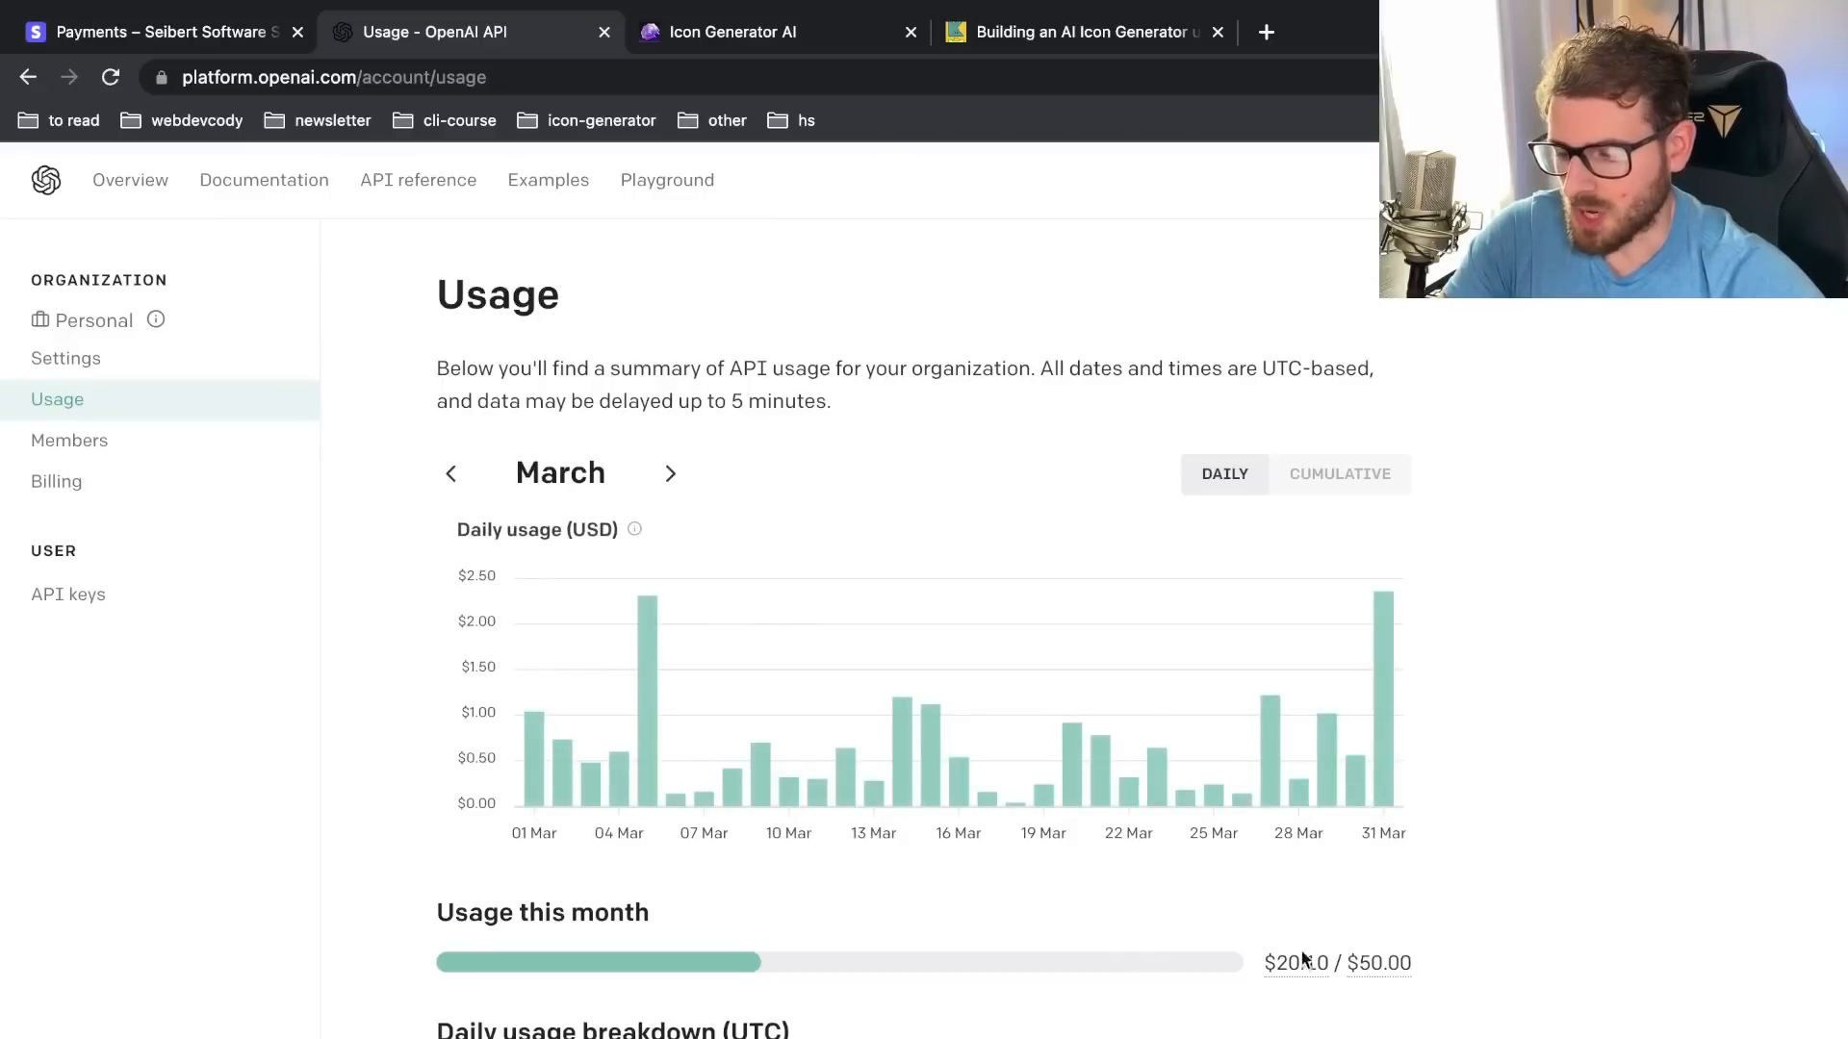
left_click(670, 473)
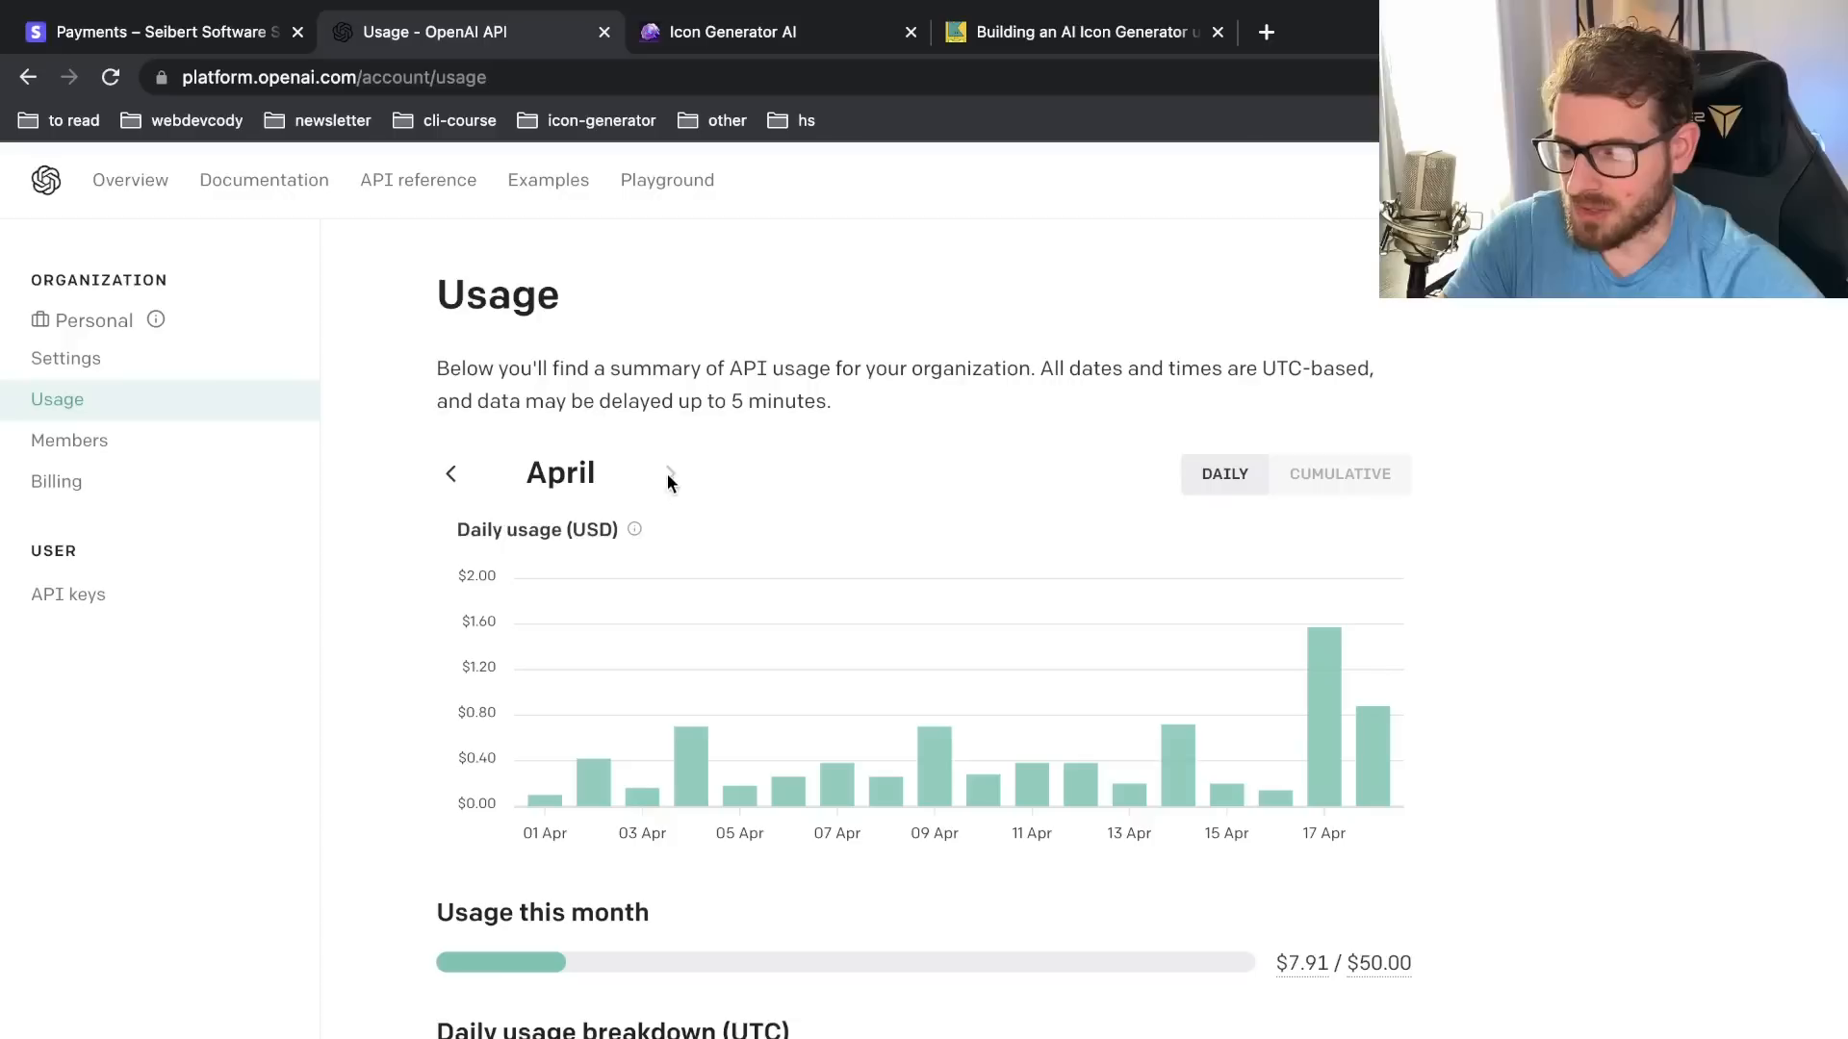
mouse_move(1031, 742)
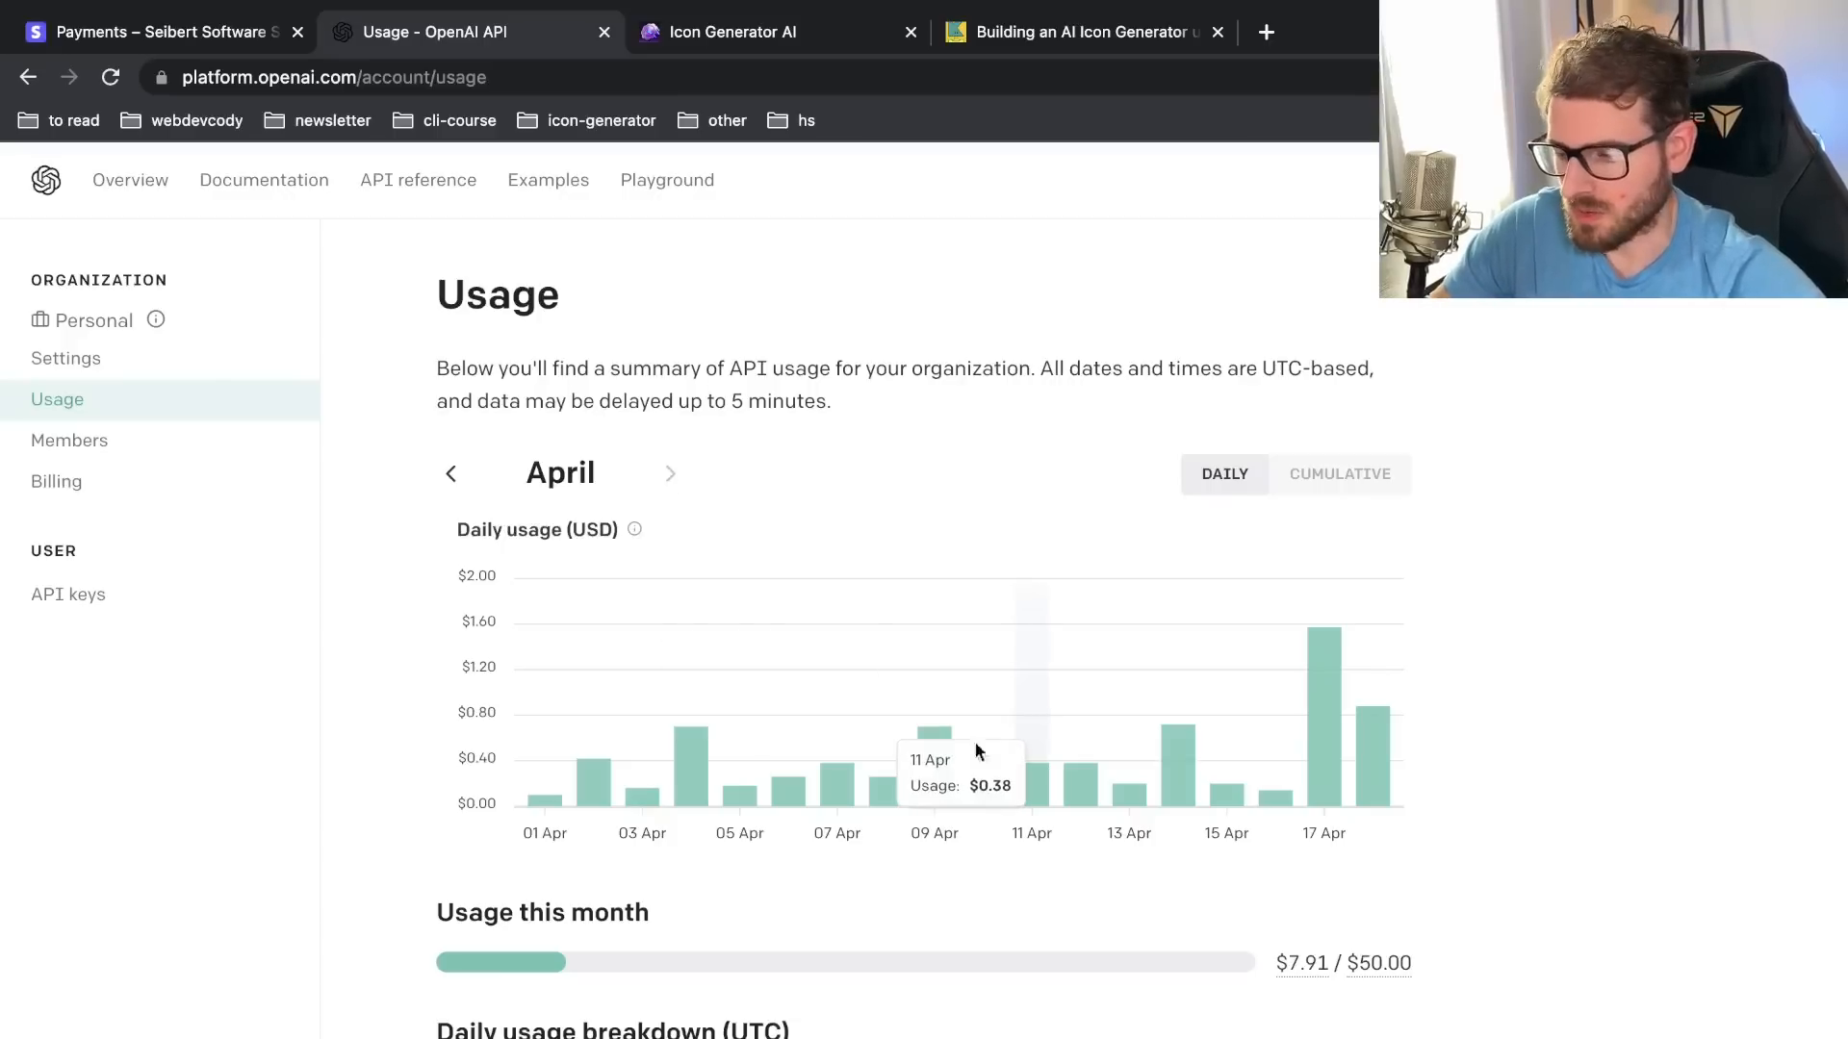
Step: Compute 210 - 59.21 = 150.79 profit in Google, then switch back to IconGeneratorAI
left_click(887, 746)
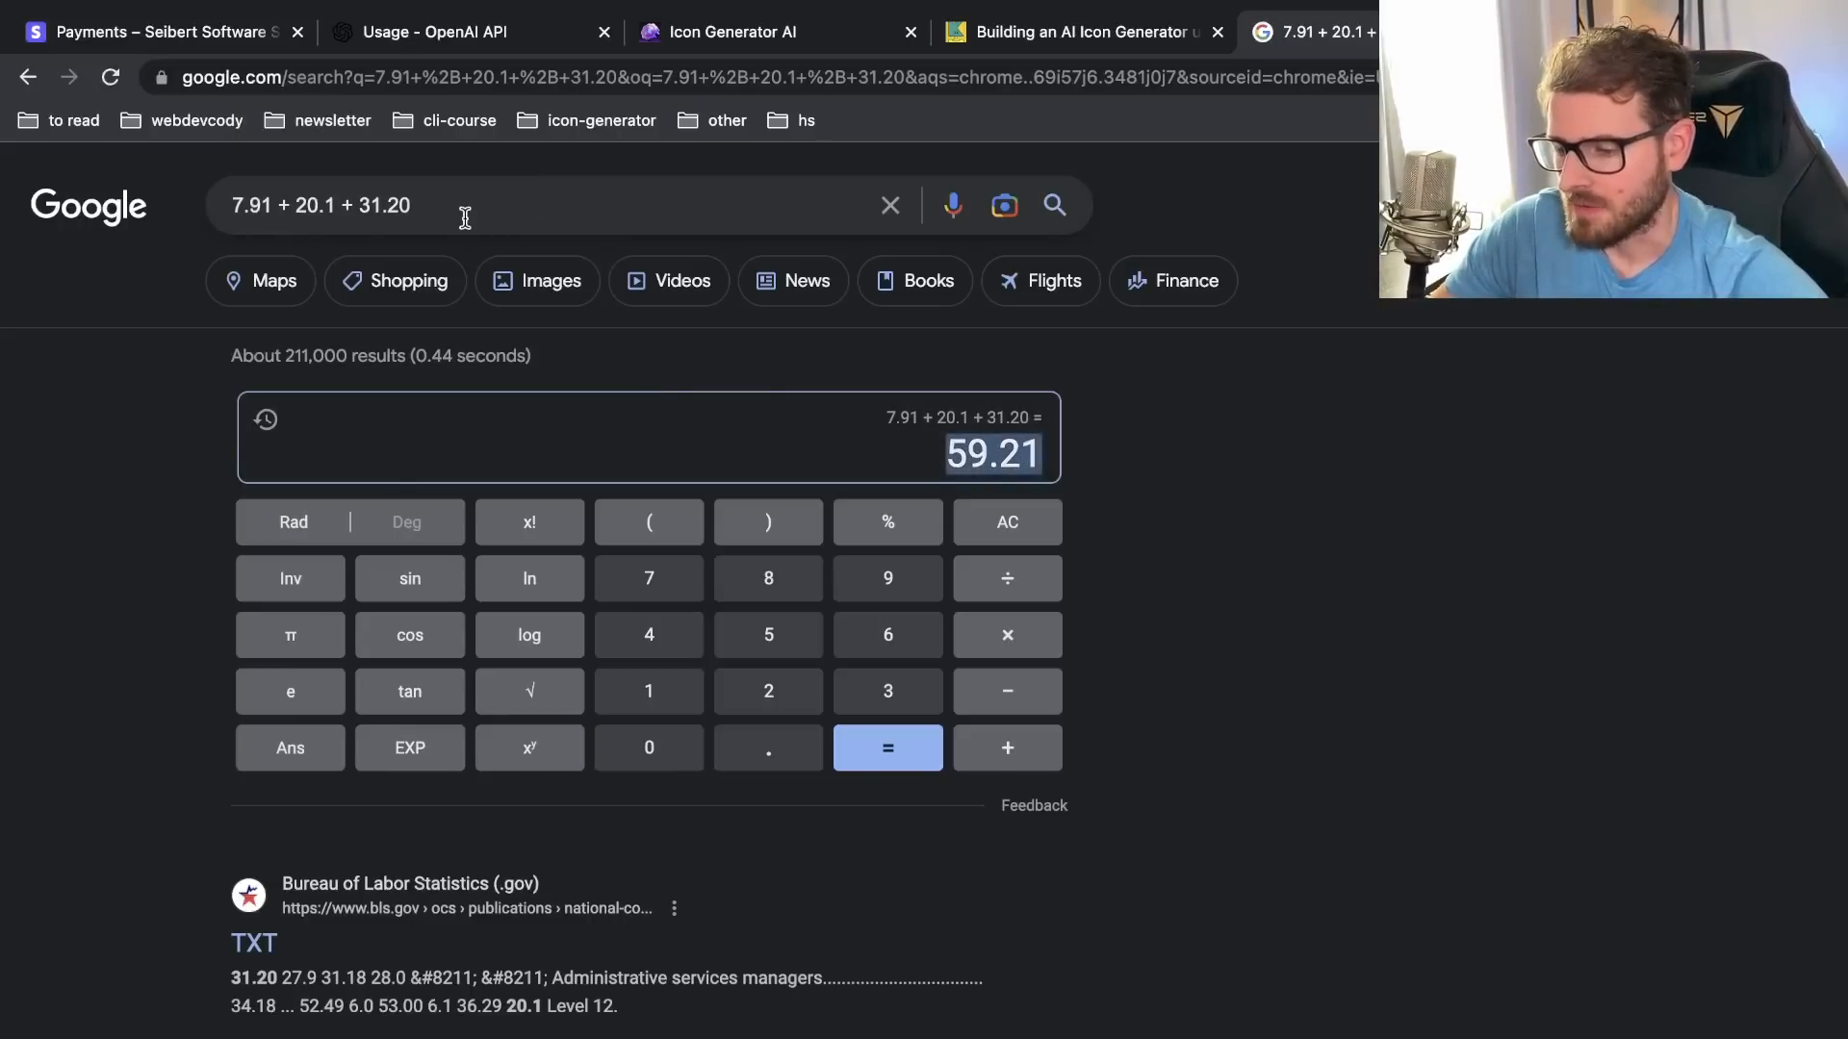
type("210 - 59.21")
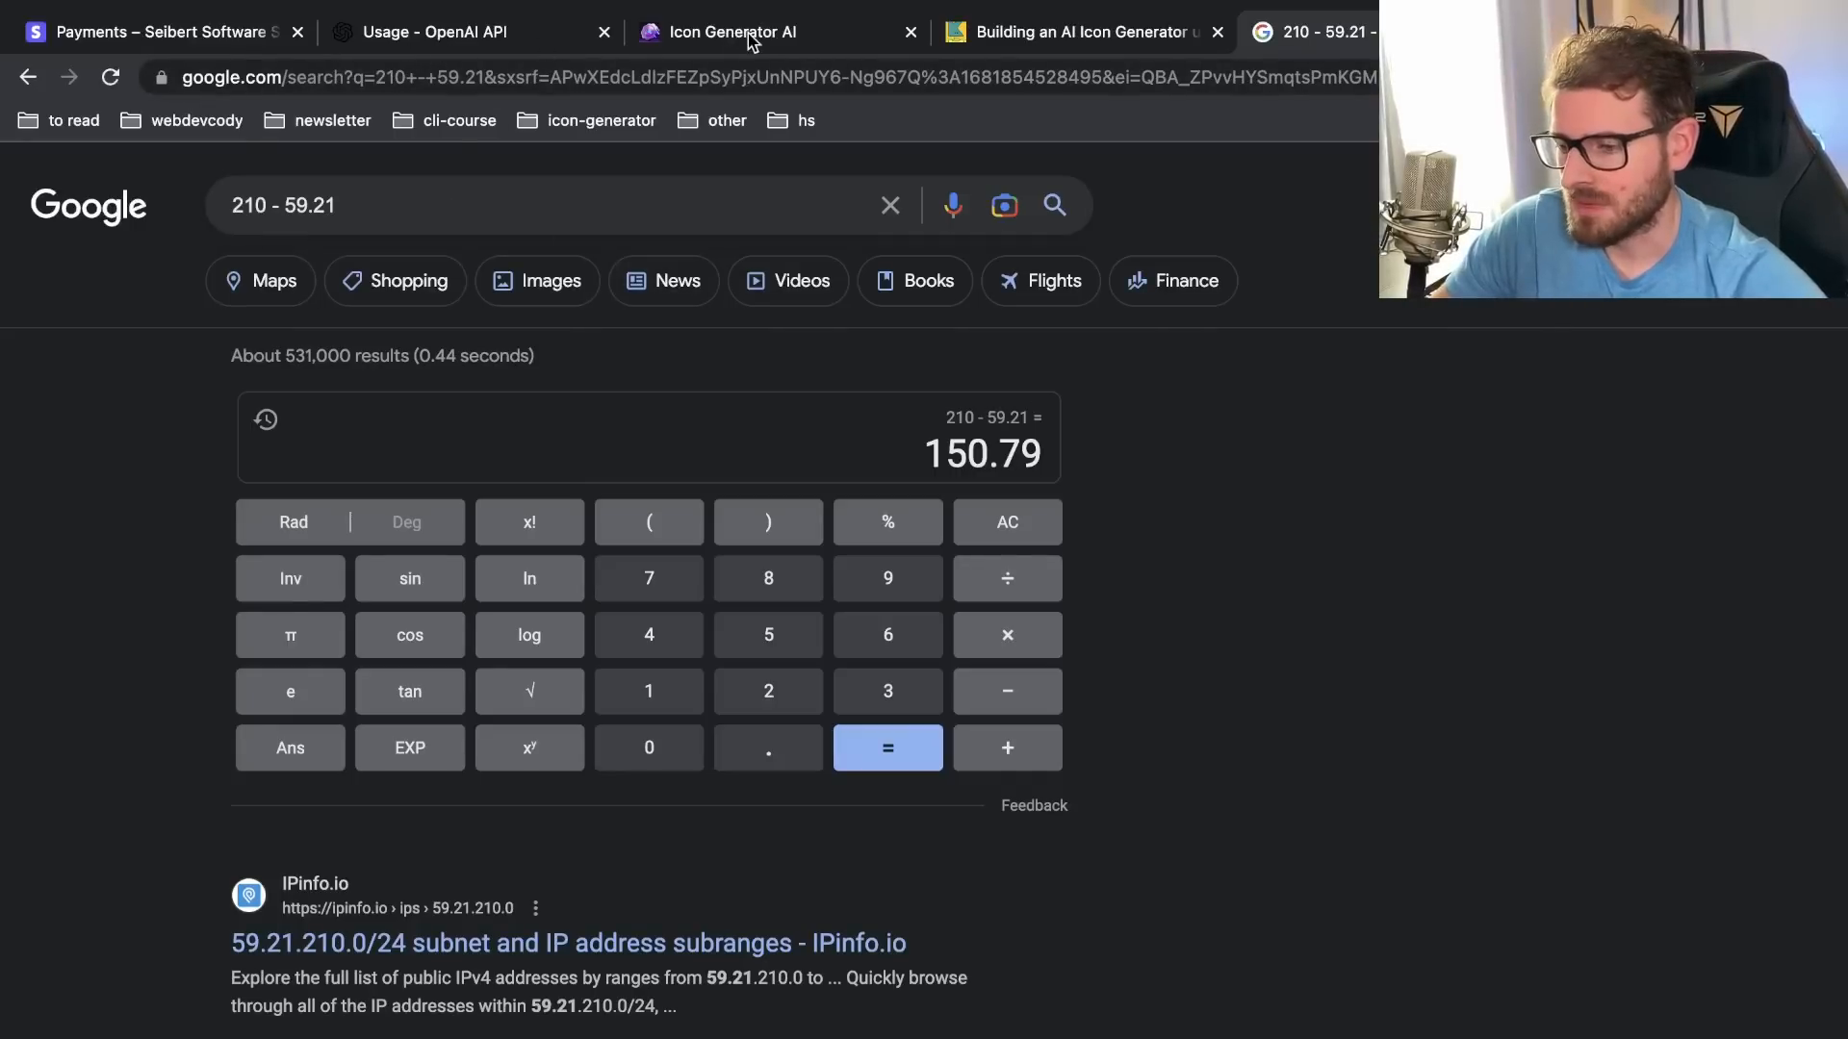
left_click(730, 32)
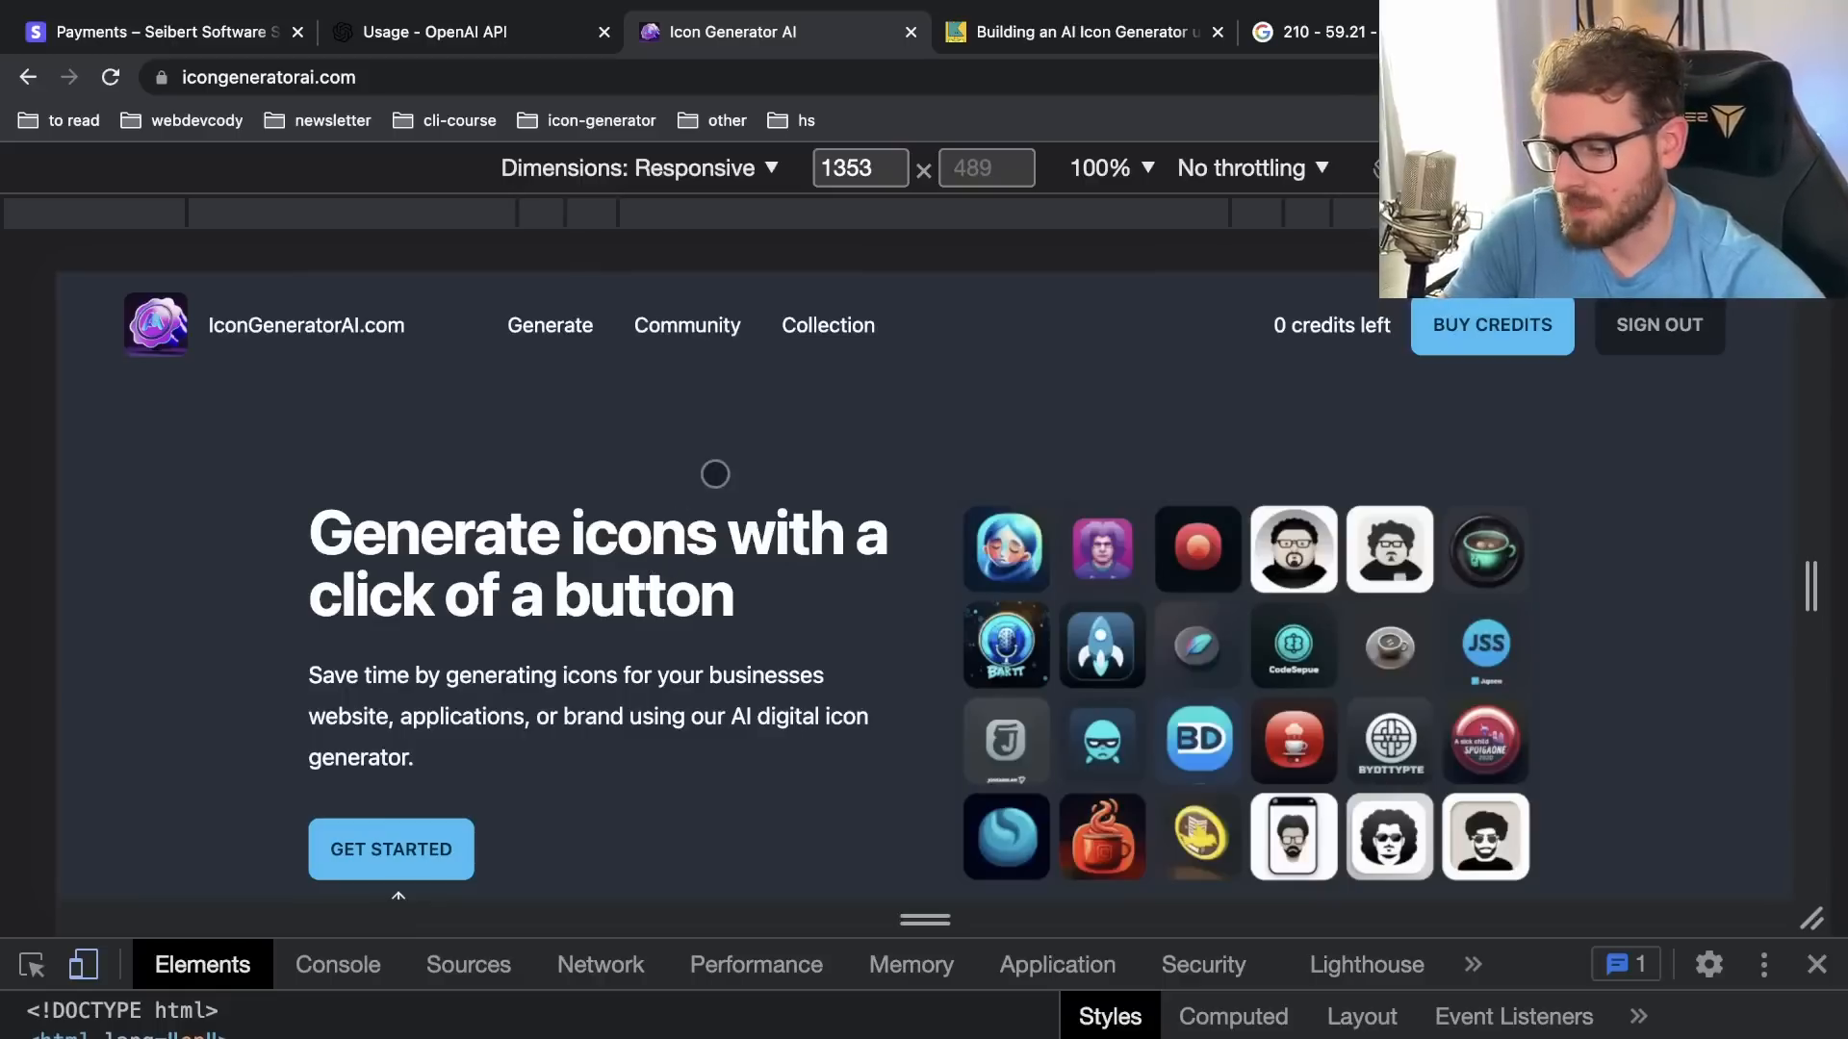
Step: Scroll down through the many rows of community-generated icons
scroll("down", 3)
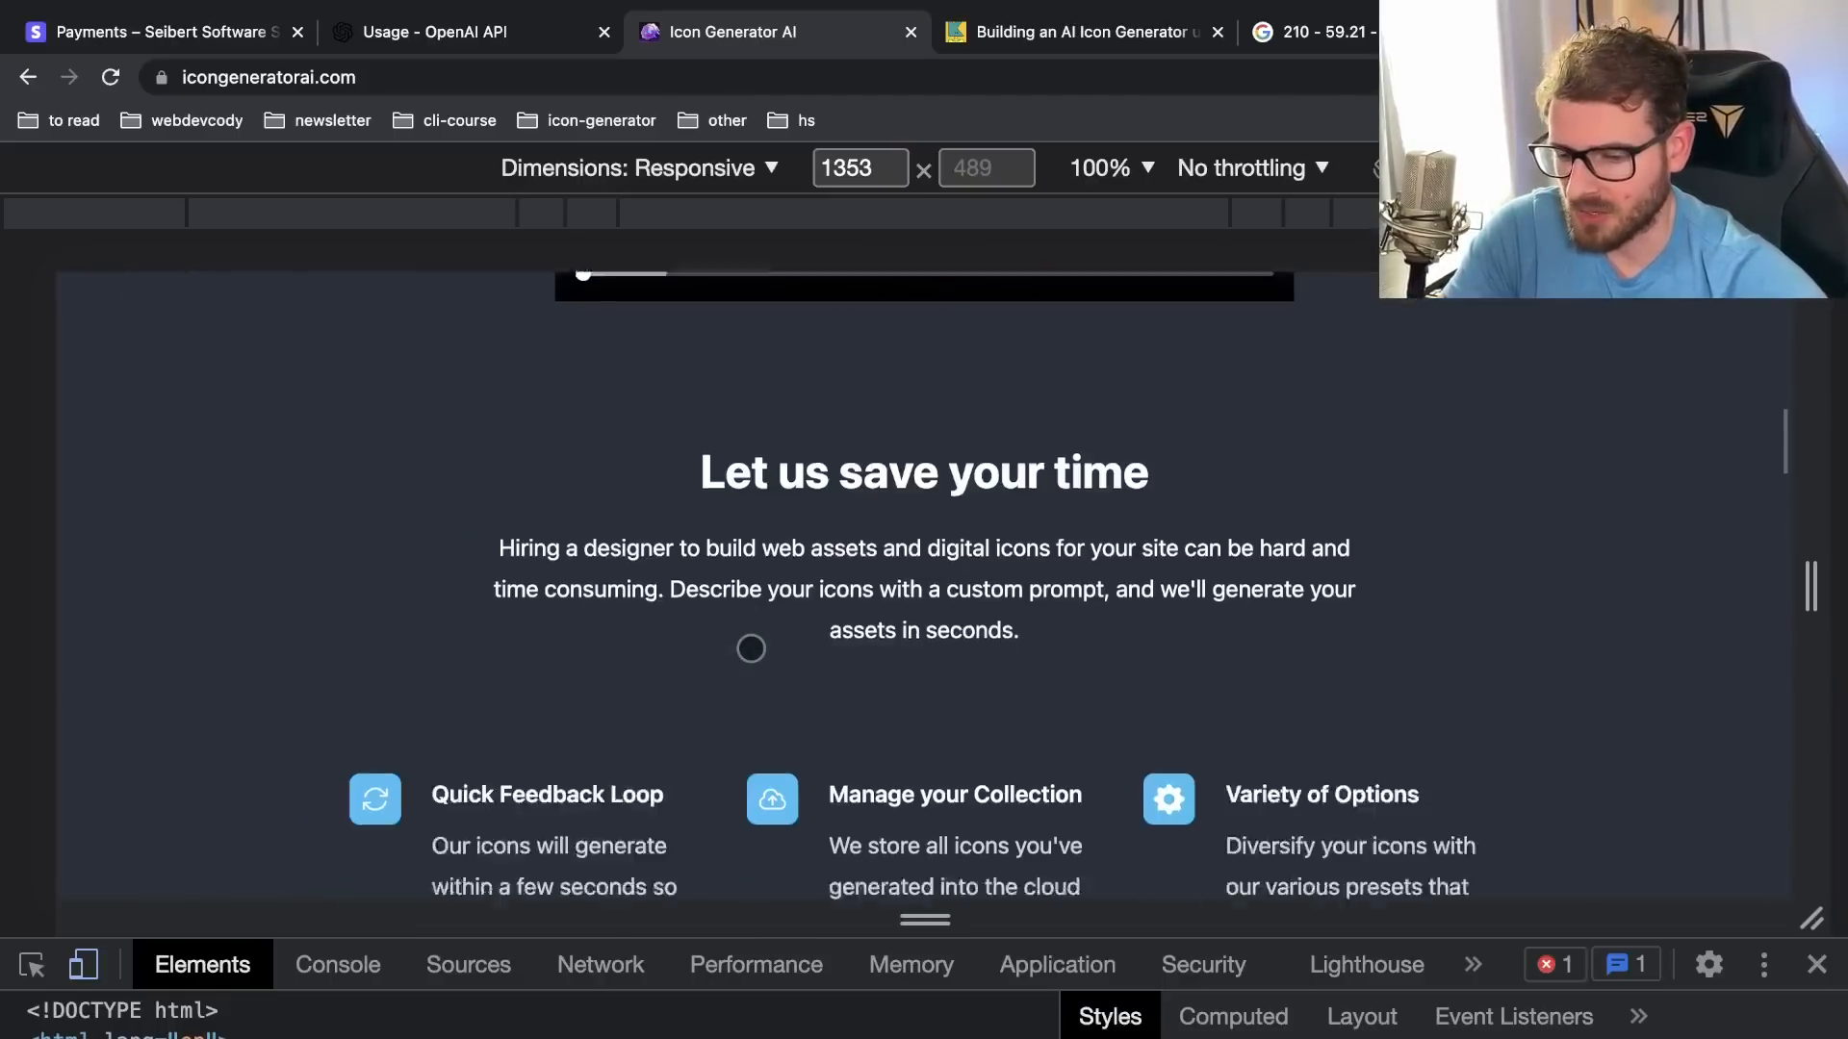
scroll("down", 3)
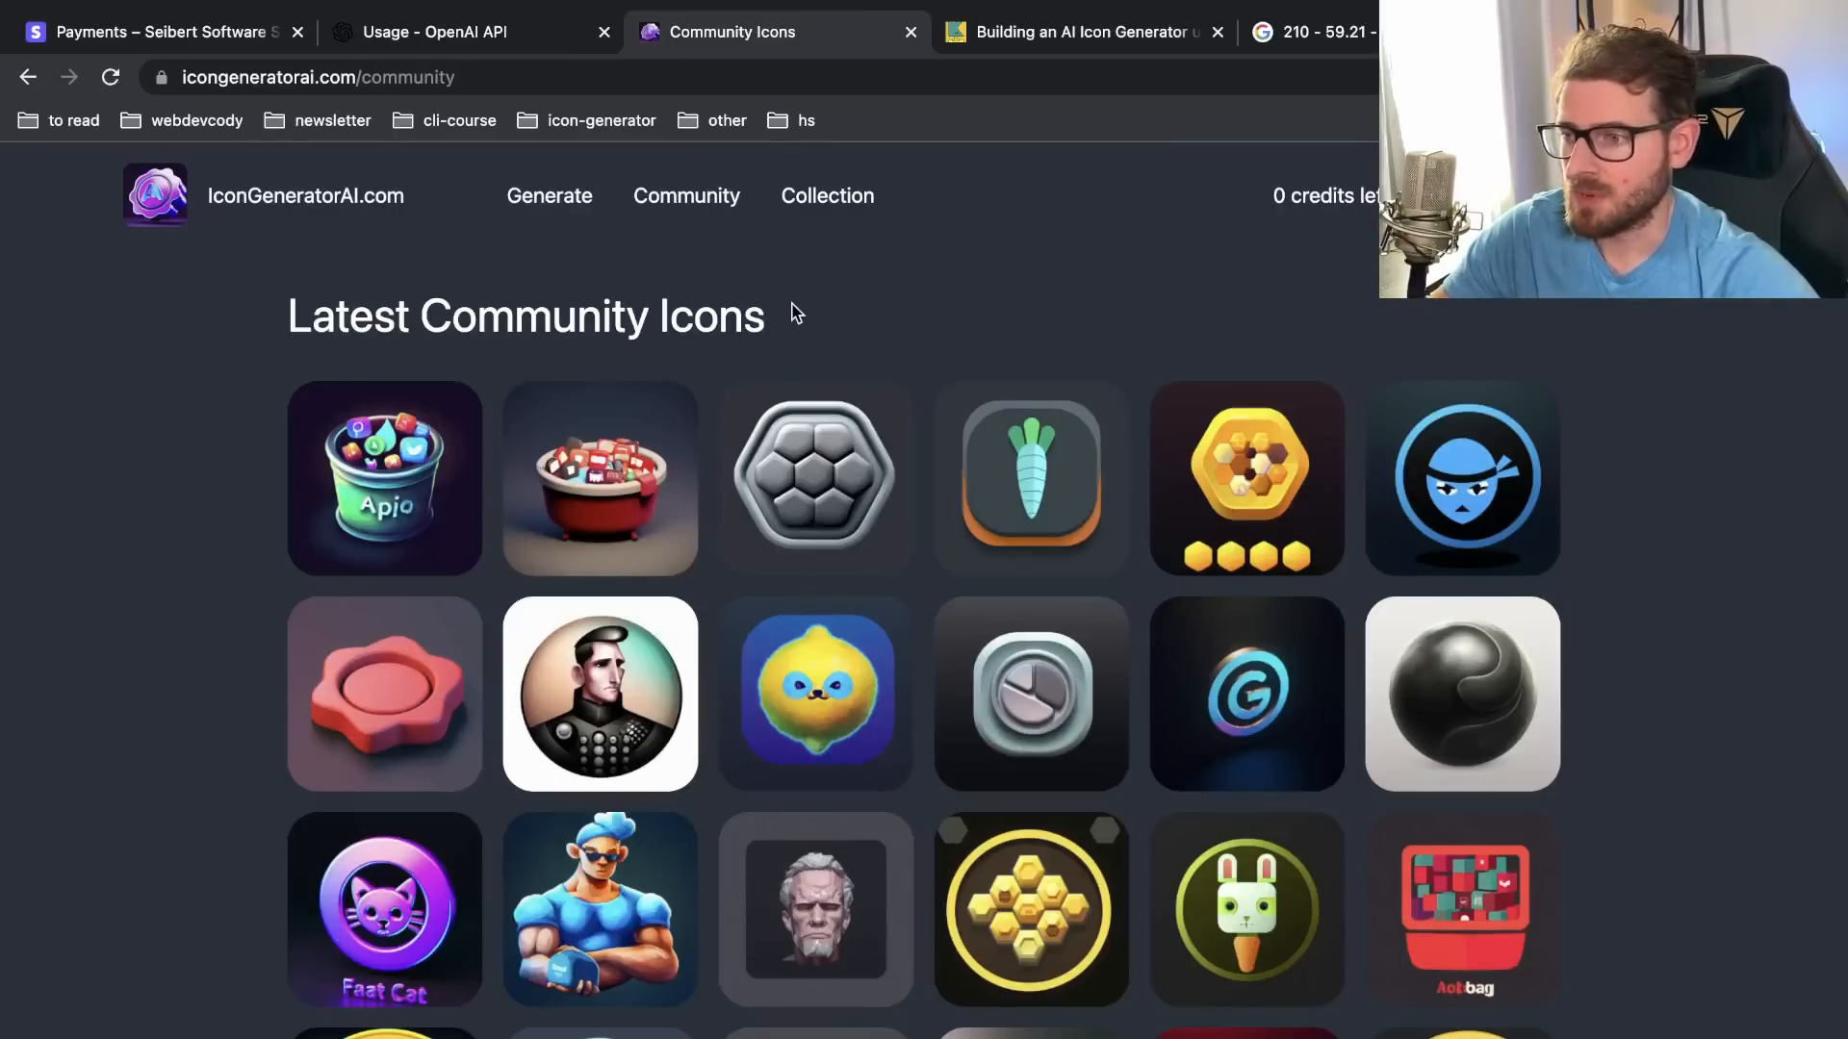
scroll("down", 3)
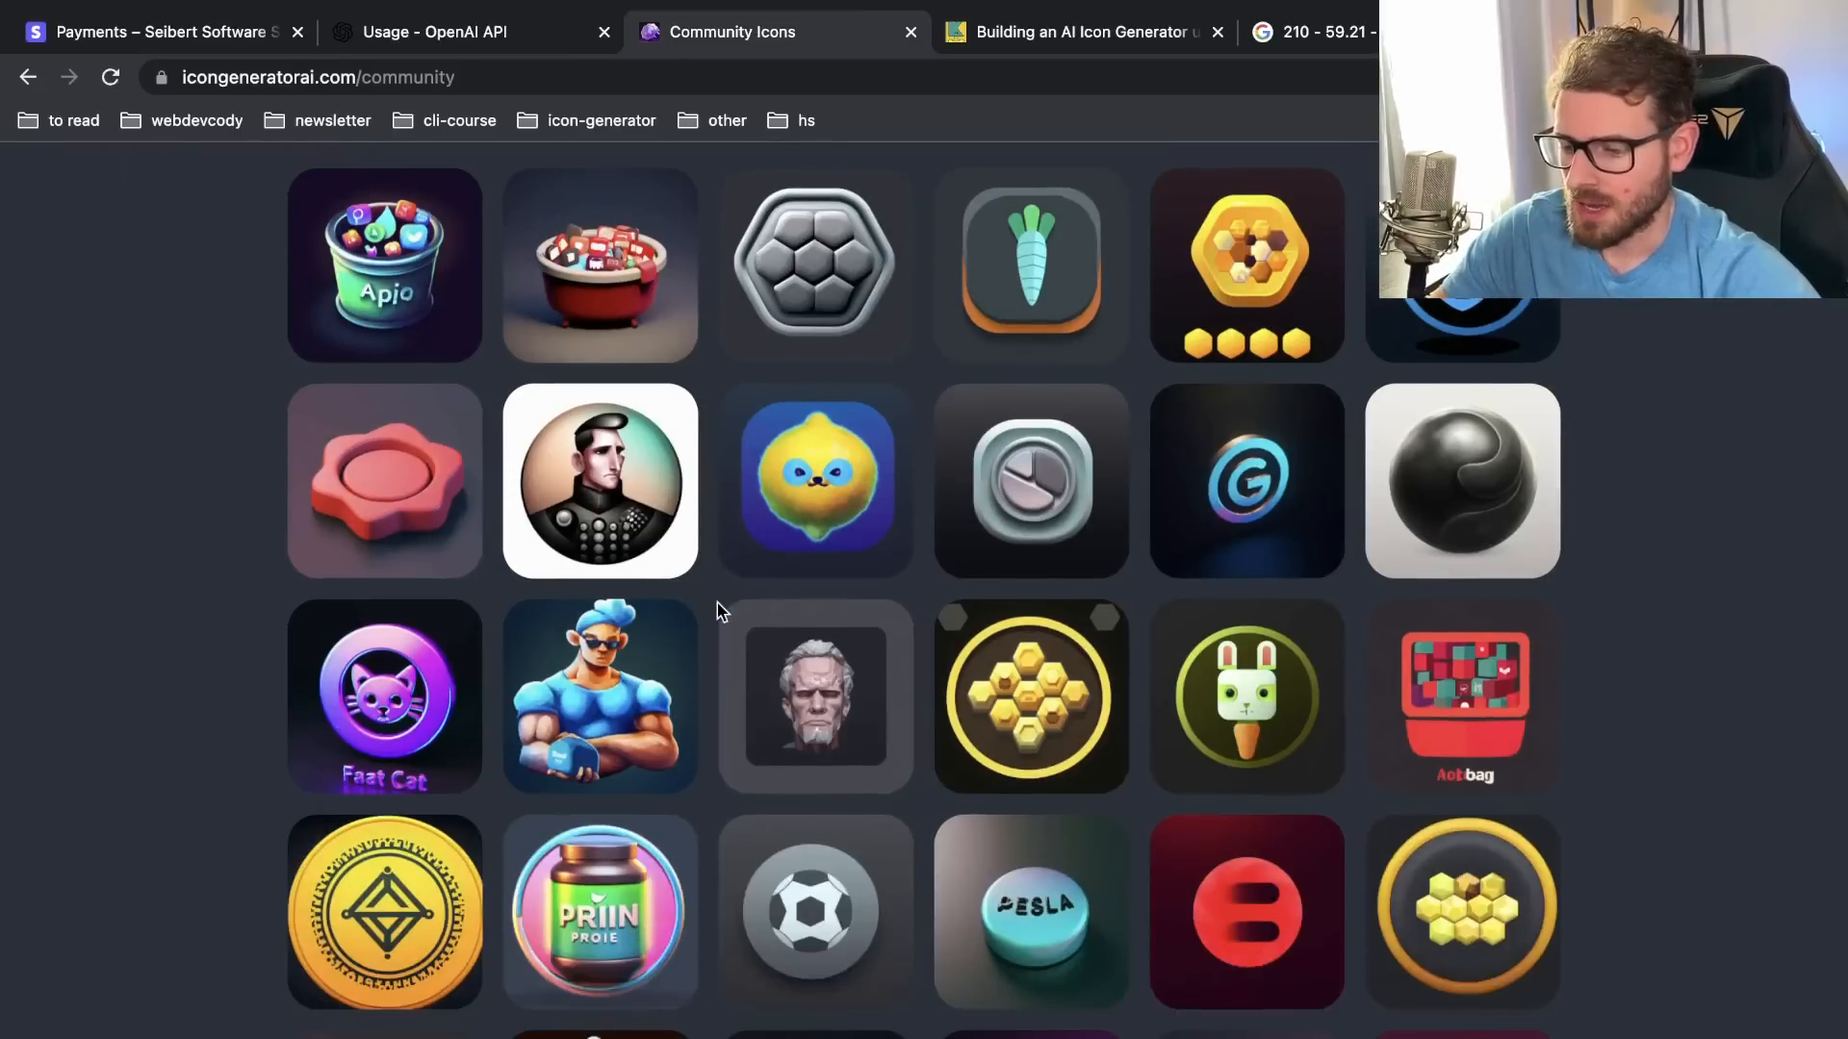
scroll("down", 3)
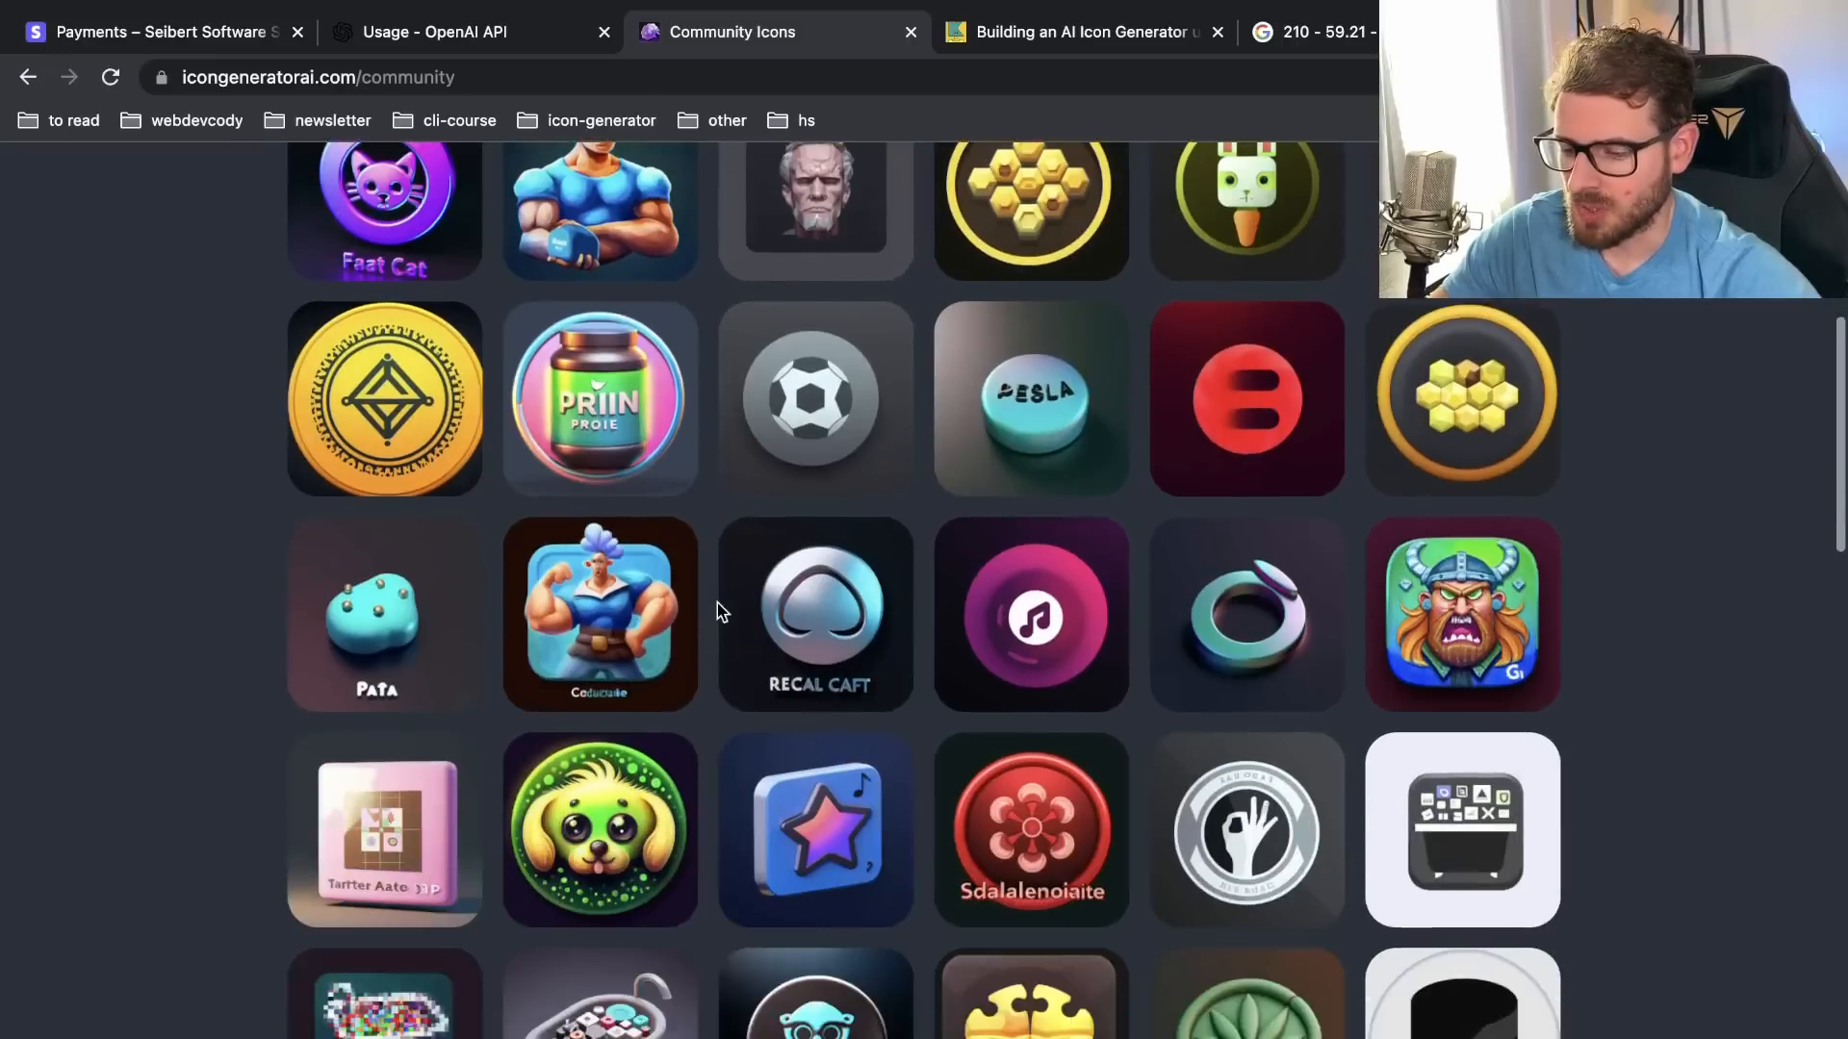
scroll("down", 3)
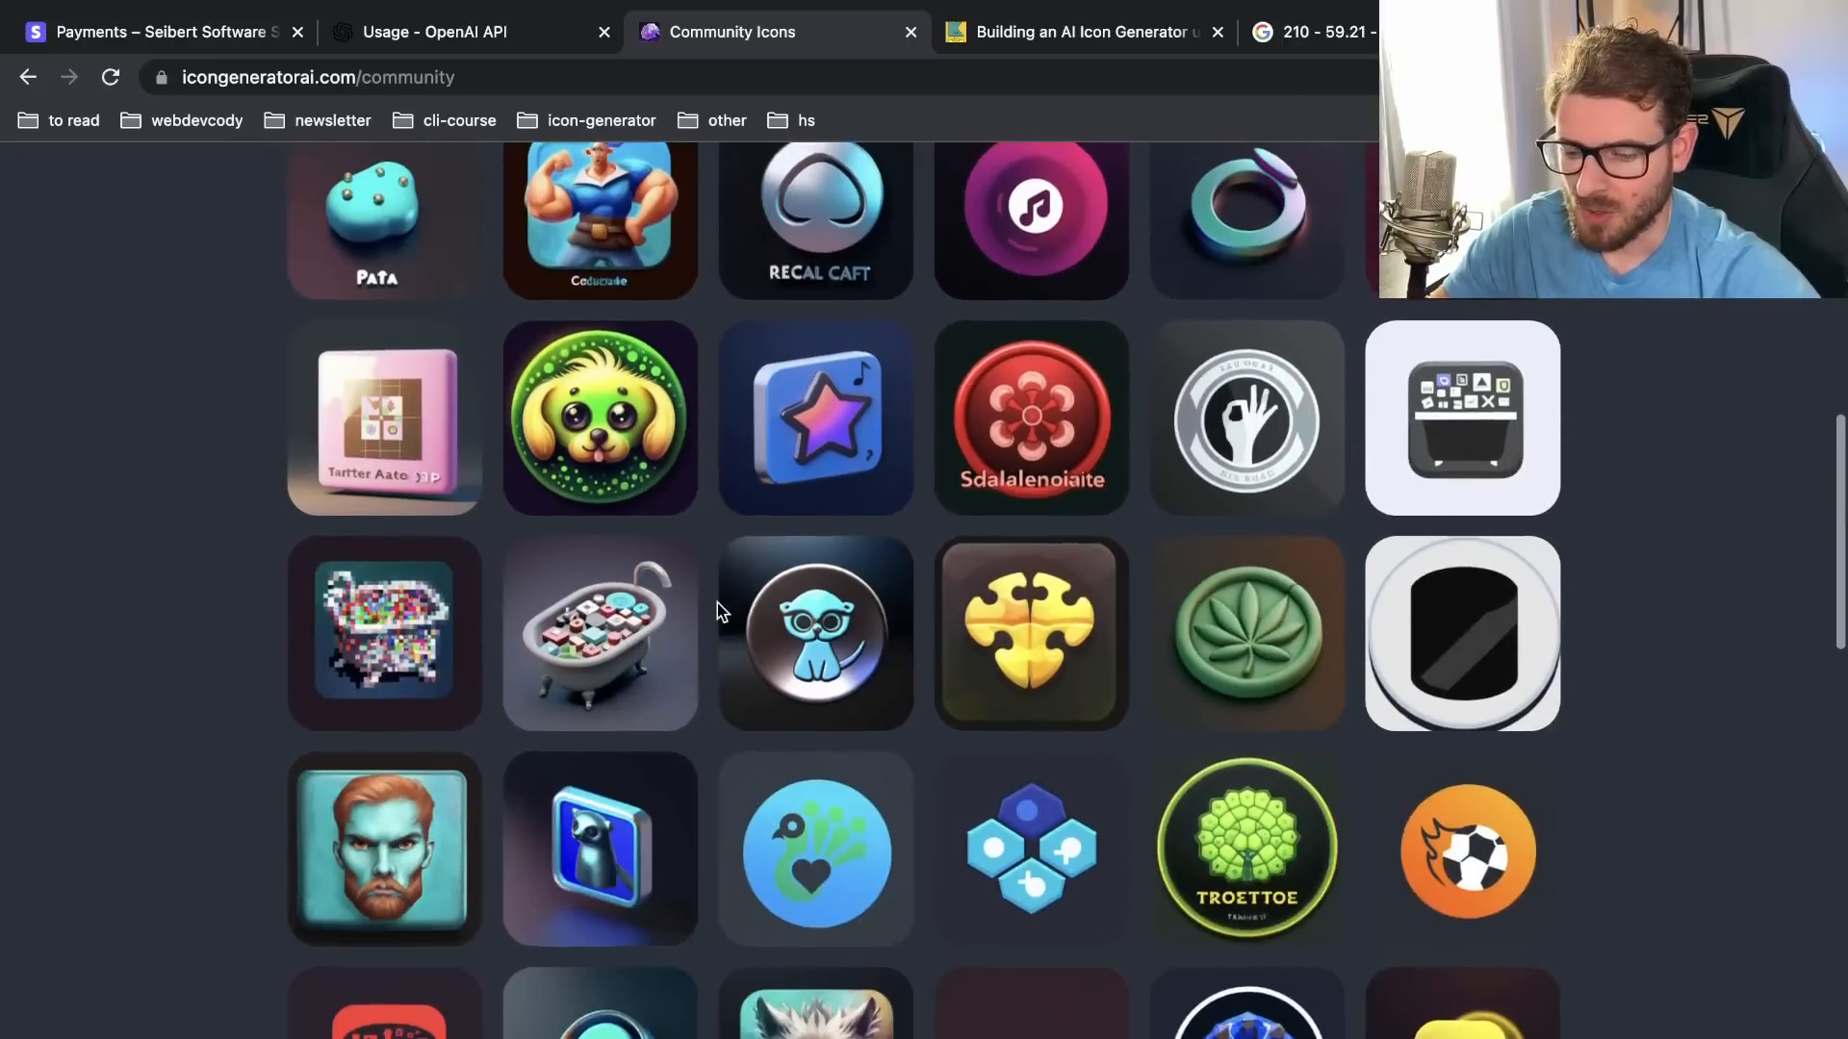
scroll("down", 3)
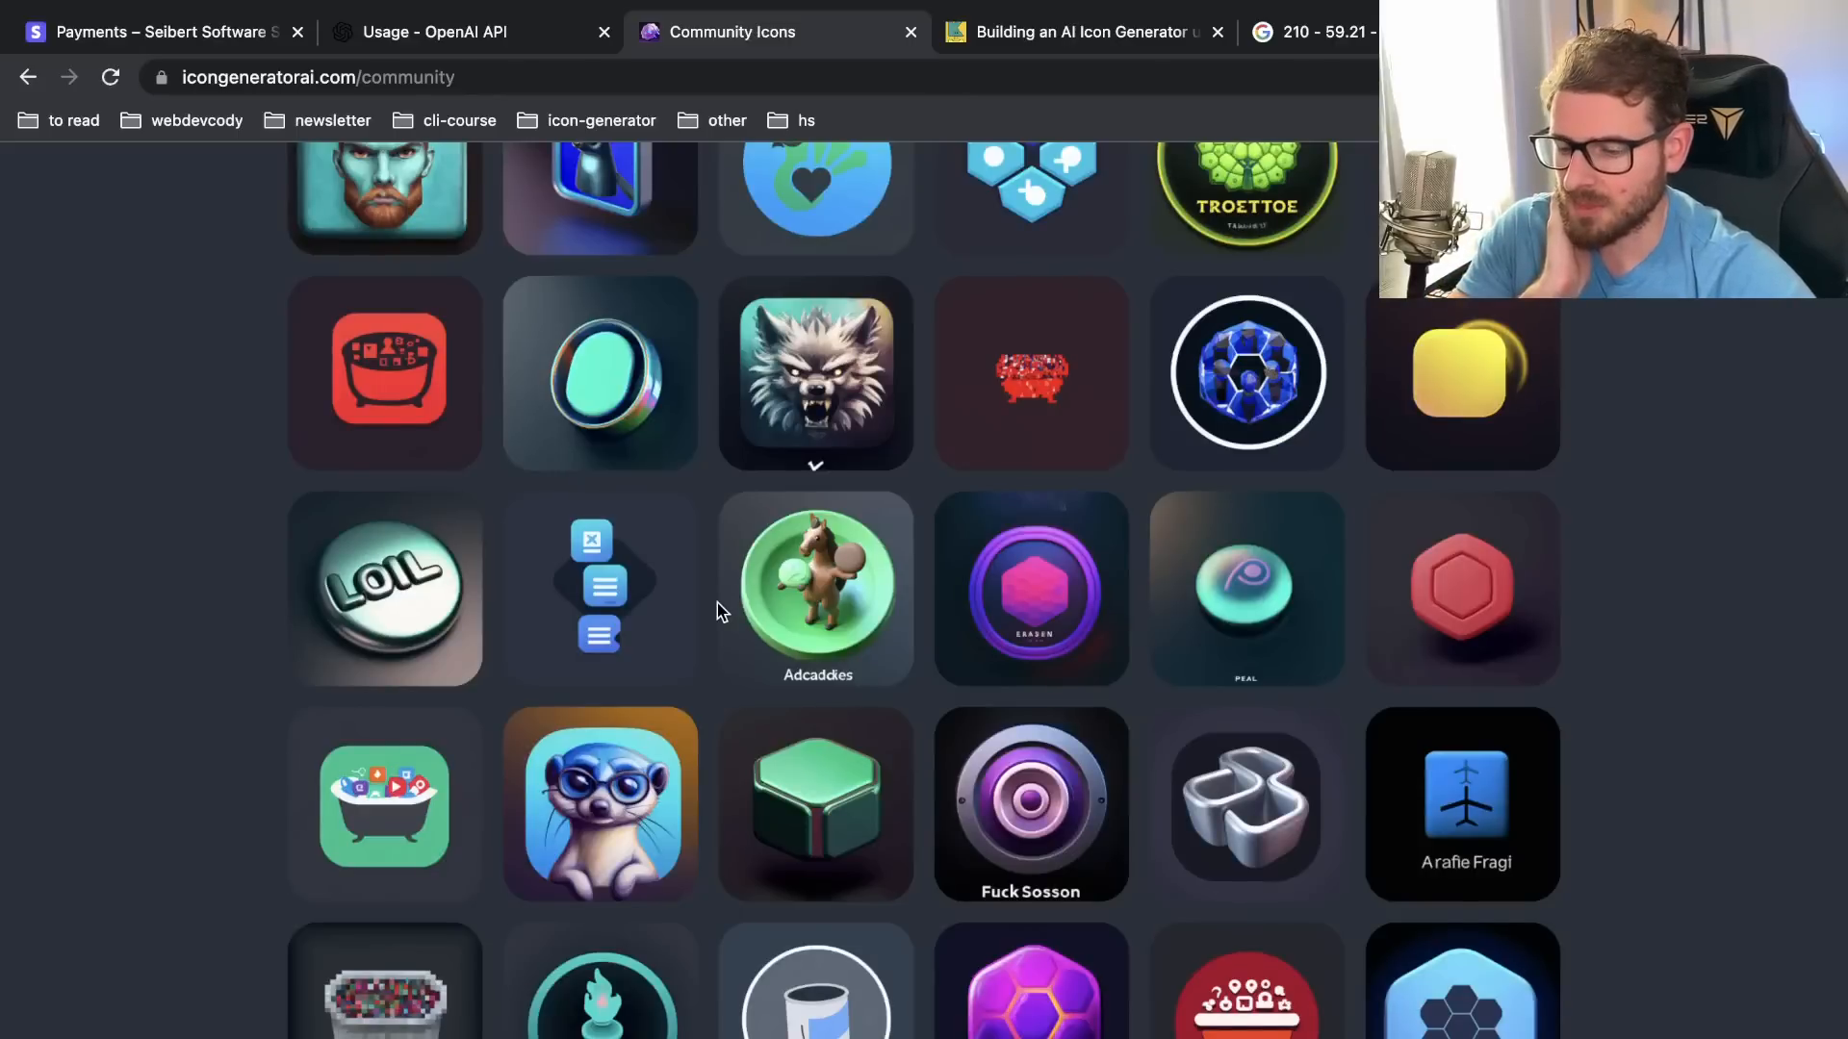
scroll("down", 3)
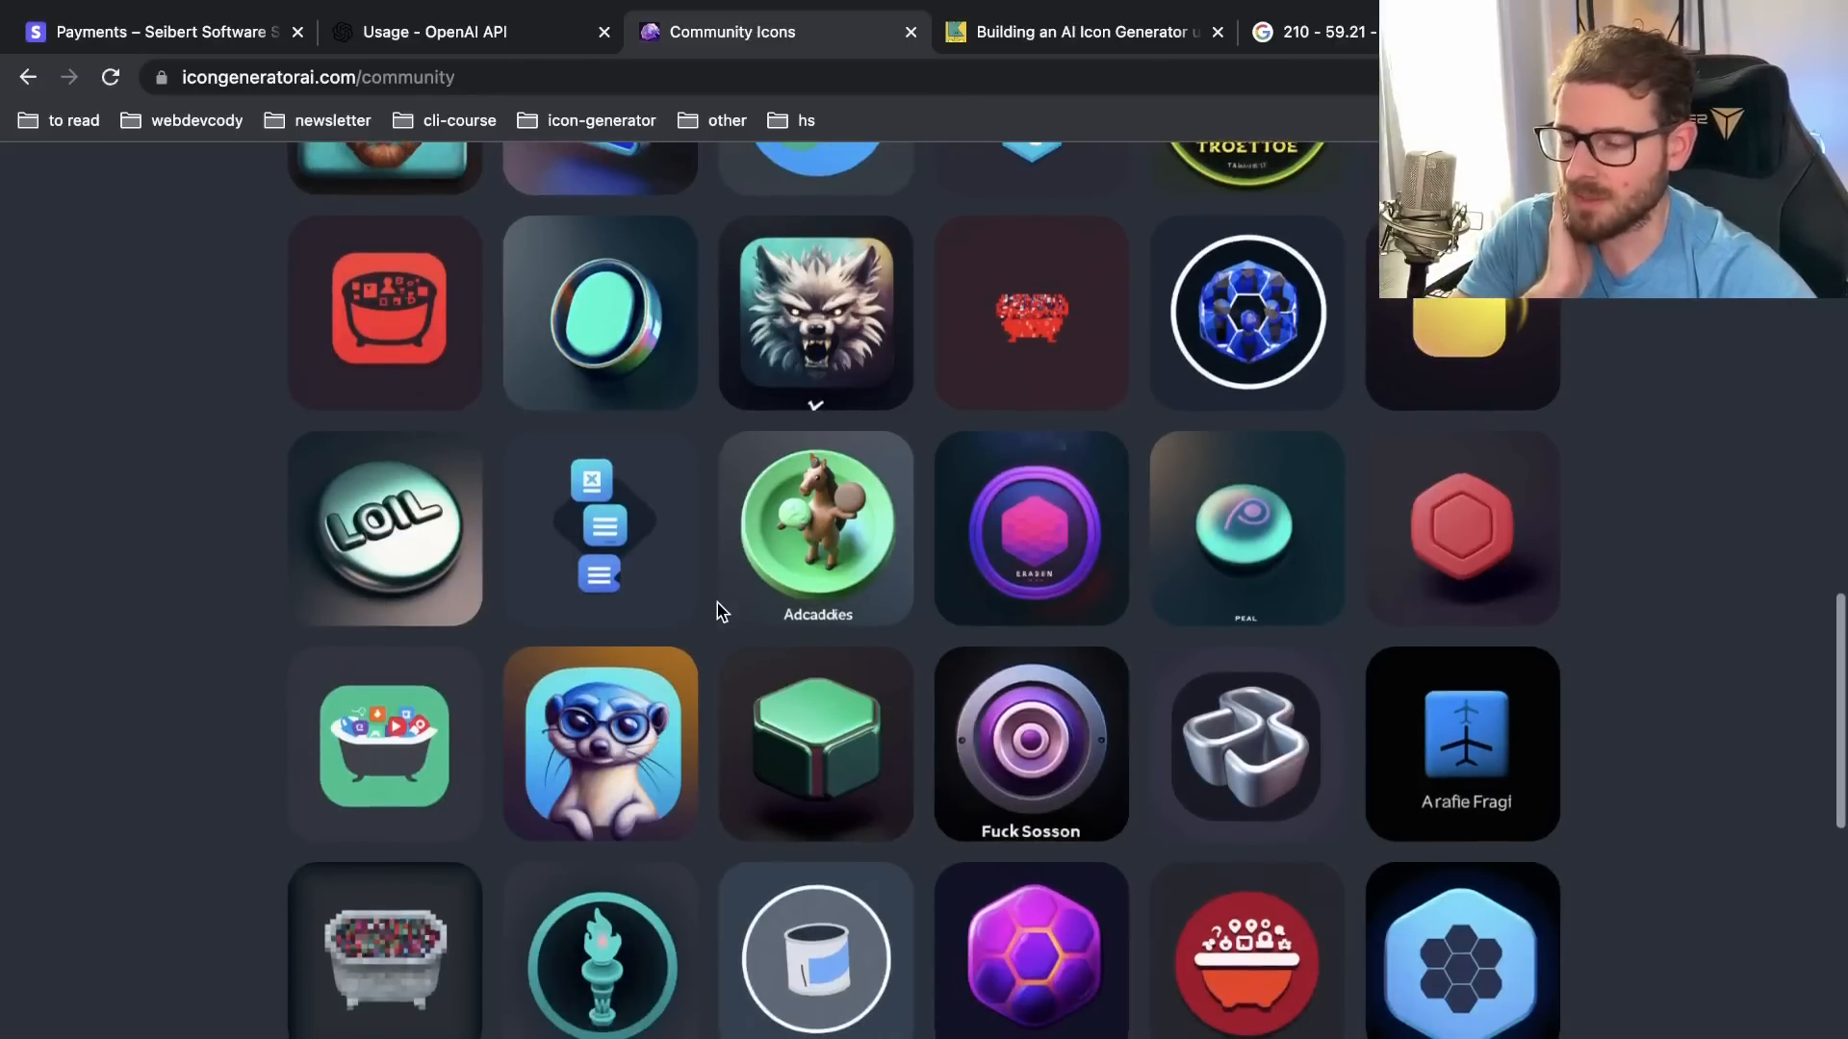